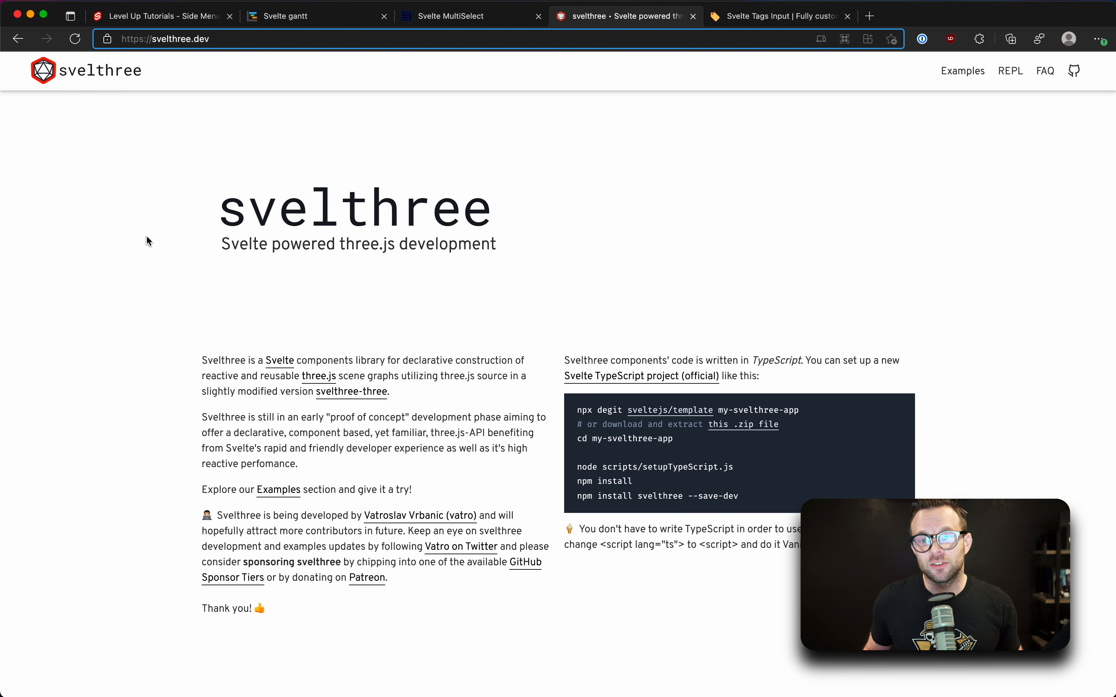
- Open the svelthree Examples collection on the Hello cube example with its rendered red cube
scroll("down", 3)
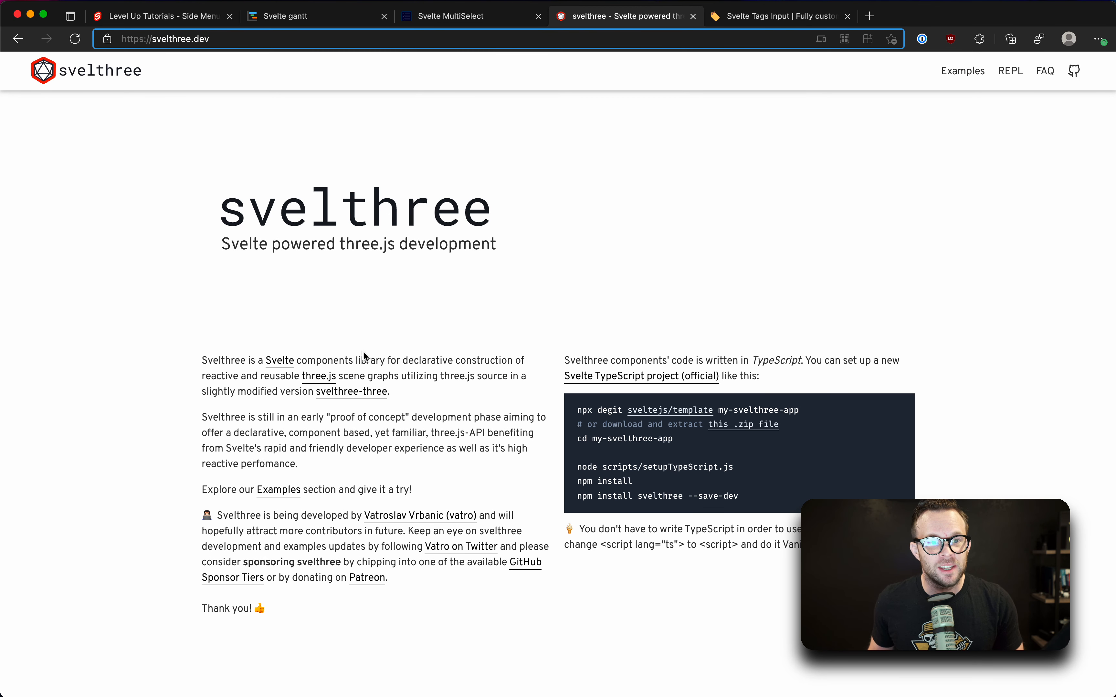
mouse_move(505, 195)
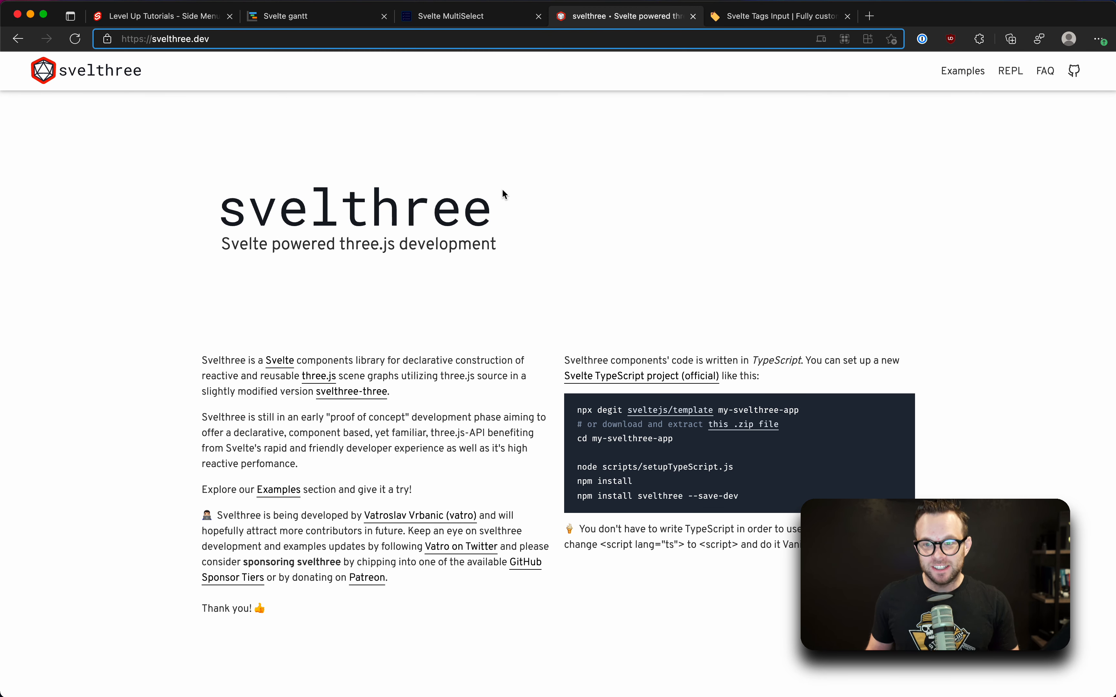
mouse_move(963, 71)
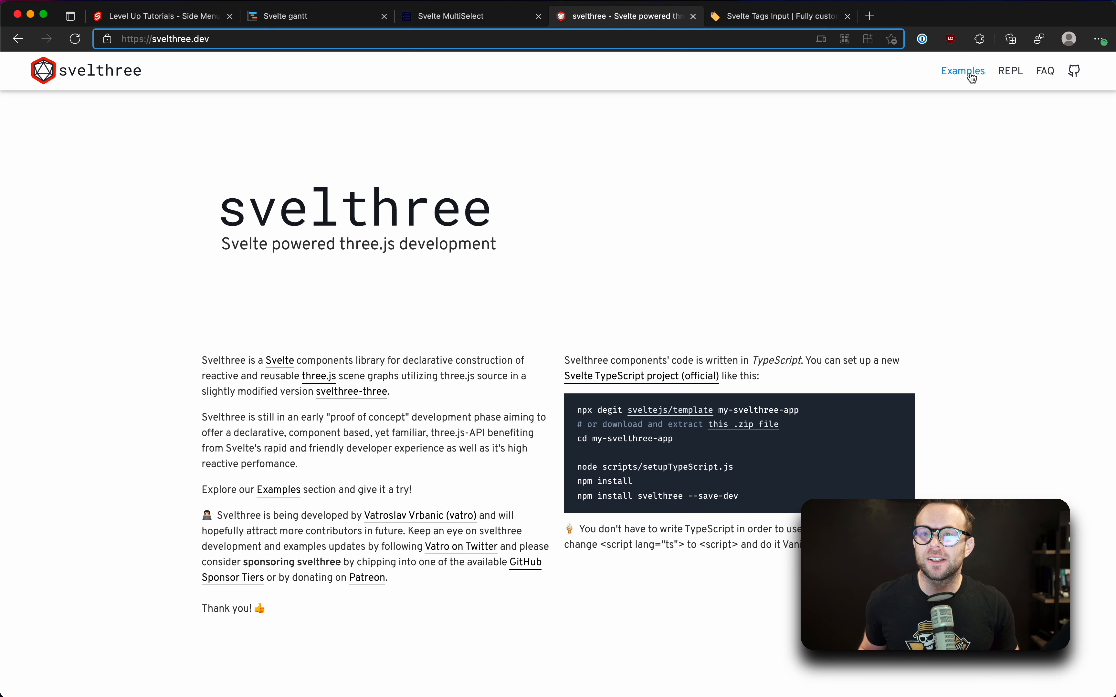
left_click(964, 71)
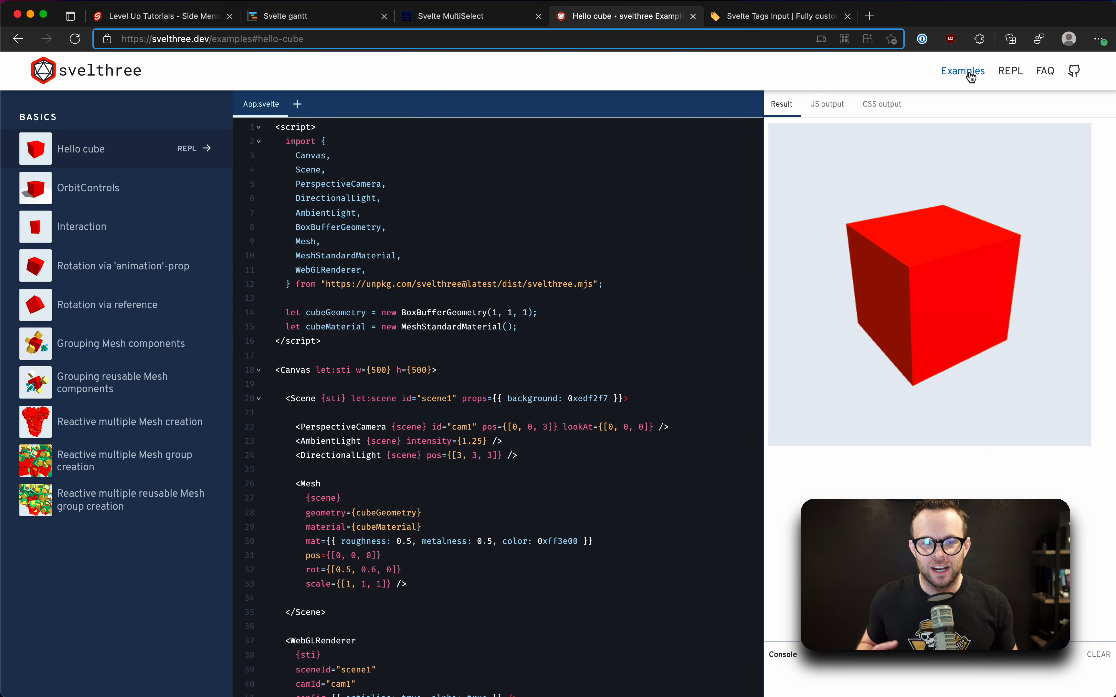
mouse_move(676, 296)
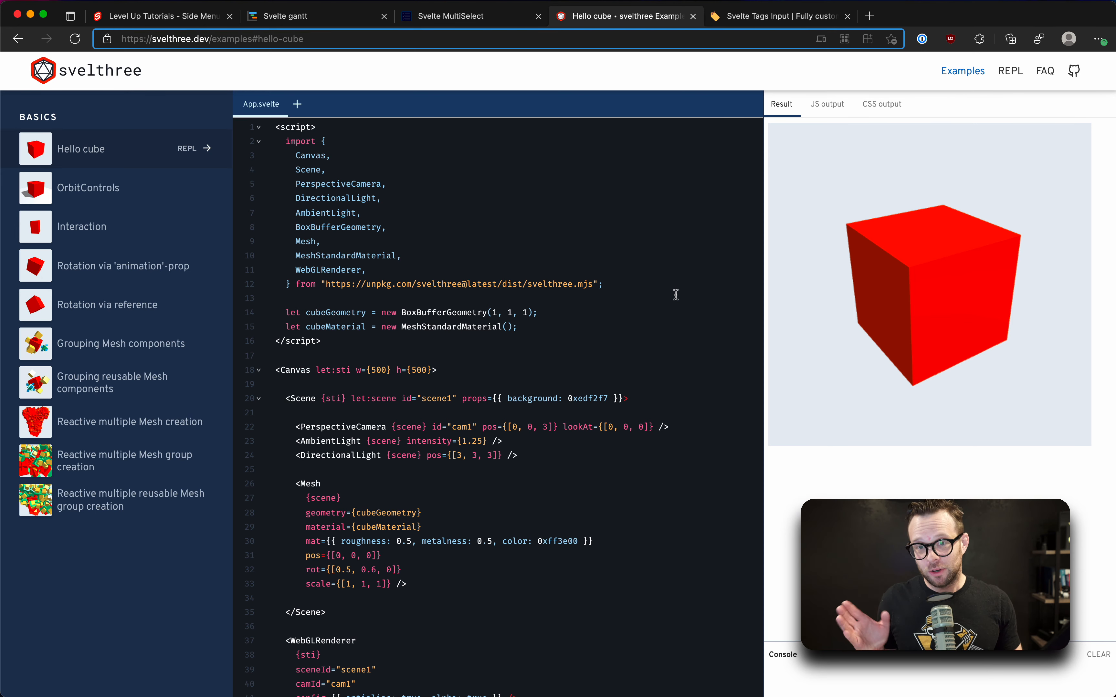
mouse_move(236, 130)
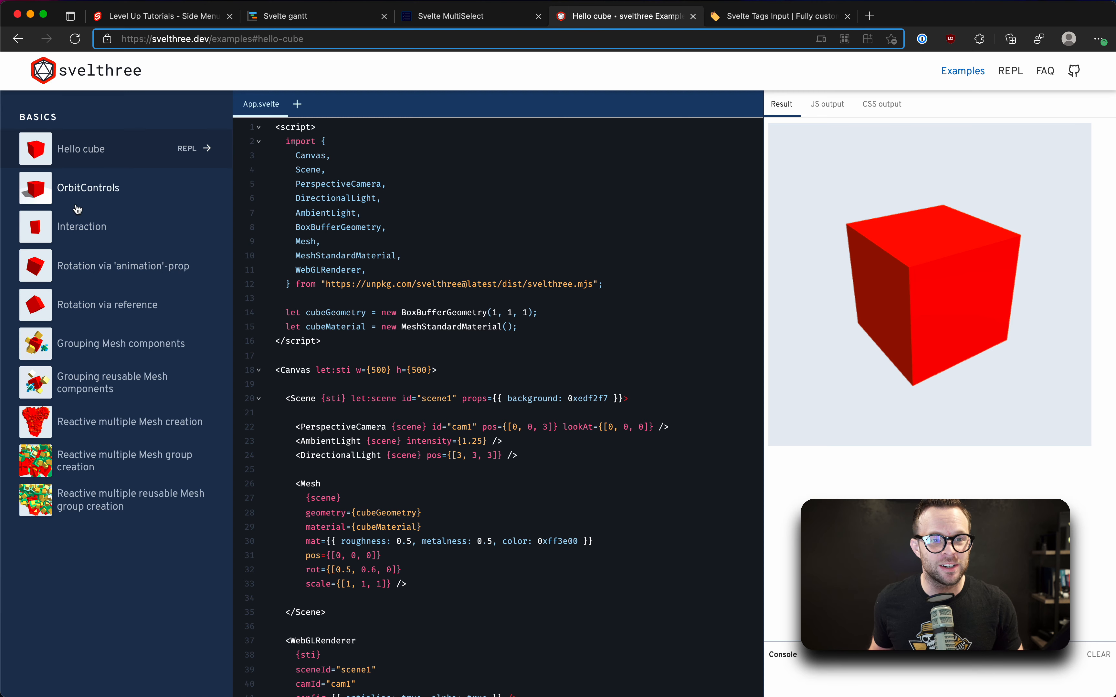
mouse_move(856, 338)
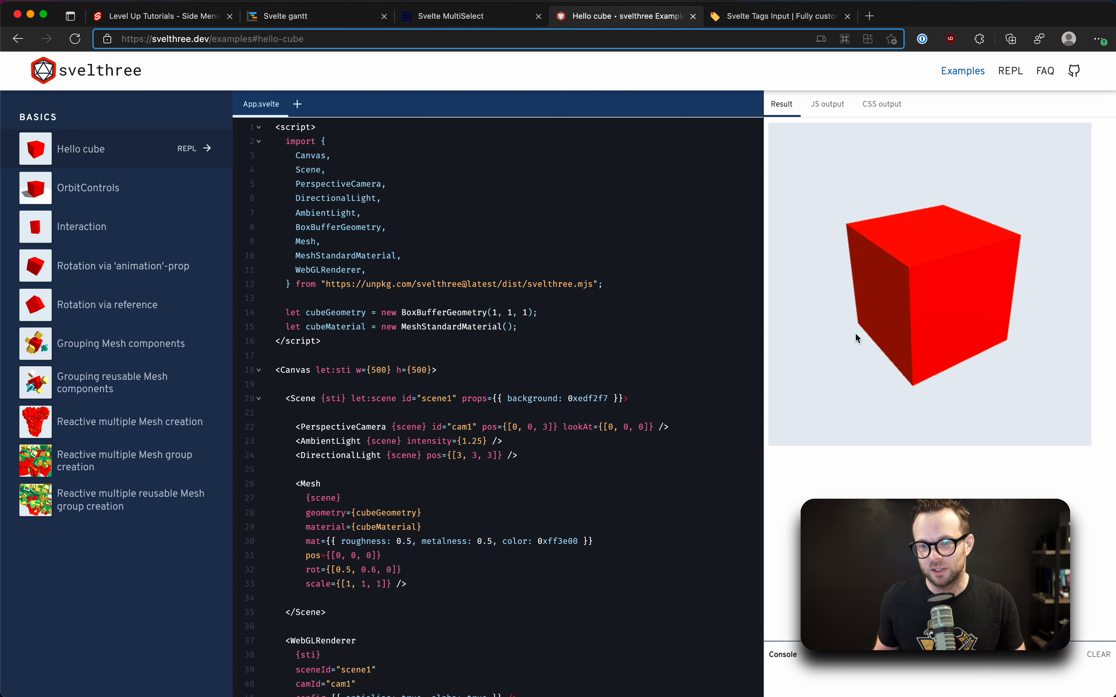
mouse_move(136, 235)
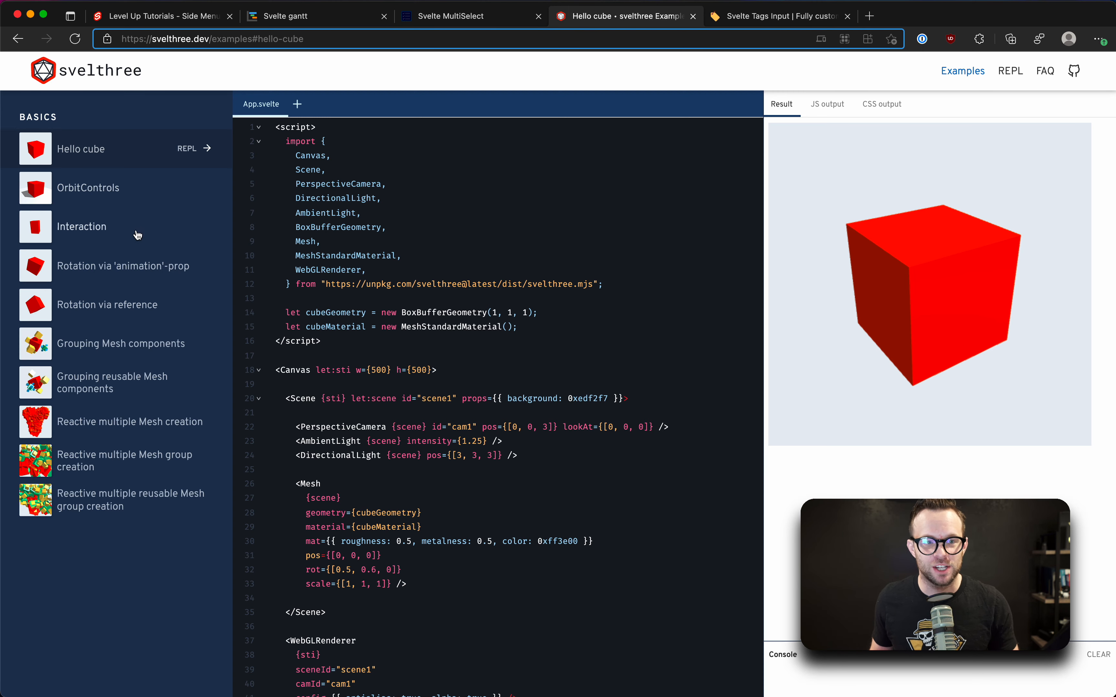
- View the OrbitControls cube from above, skim its code, then move to the Interaction example
left_click(87, 187)
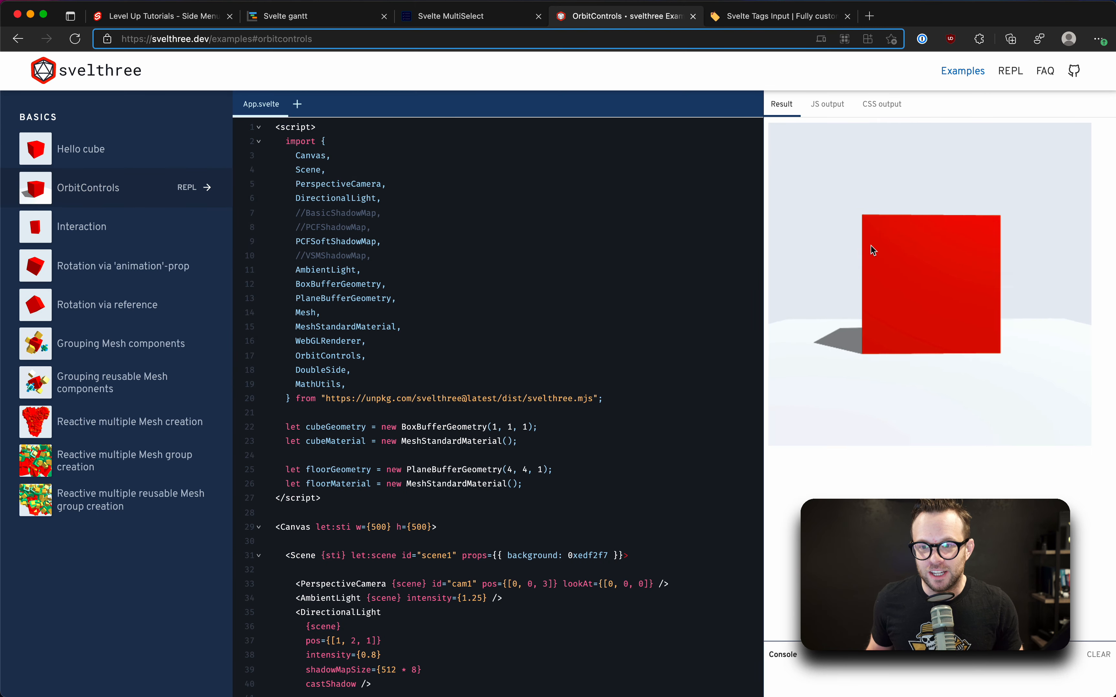
left_click_drag(875, 249, 962, 358)
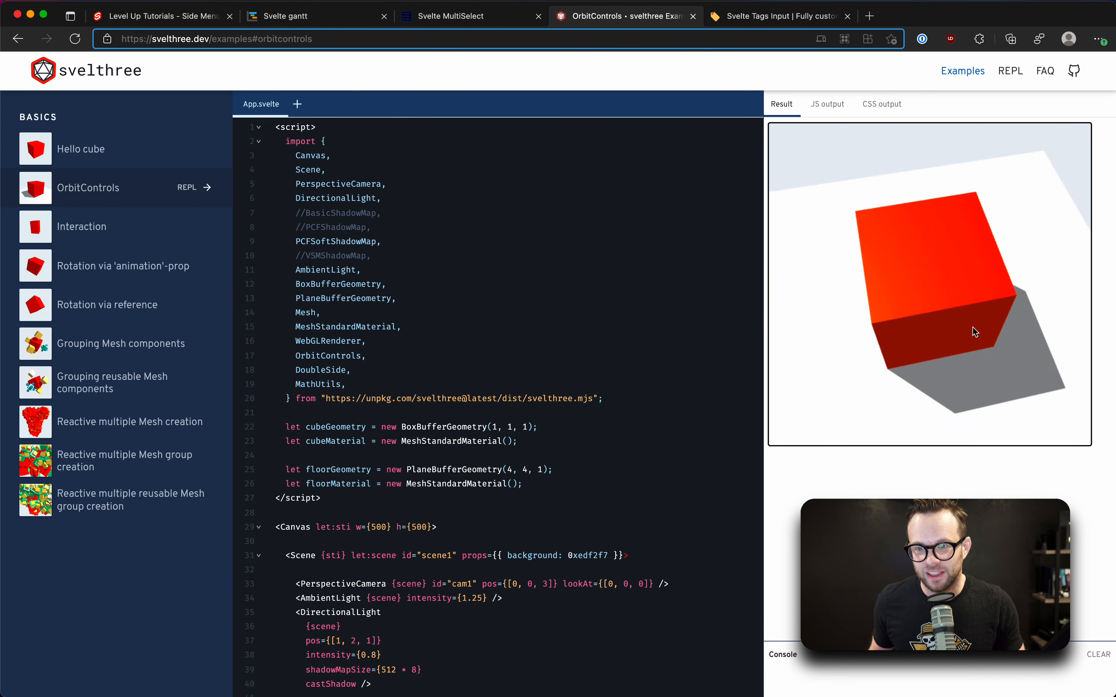
scroll("down", 3)
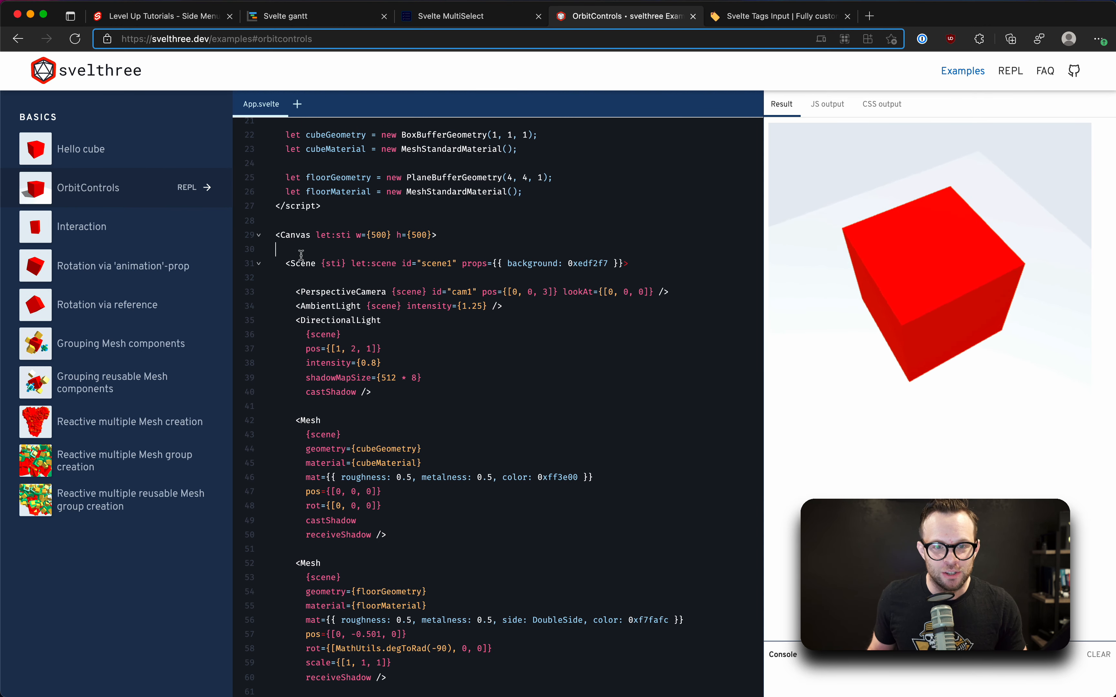
double_click(342, 292)
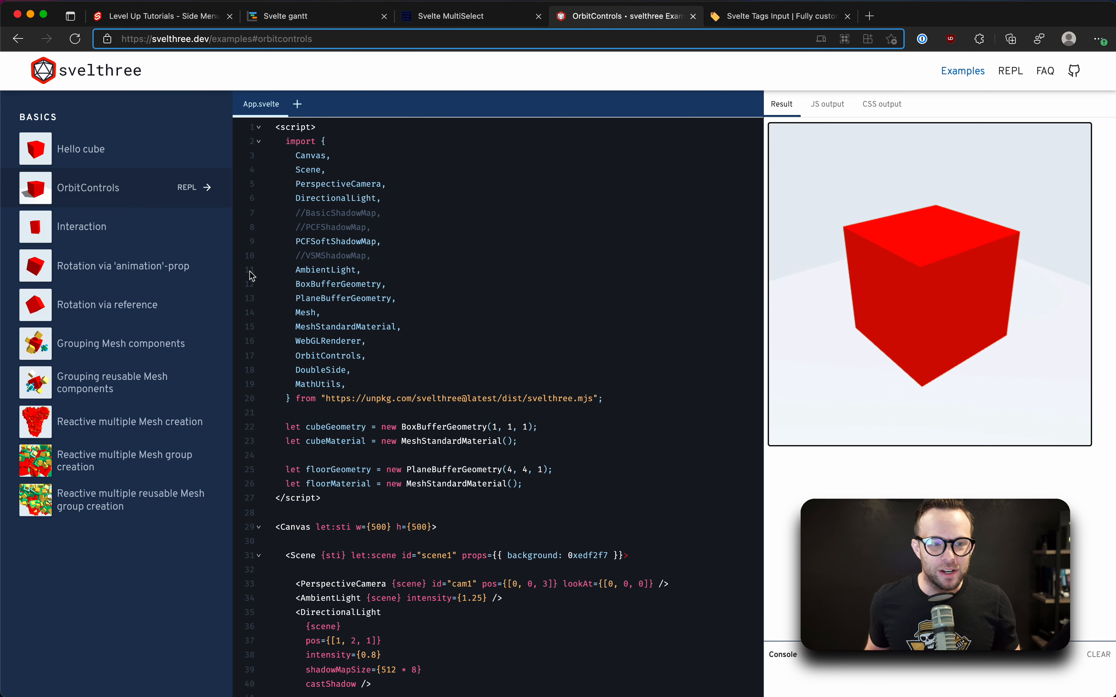
left_click(81, 227)
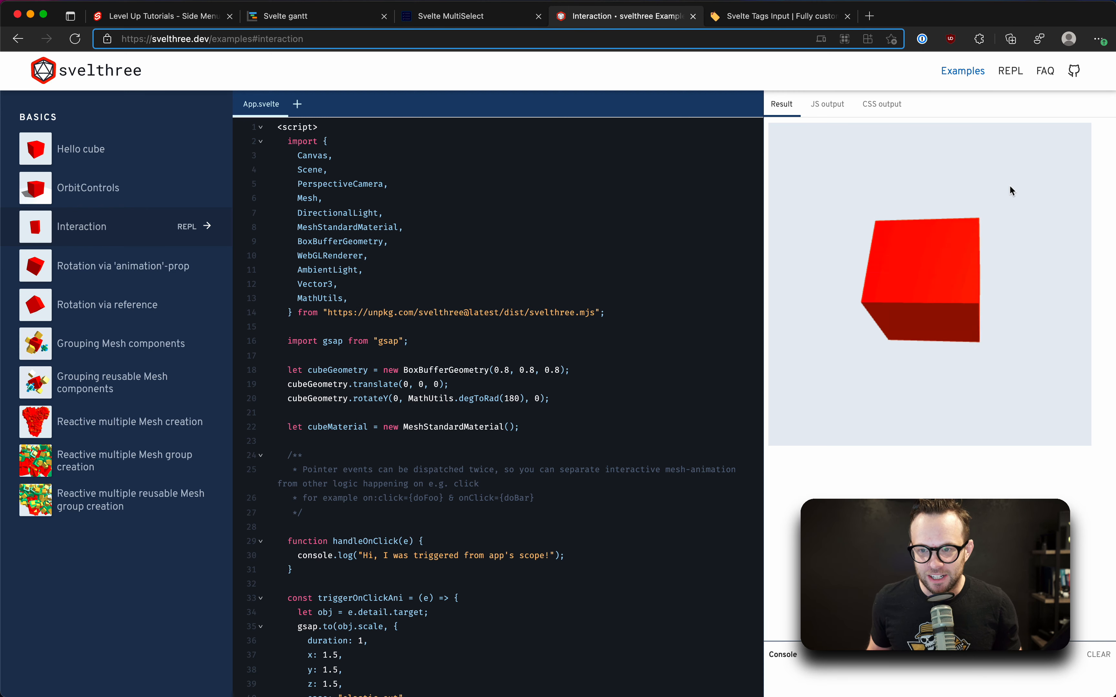
- Browse Rotation via 'animation'-prop and Rotation via reference, ending on Grouping reusable Mesh components
scroll("down", 3)
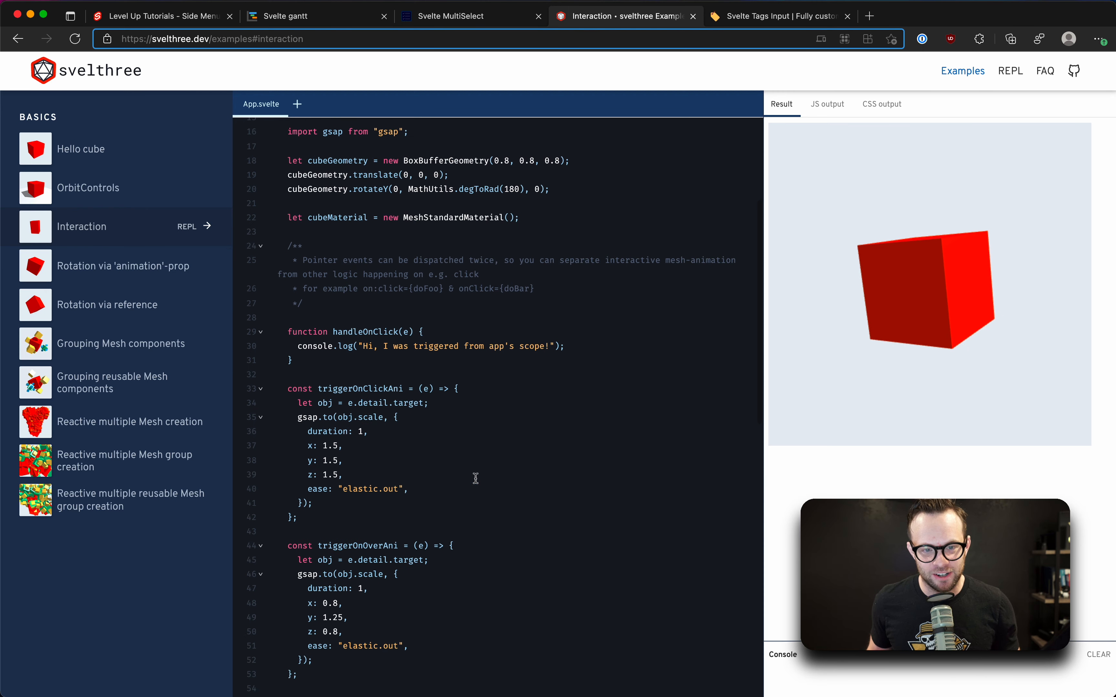
scroll("down", 3)
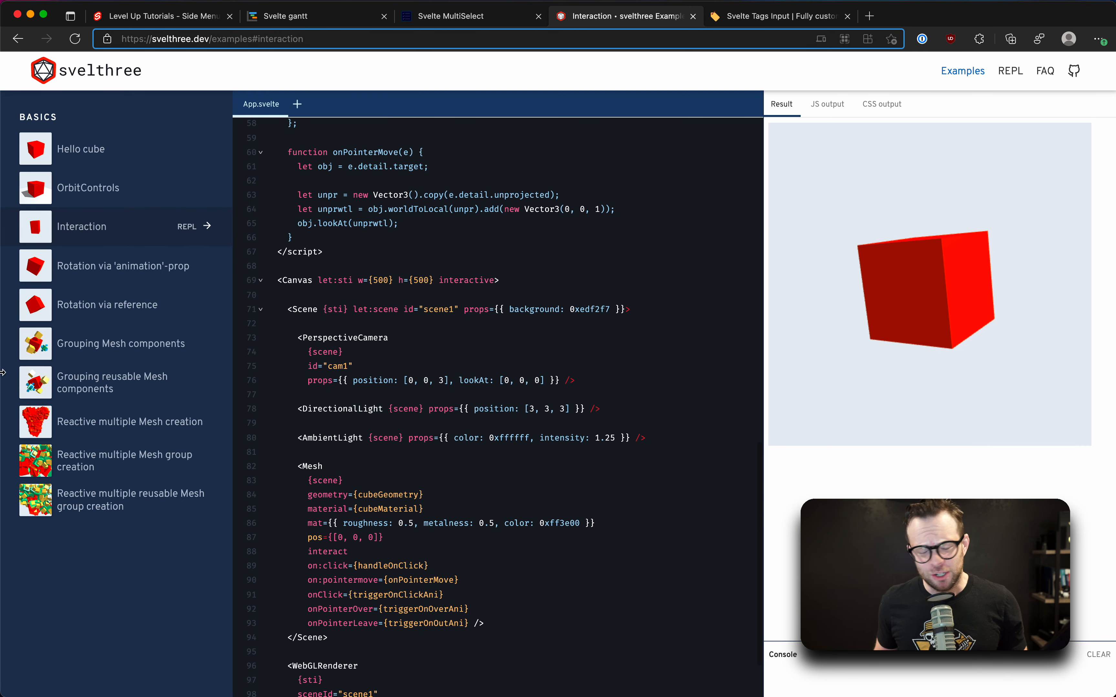
left_click(123, 265)
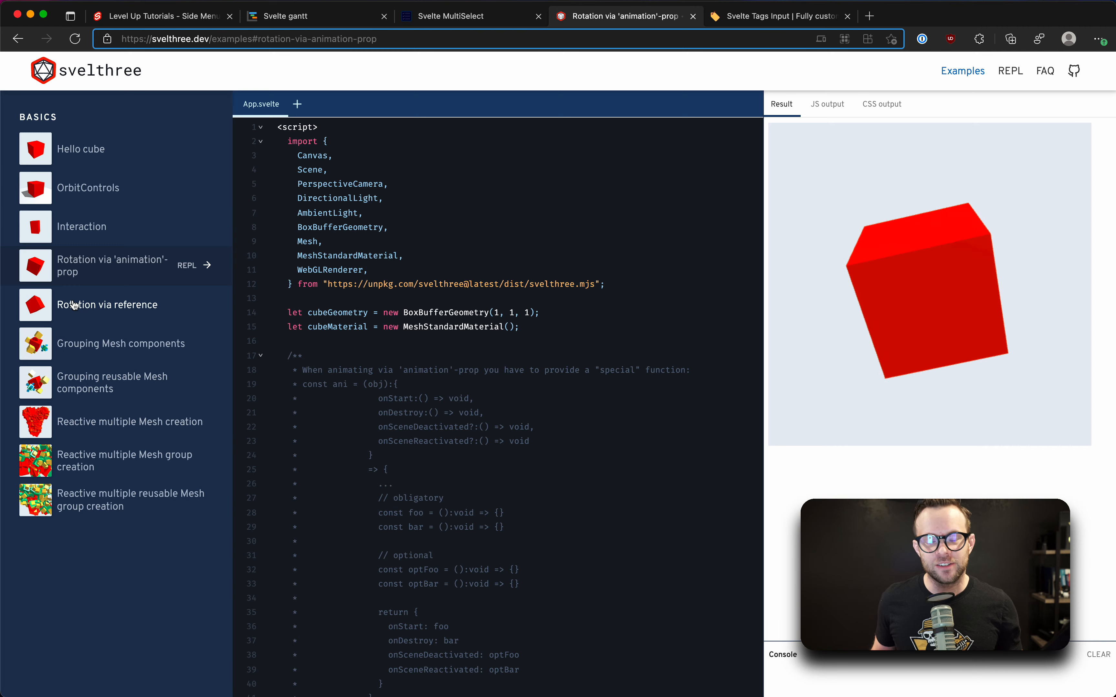
left_click(107, 304)
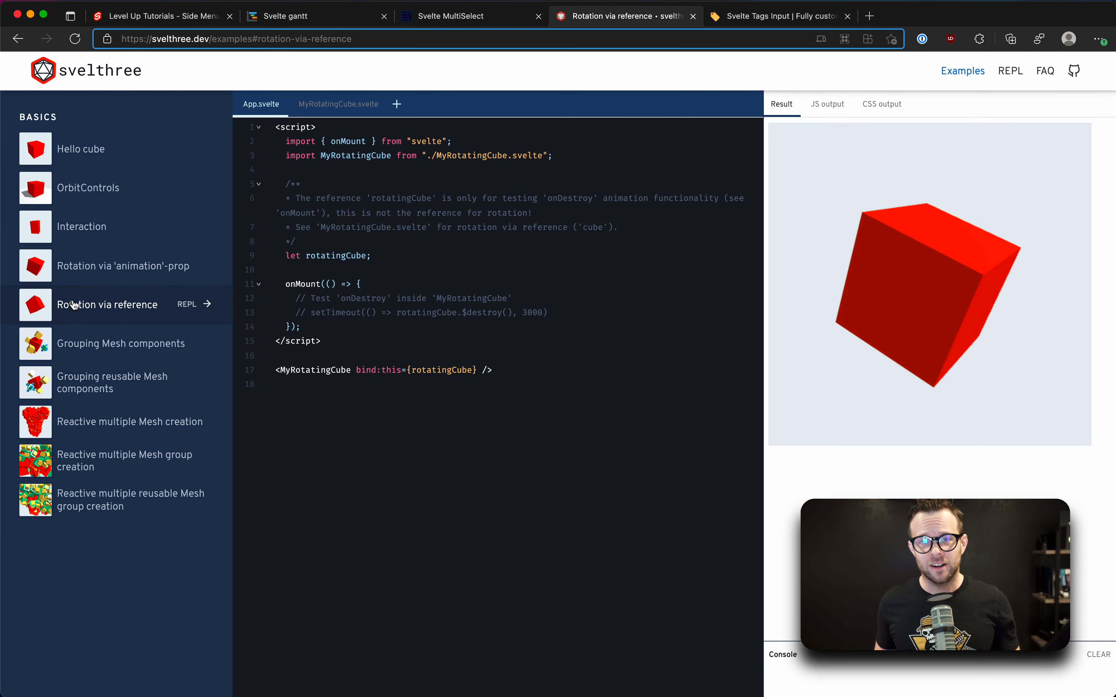
mouse_move(208, 256)
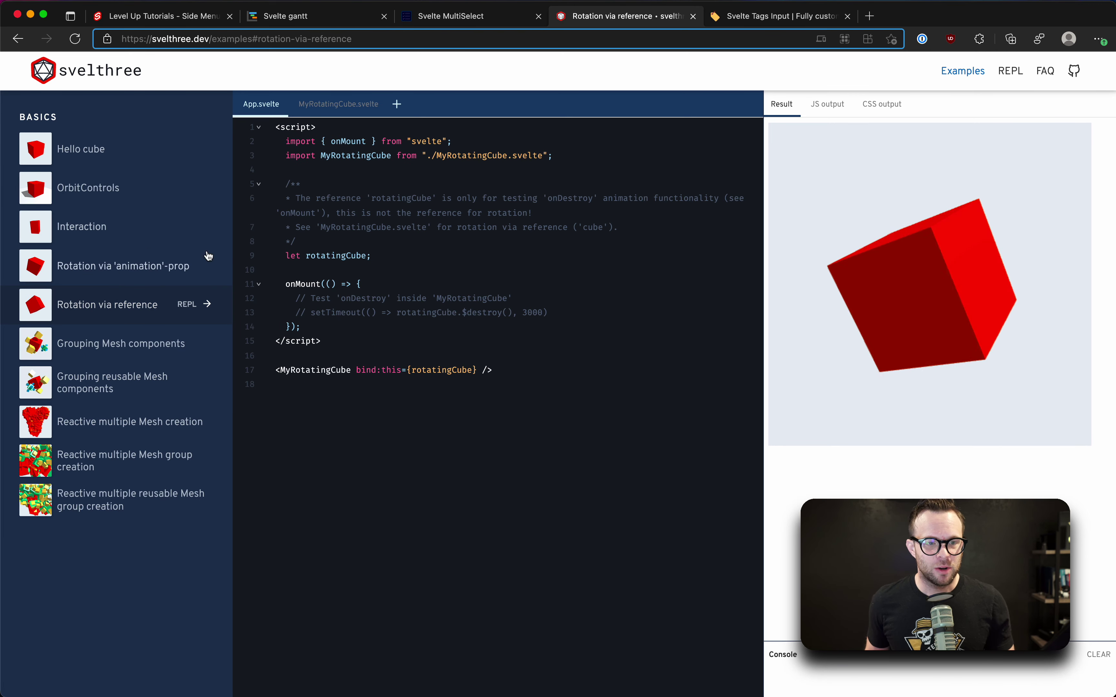
left_click(113, 382)
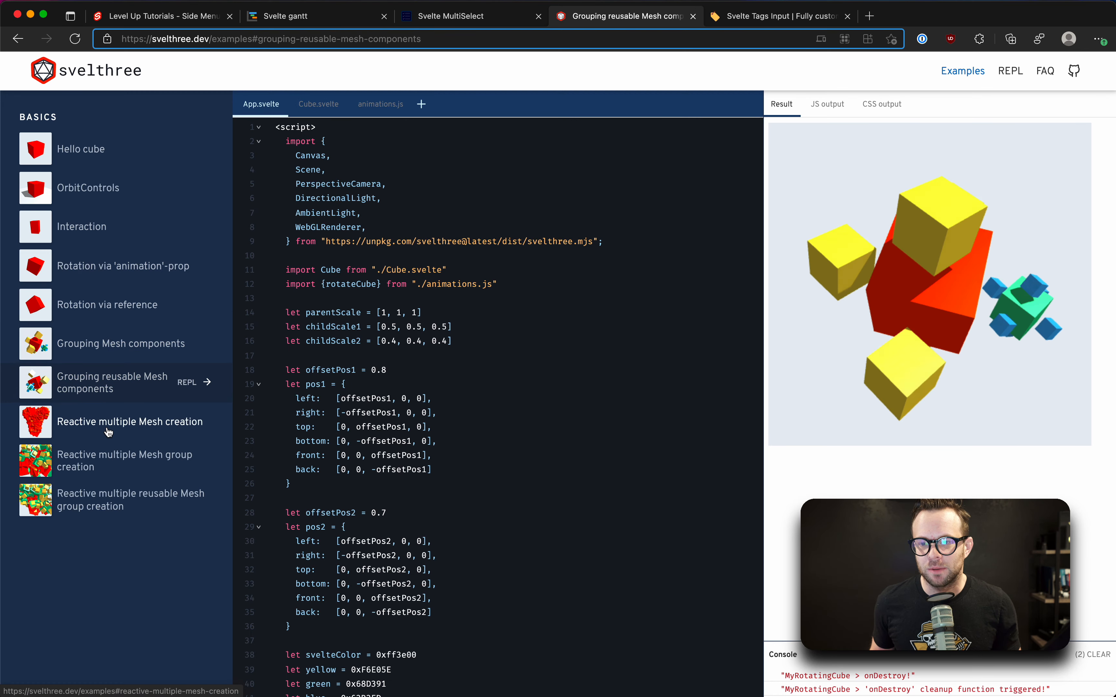
- Browse the three Reactive multiple Mesh creation examples, then return to Rotation via 'animation'-prop
left_click(110, 422)
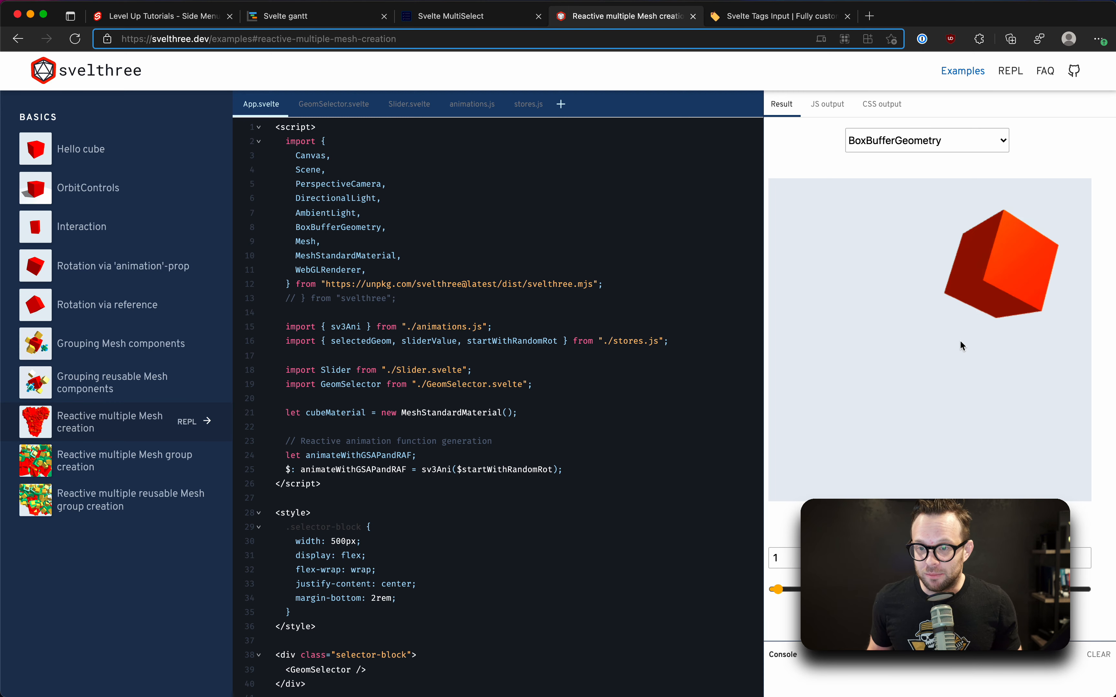
left_click(110, 461)
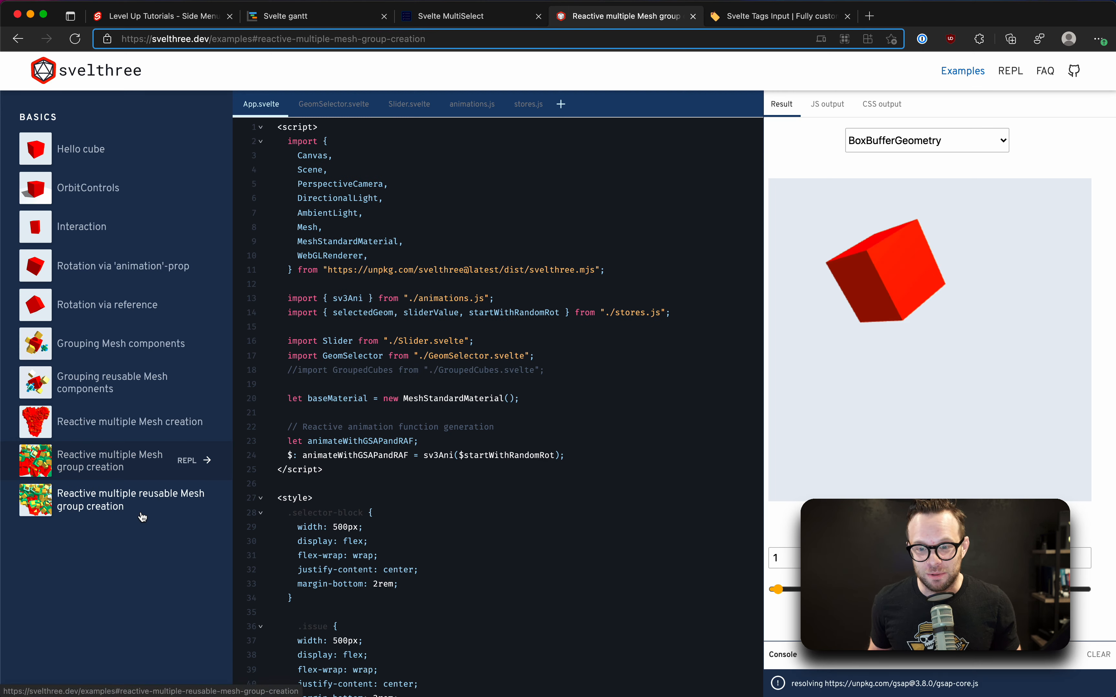
left_click(131, 500)
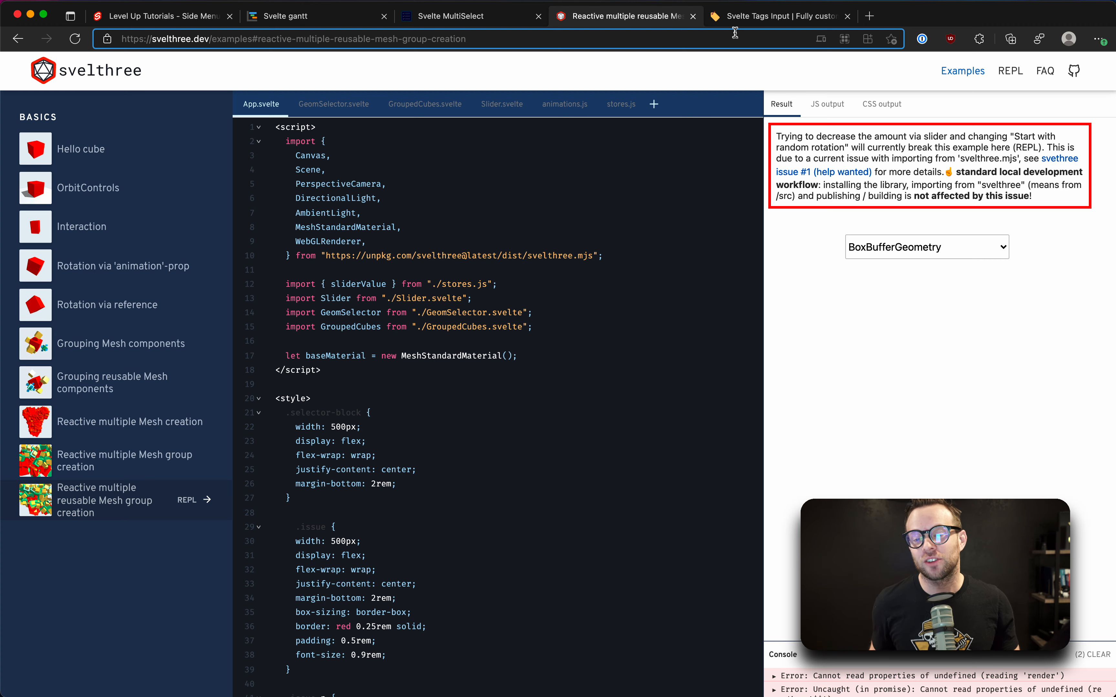
mouse_move(124, 286)
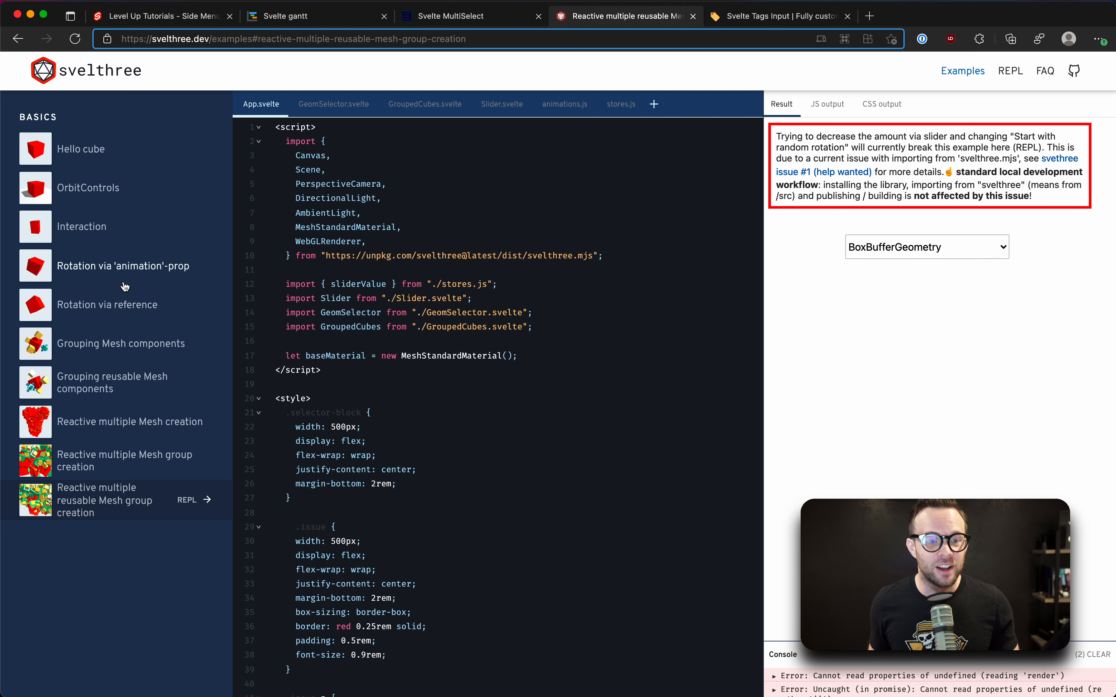
left_click(122, 266)
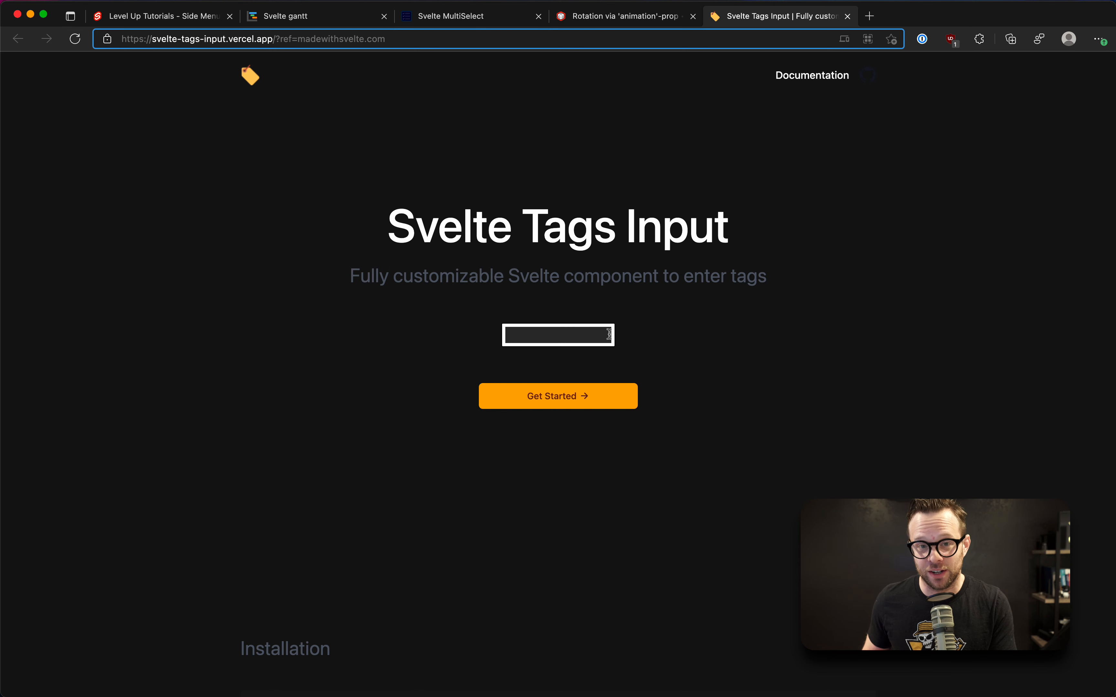
- Add a 'hello' tag in the demo field and jump to the Installation documentation section
type("hello")
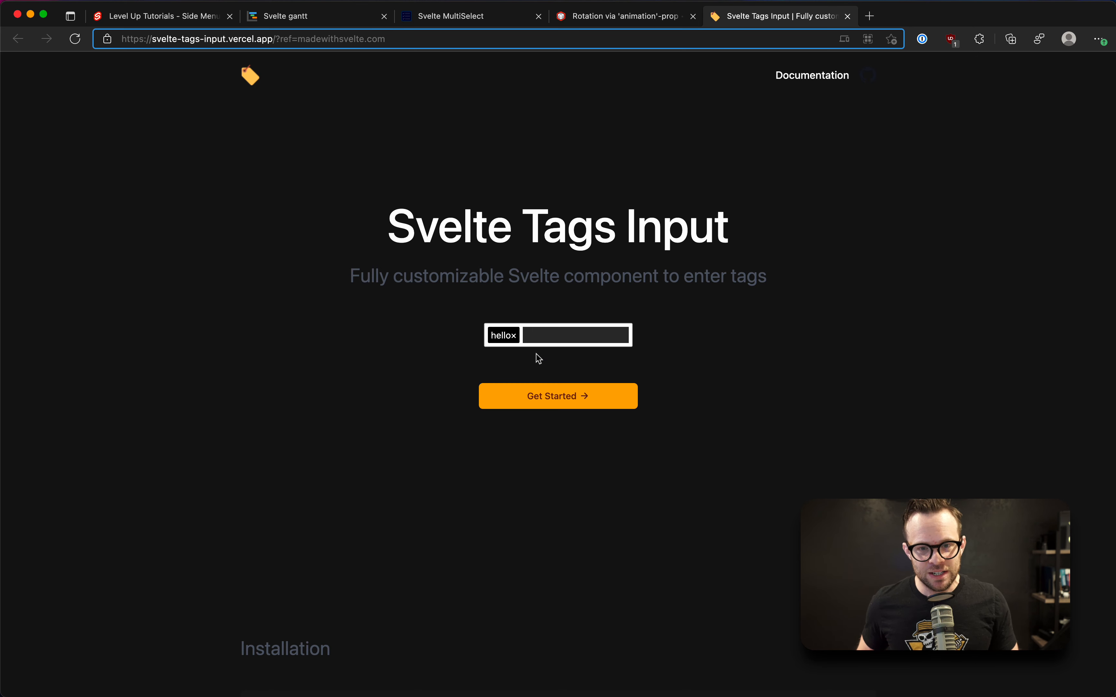
left_click(812, 75)
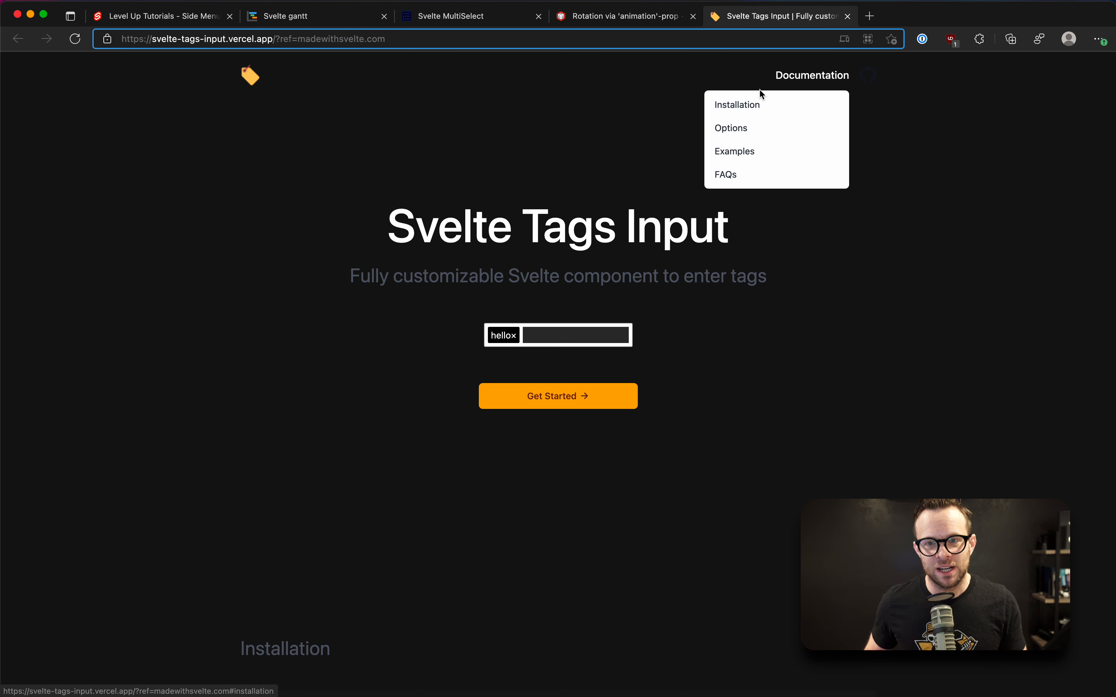
left_click(737, 105)
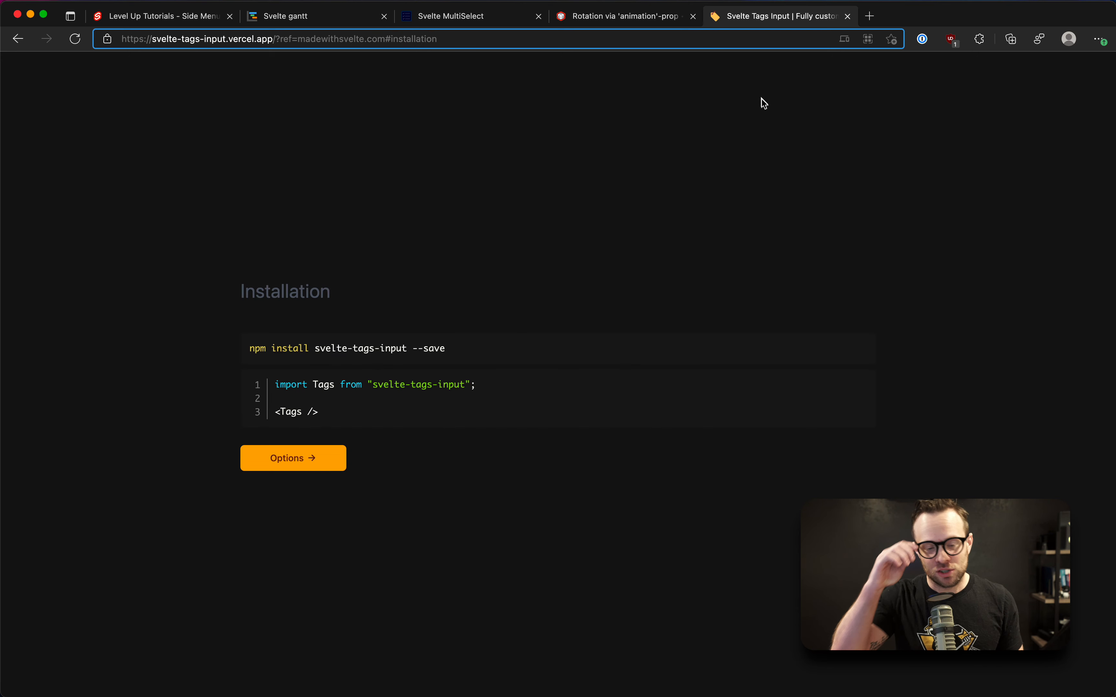
- Scroll through the Options table, then switch to the Svelte MultiSelect tab
left_click(294, 457)
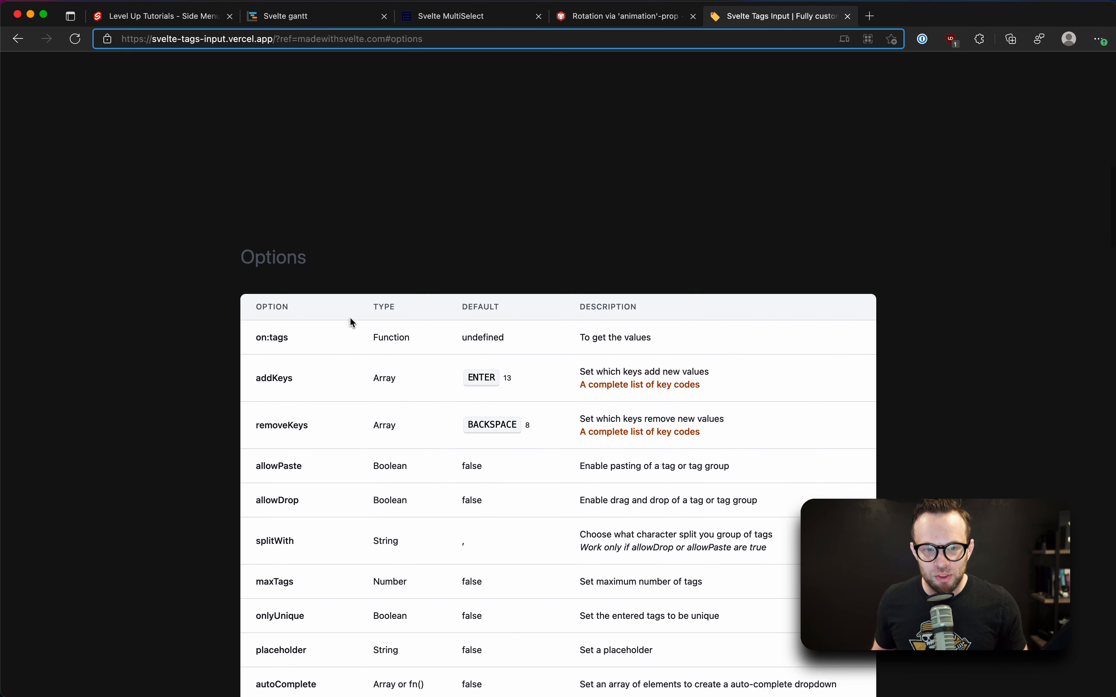
scroll("down", 3)
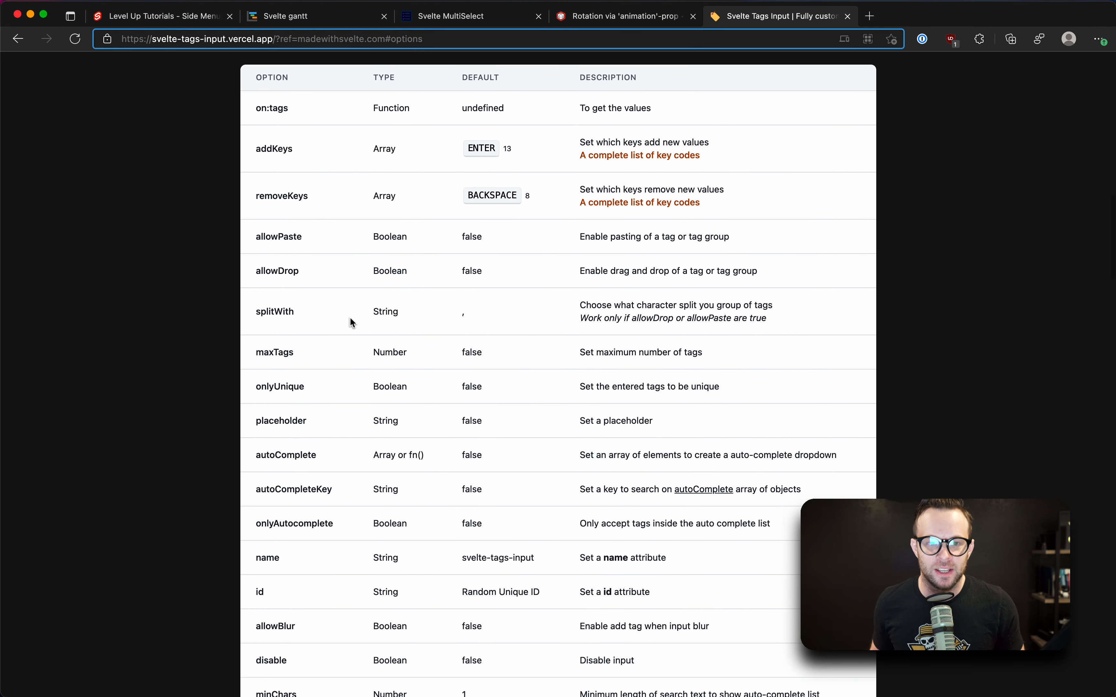
scroll("down", 3)
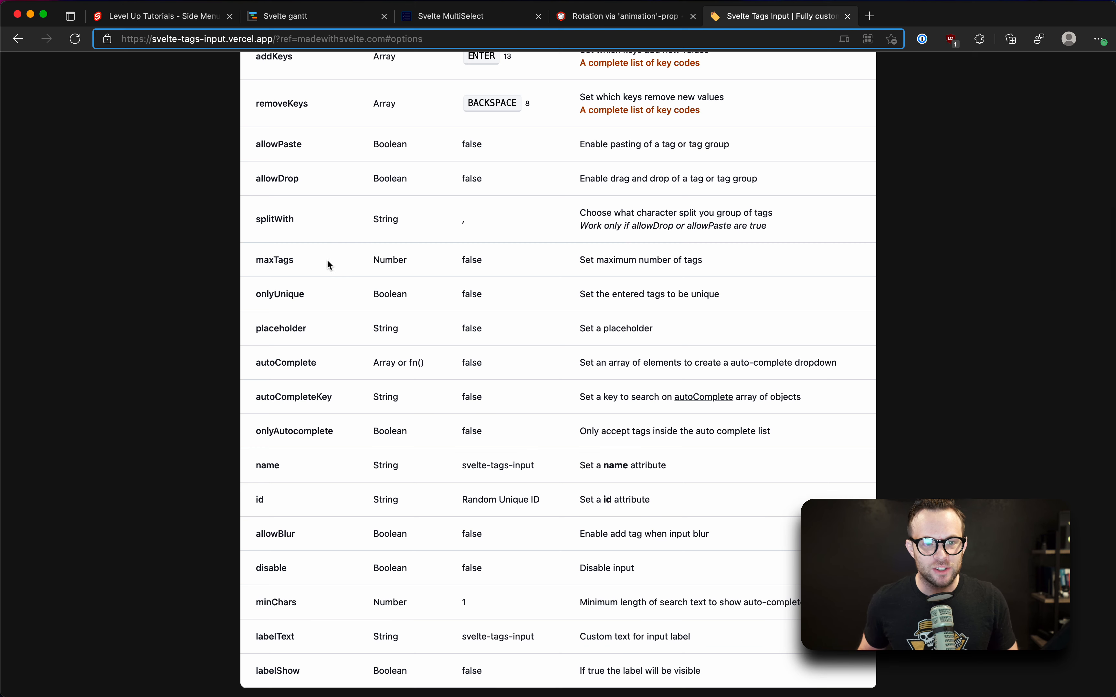
scroll("down", 3)
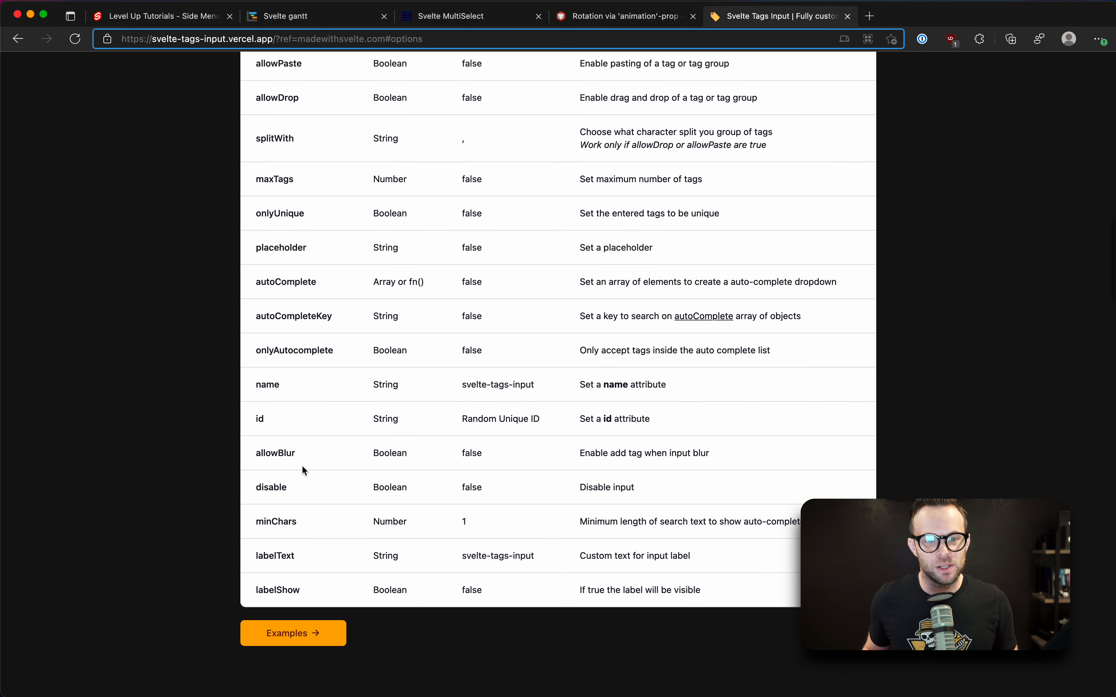
scroll("up", 3)
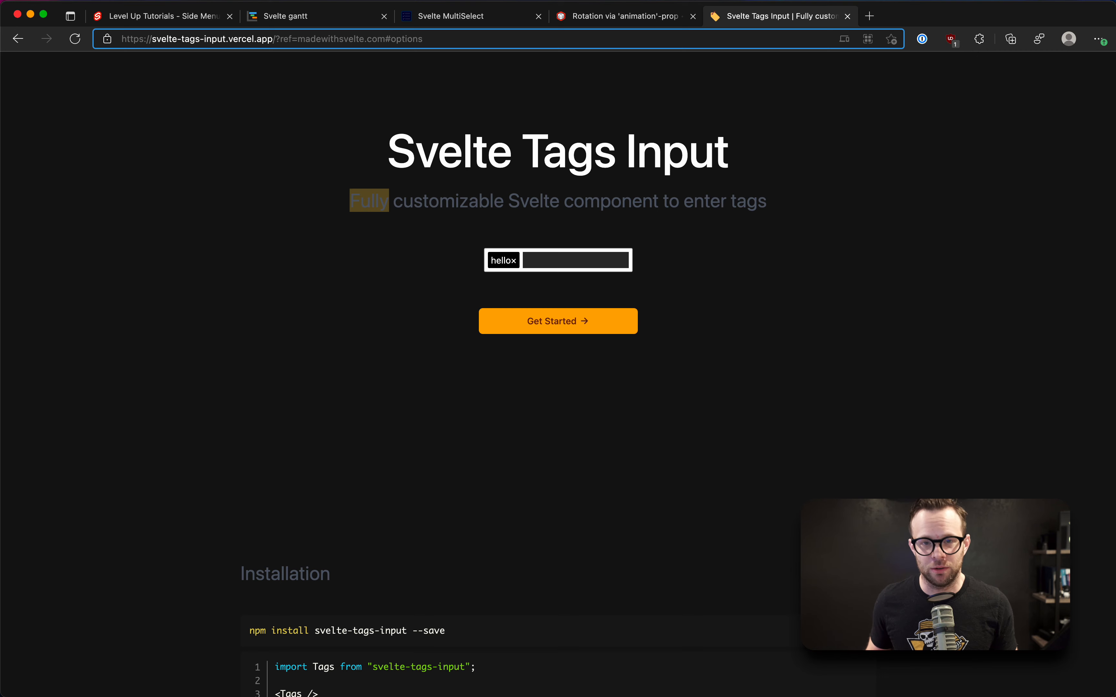
left_click(466, 16)
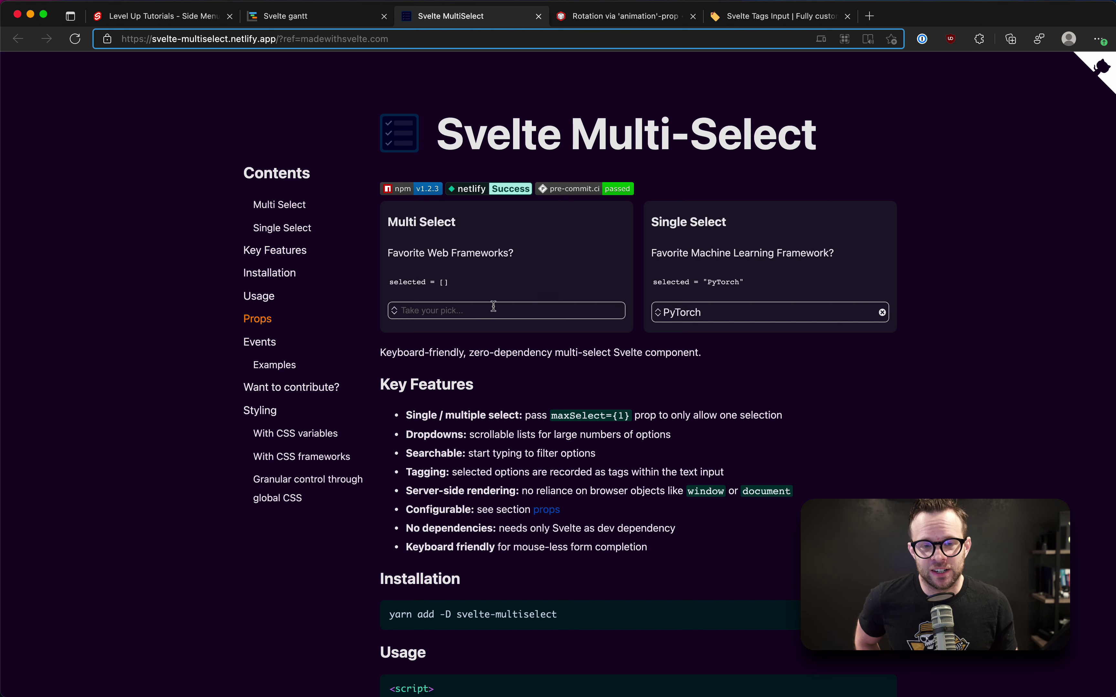
- Pick web frameworks in the Multi Select demo, then remove Angular and Express
left_click(492, 310)
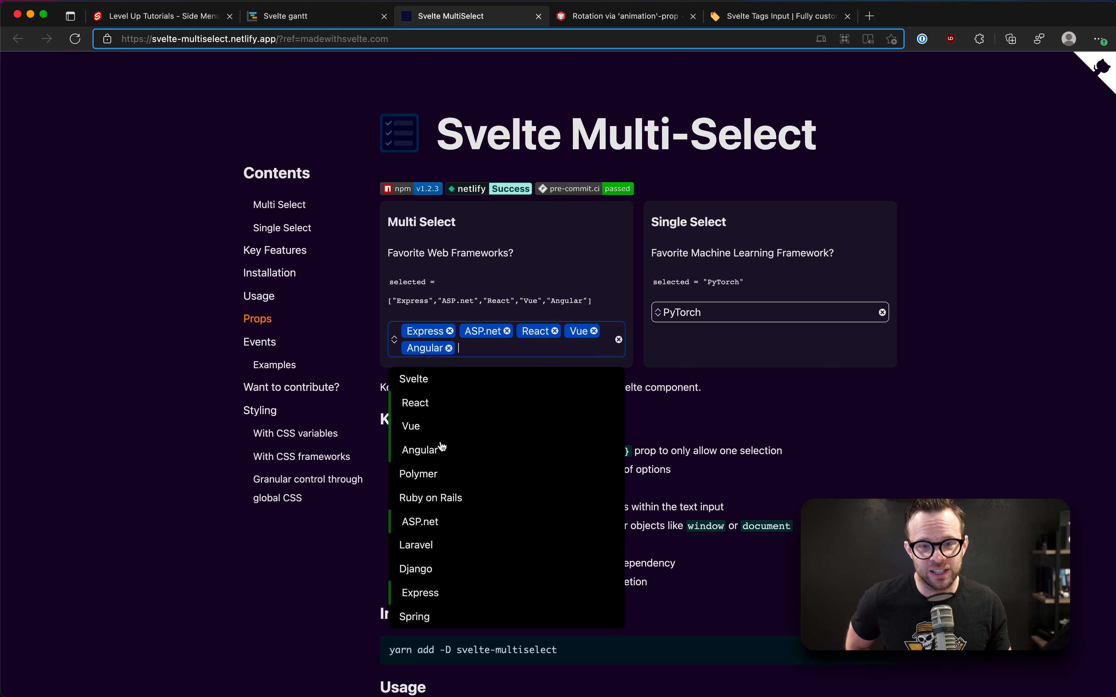
left_click(448, 348)
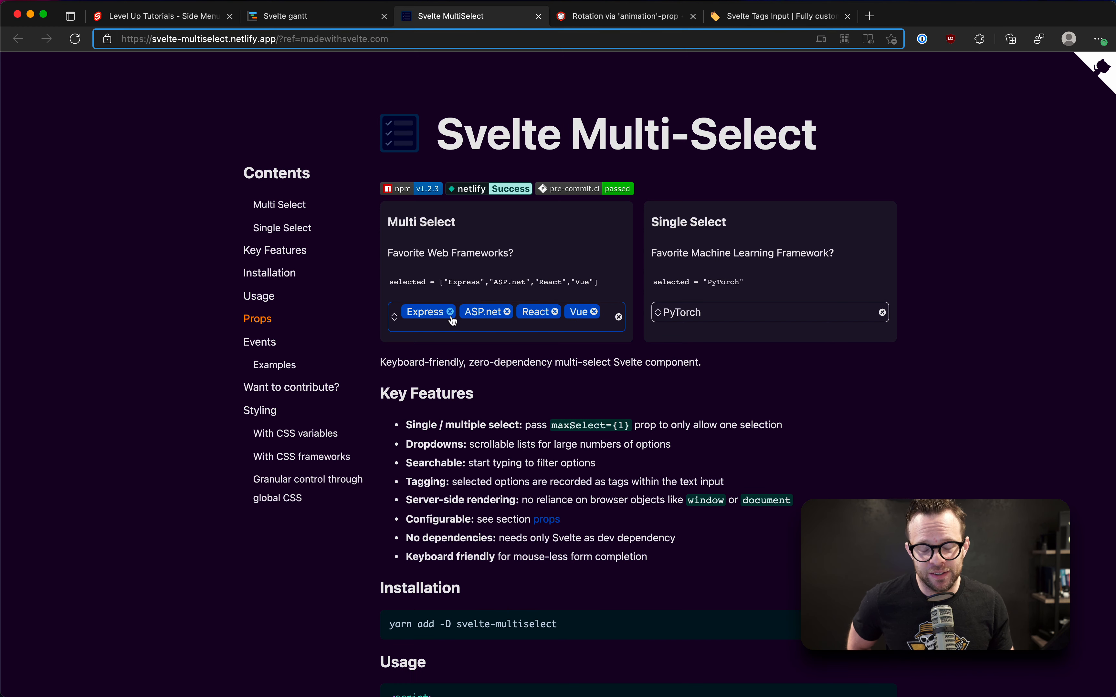
left_click(619, 317)
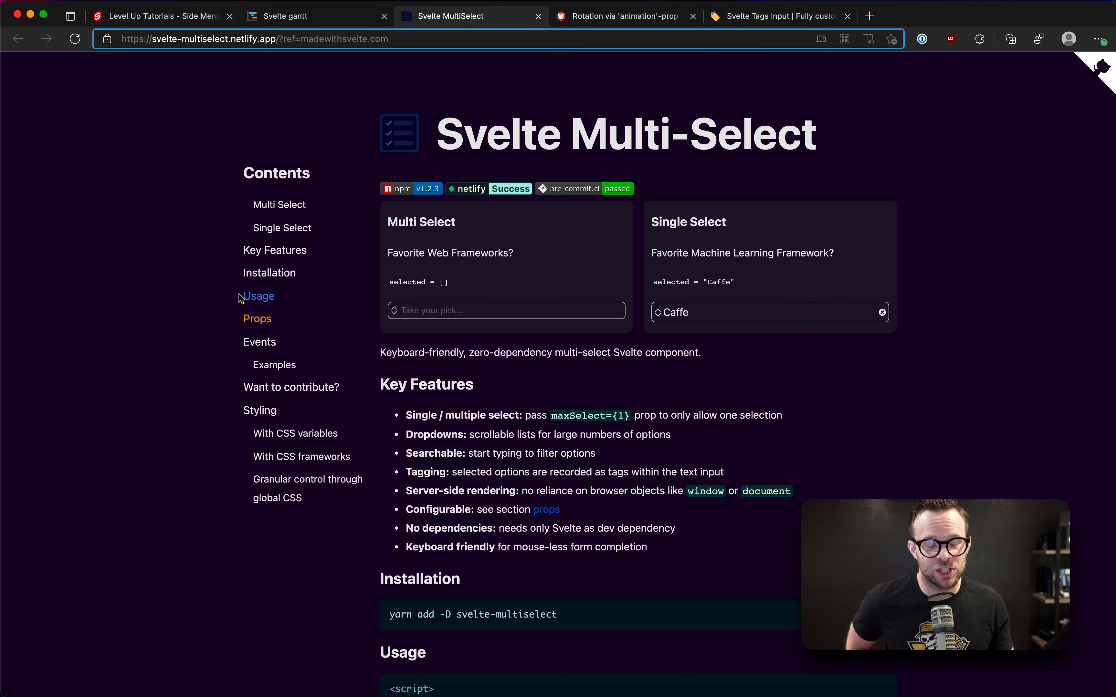
scroll("down", 3)
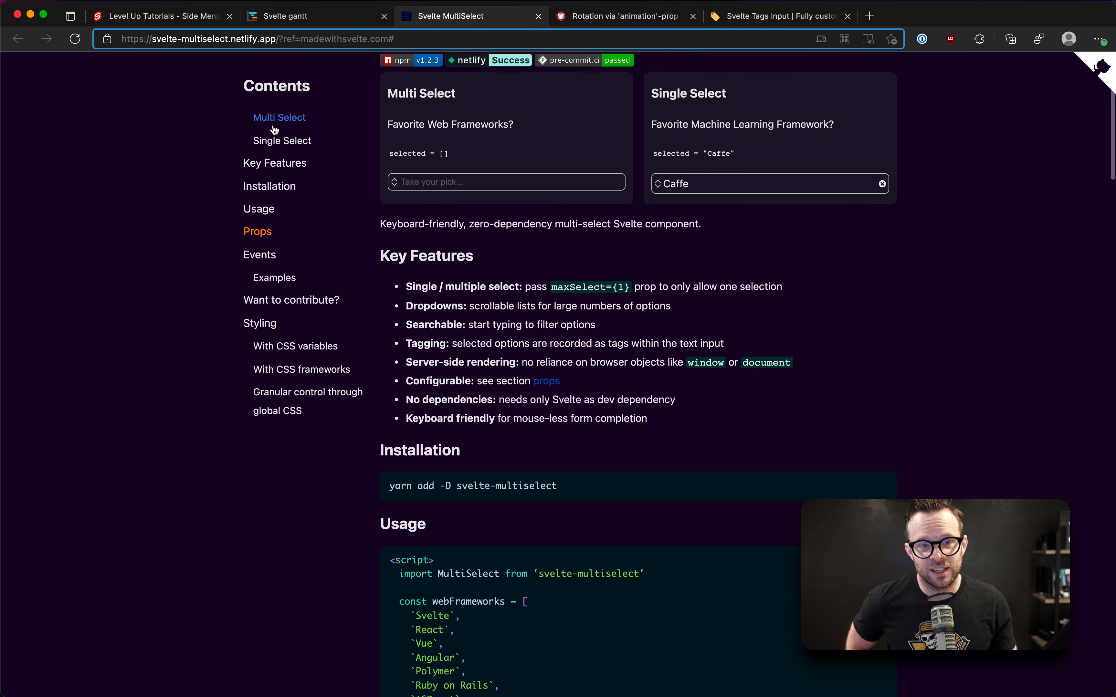
mouse_move(498, 597)
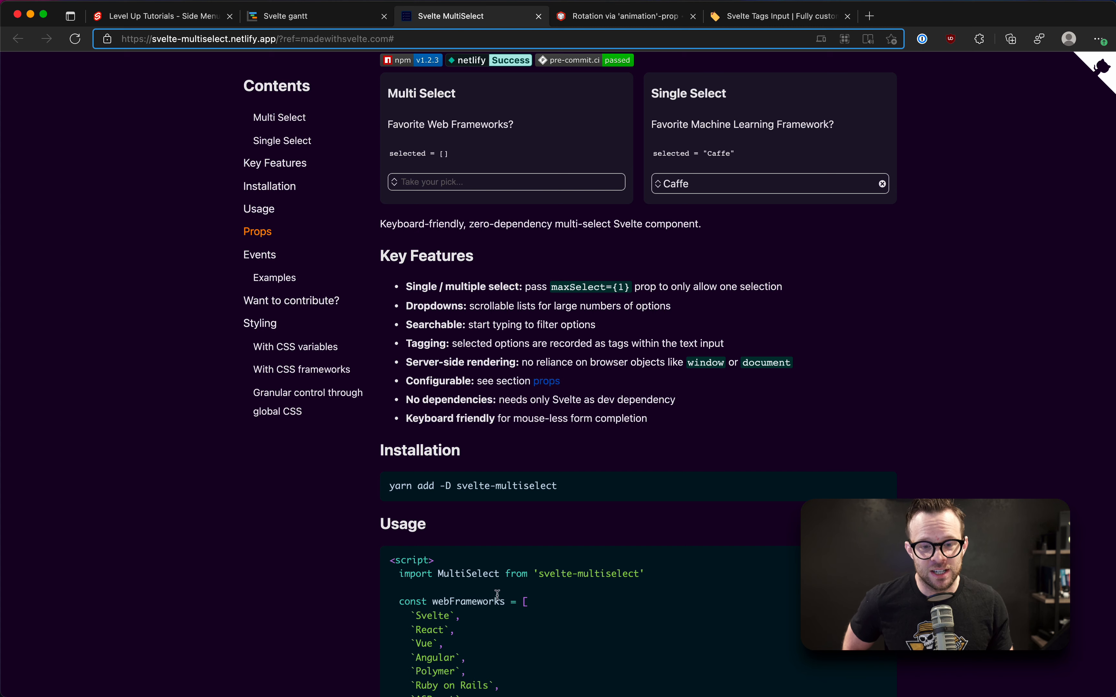
scroll("down", 3)
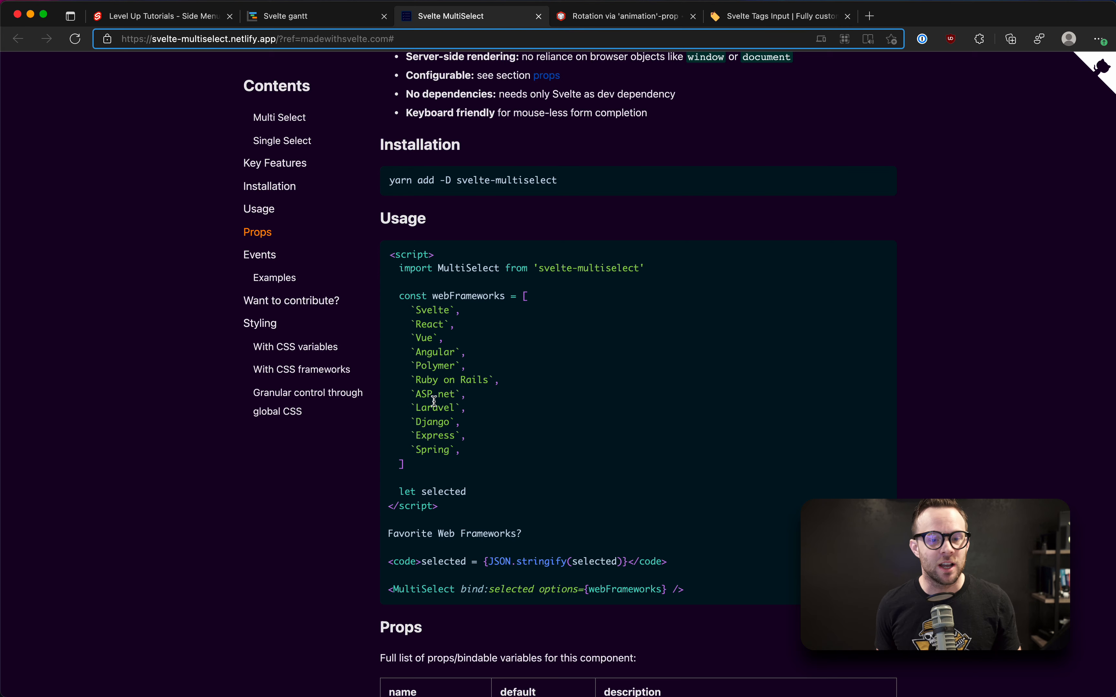
scroll("up", 3)
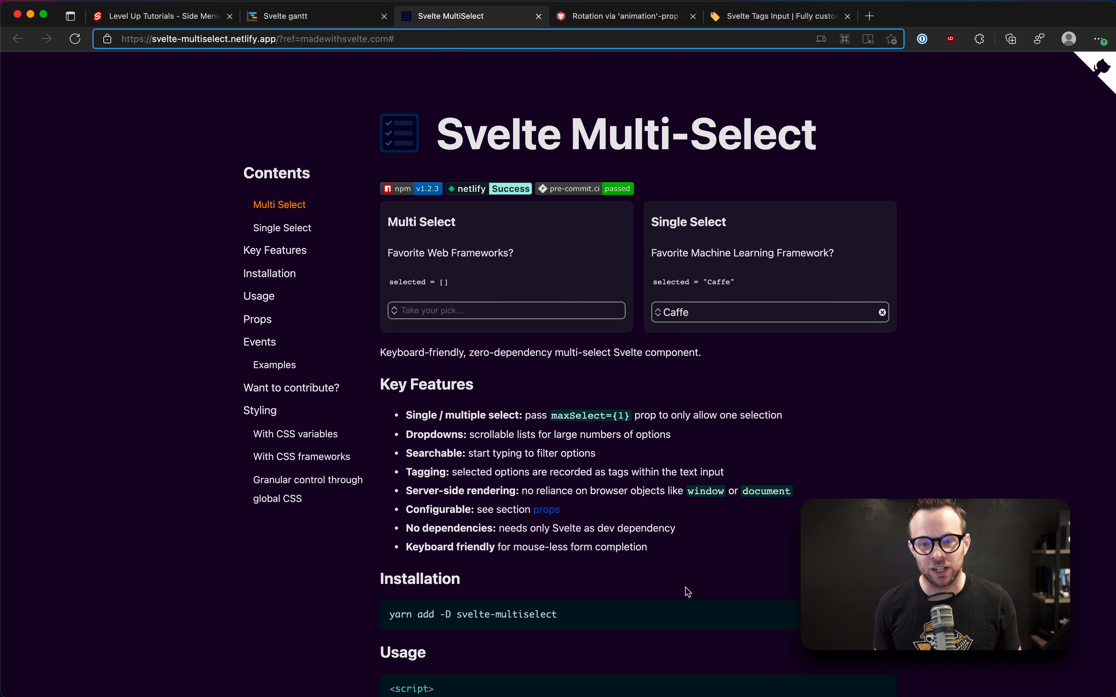
mouse_move(513, 464)
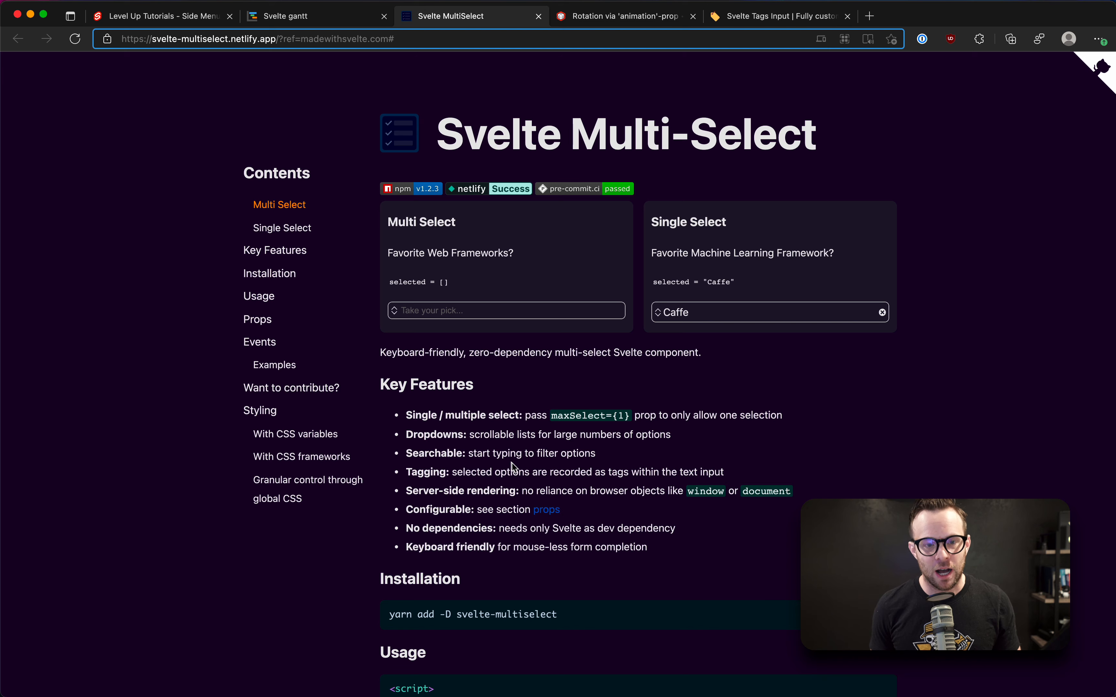
mouse_move(288, 319)
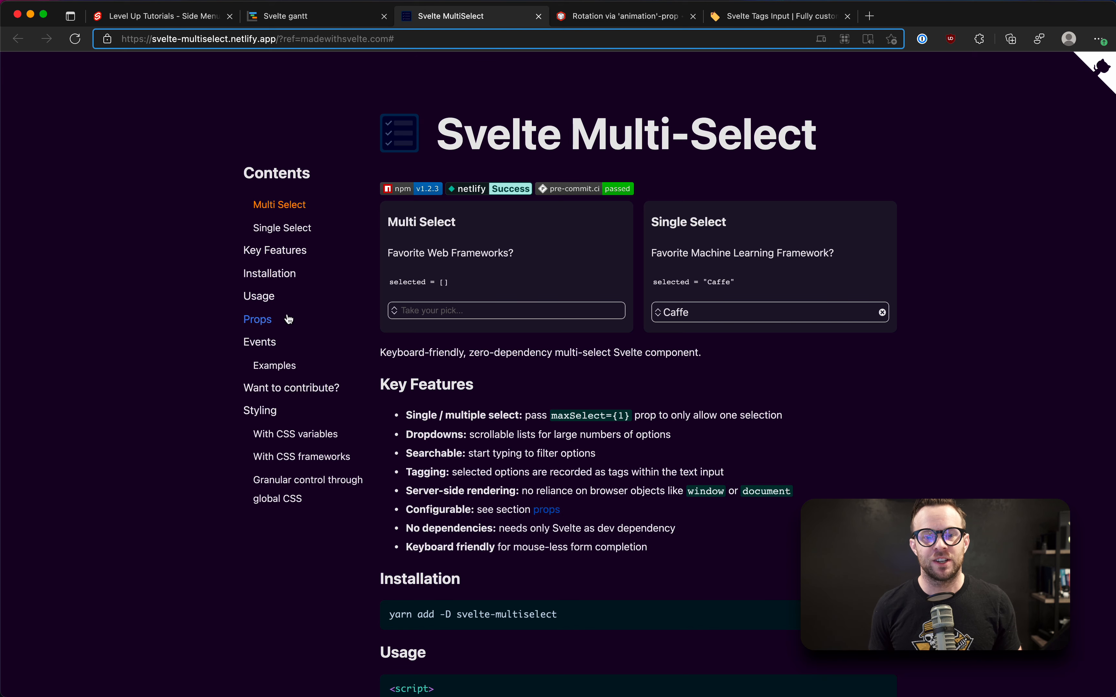
- Skim the Props, event Examples and Styling sections via the Contents links
left_click(259, 296)
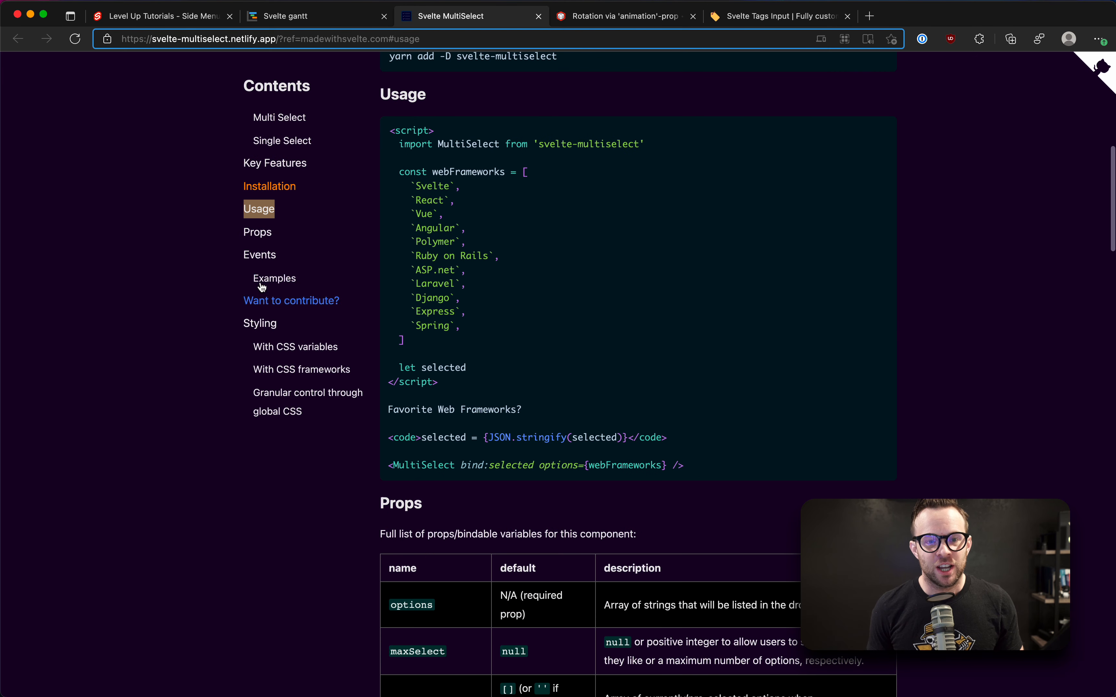
left_click(275, 278)
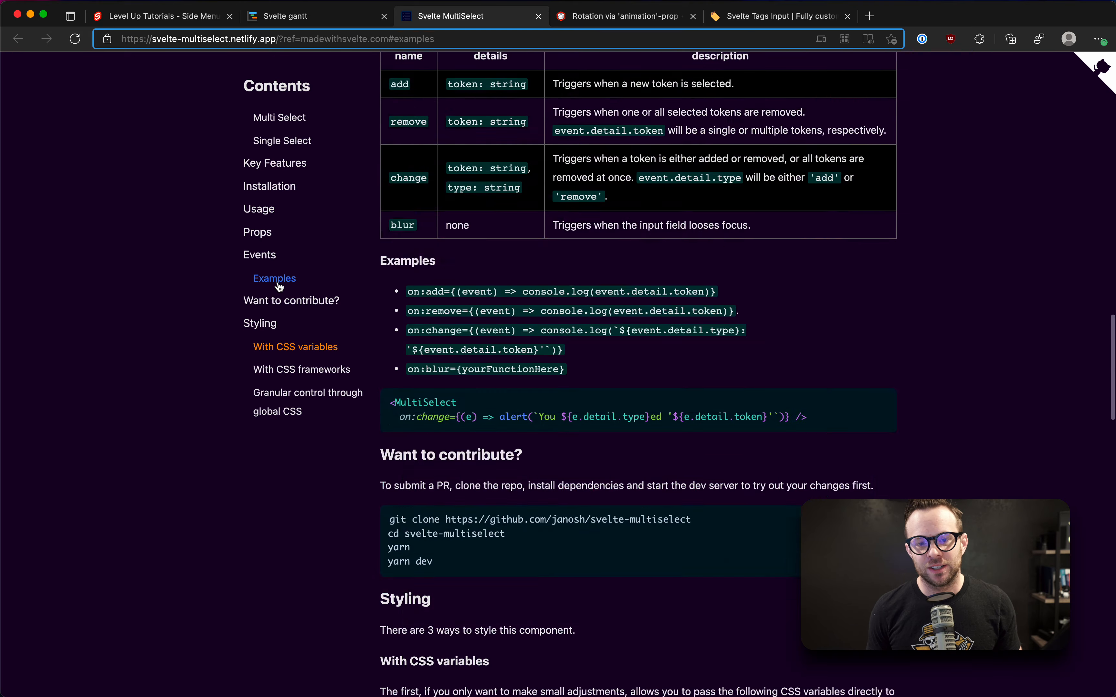
scroll("down", 3)
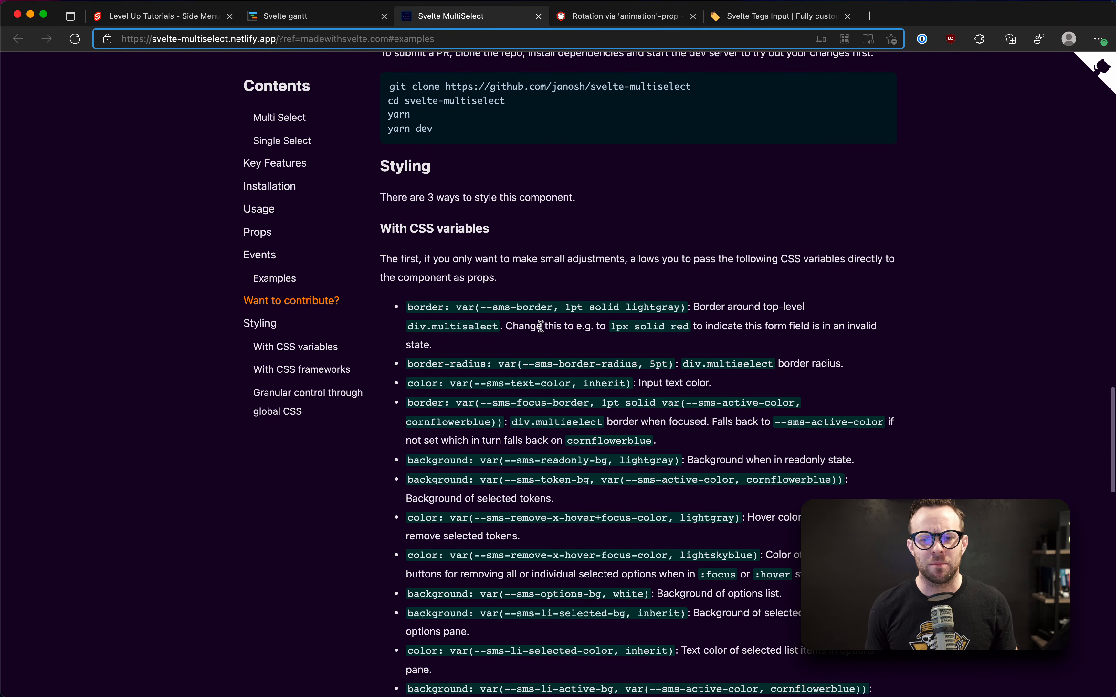
scroll("down", 3)
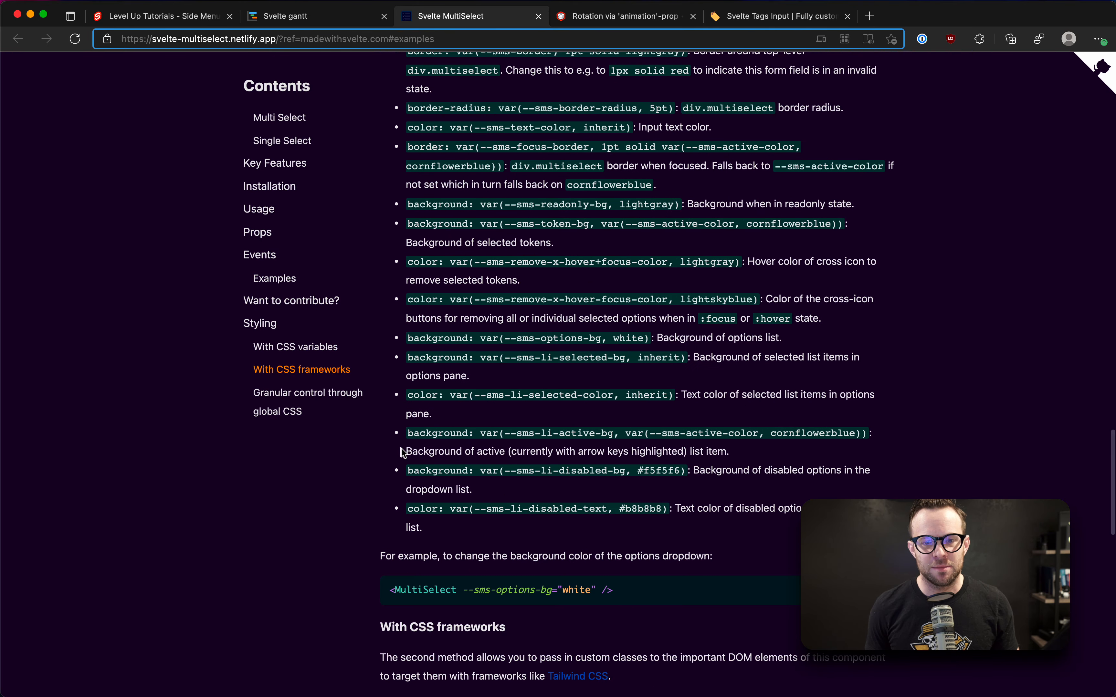
scroll("down", 3)
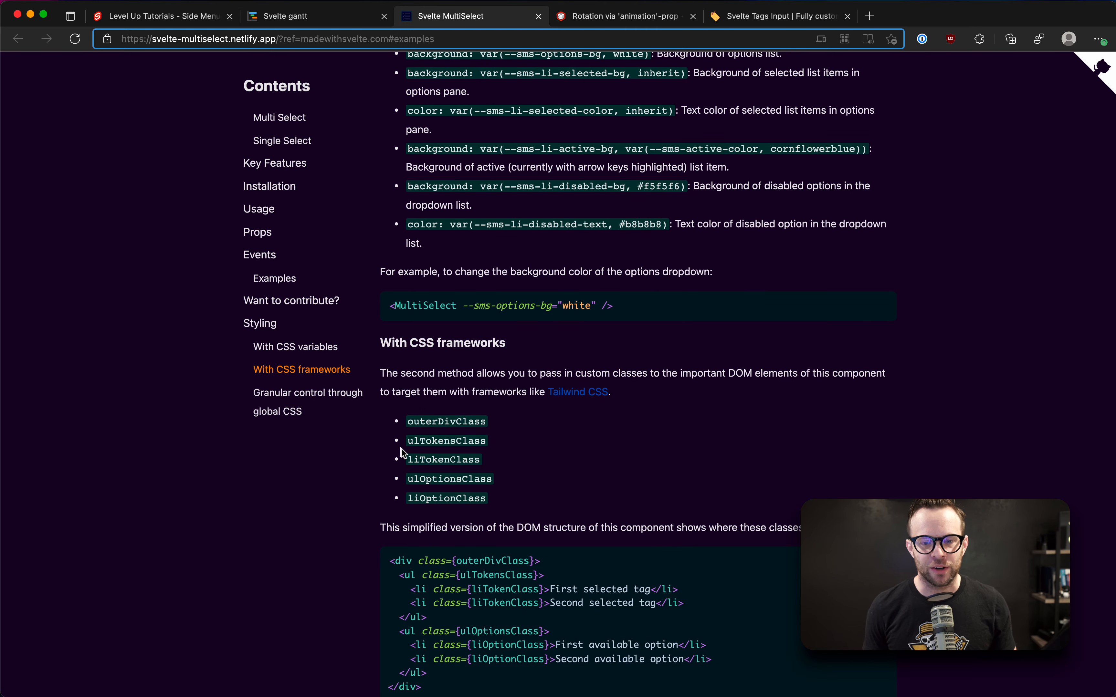
scroll("up", 3)
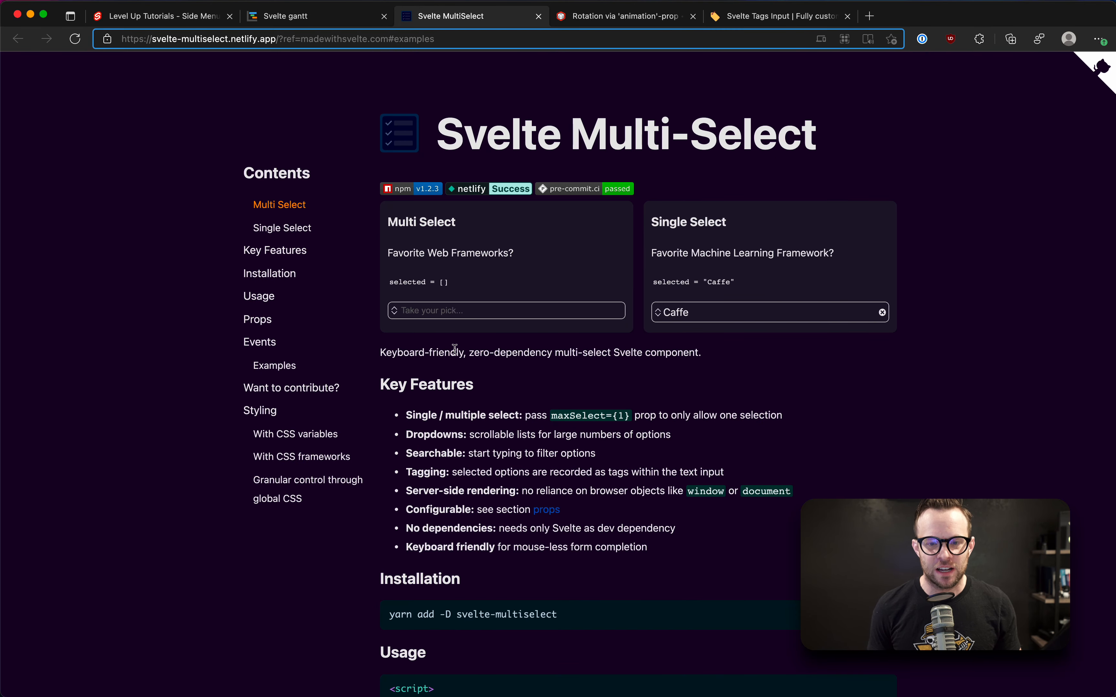
scroll("down", 3)
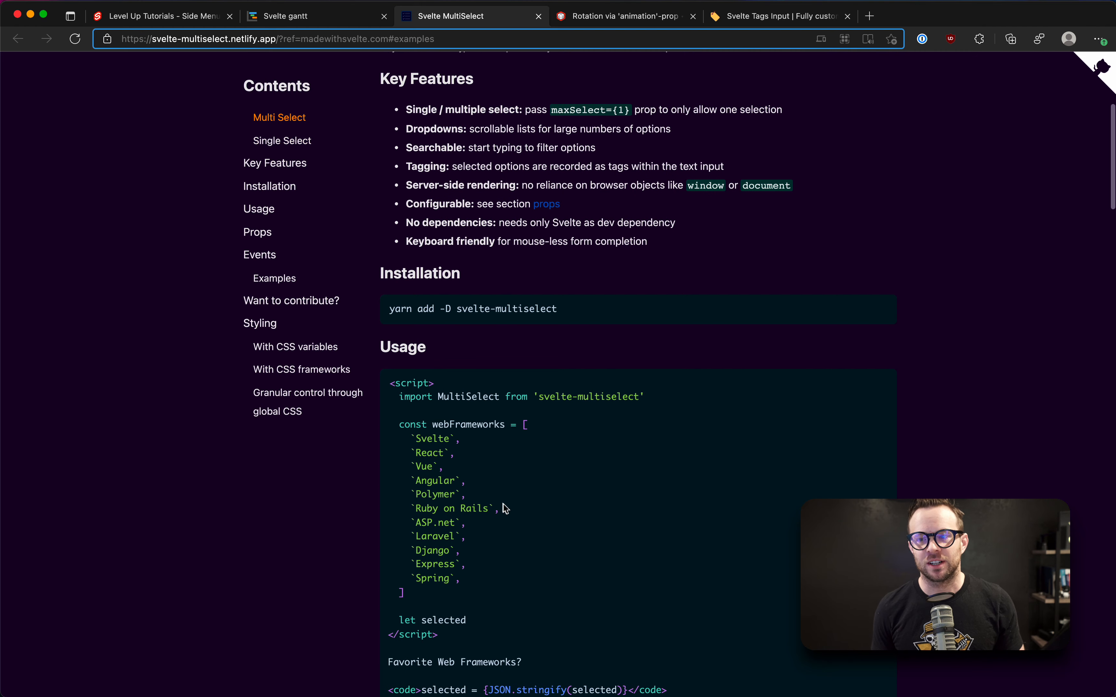
scroll("down", 3)
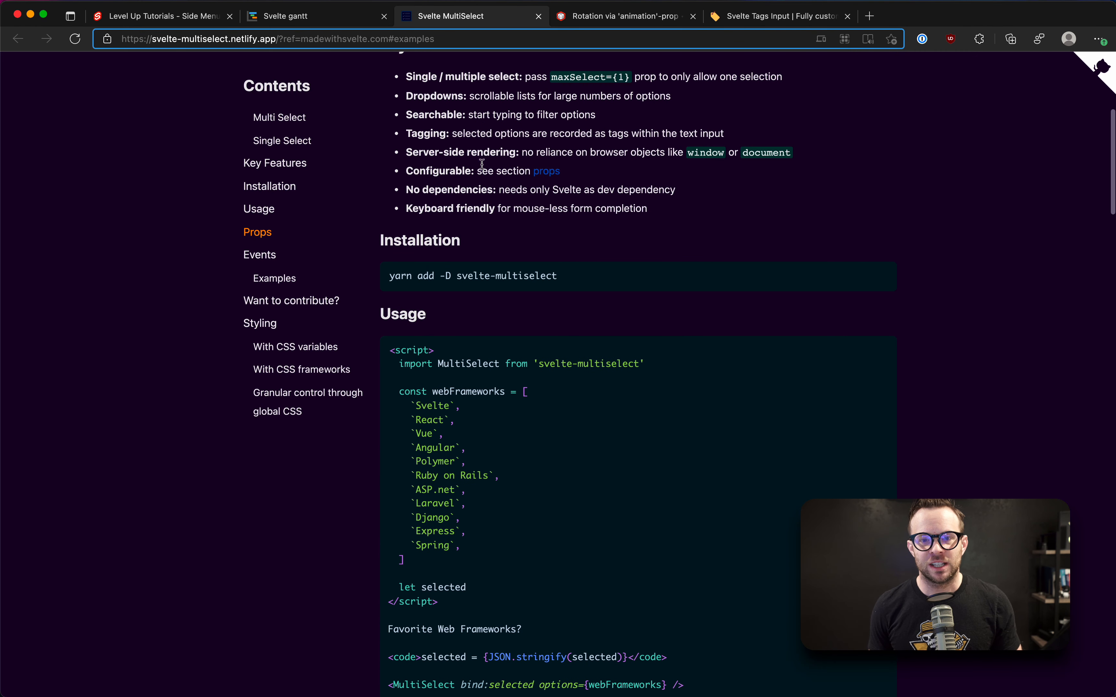
left_click_drag(405, 153, 789, 152)
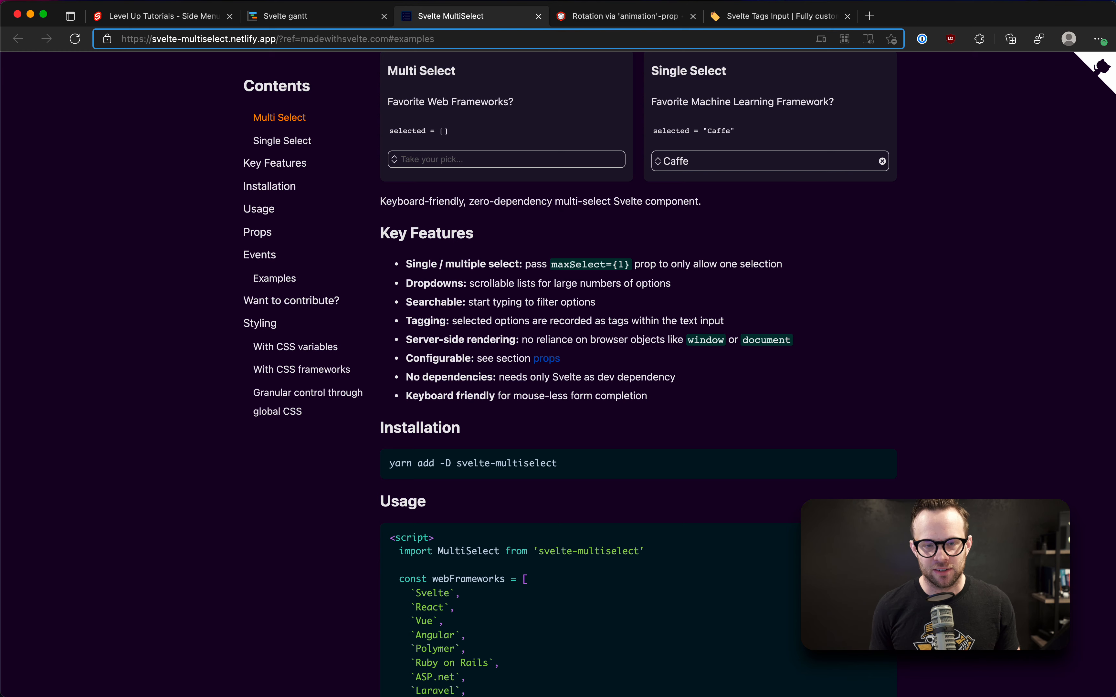
- Switch to the Svelte-gantt demo tab showing the day timeline of task bars
left_click(298, 16)
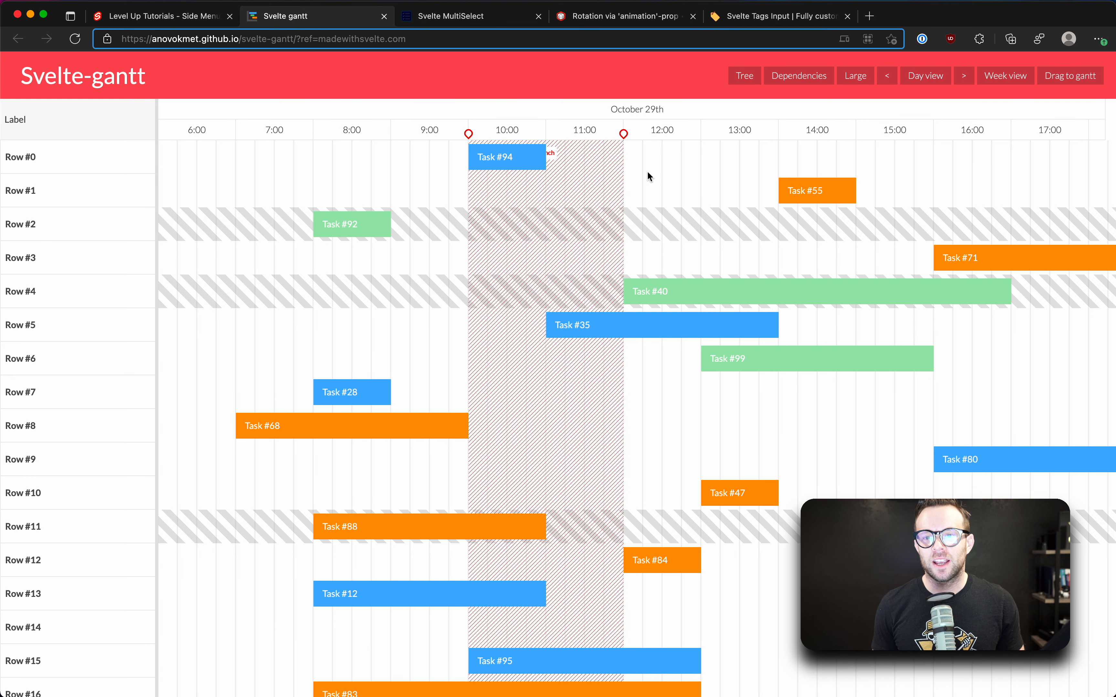
mouse_move(583, 353)
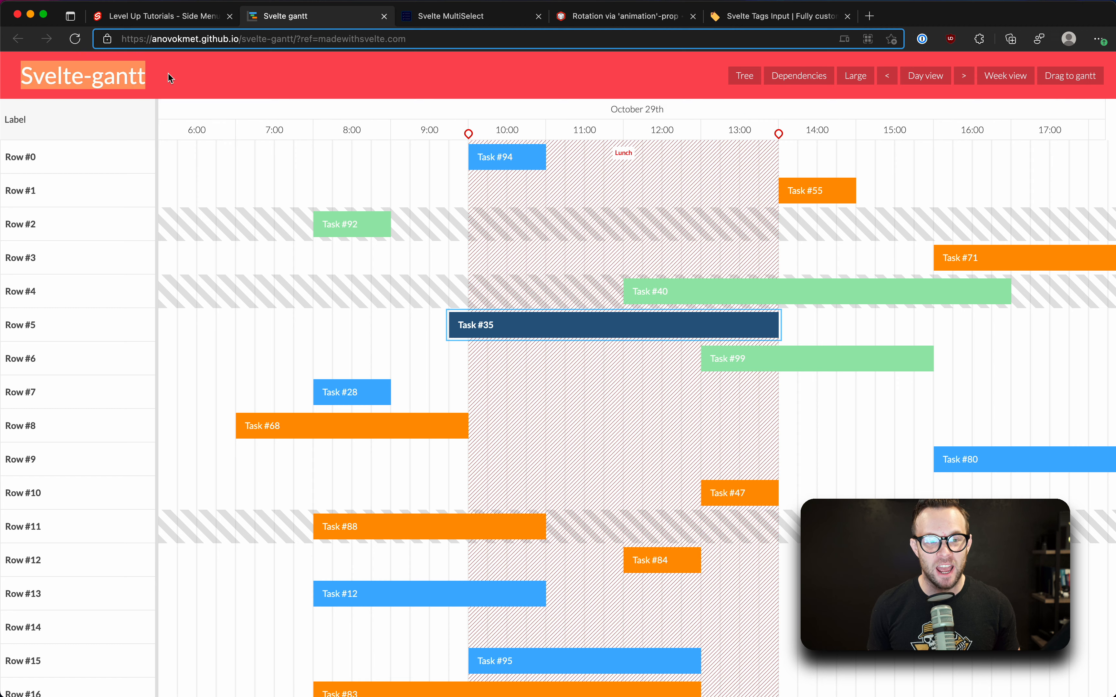
mouse_move(114, 87)
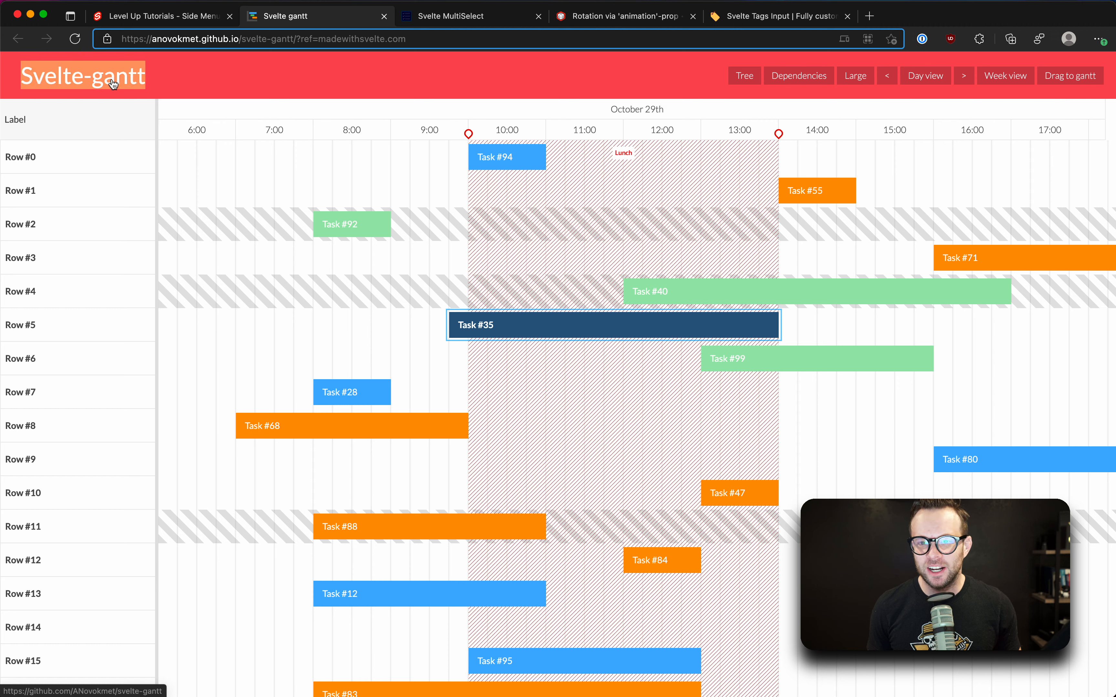
mouse_move(676, 92)
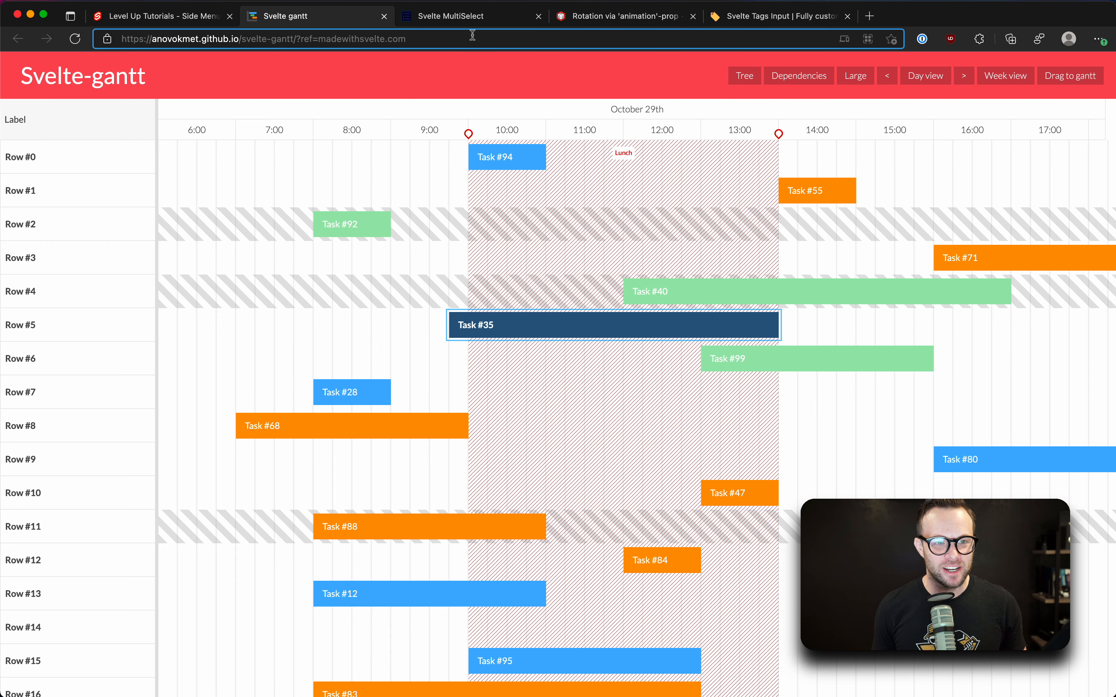
- View the Tree and Dependencies demos, then go to the svelte-gantt GitHub repository
left_click(745, 76)
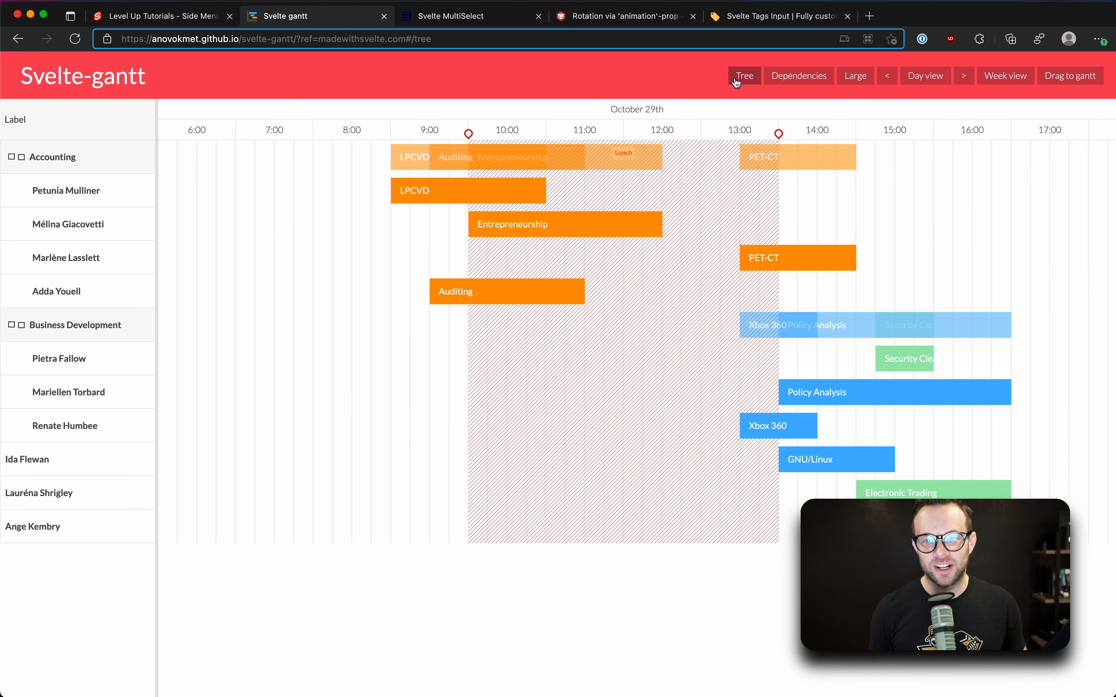
left_click(744, 76)
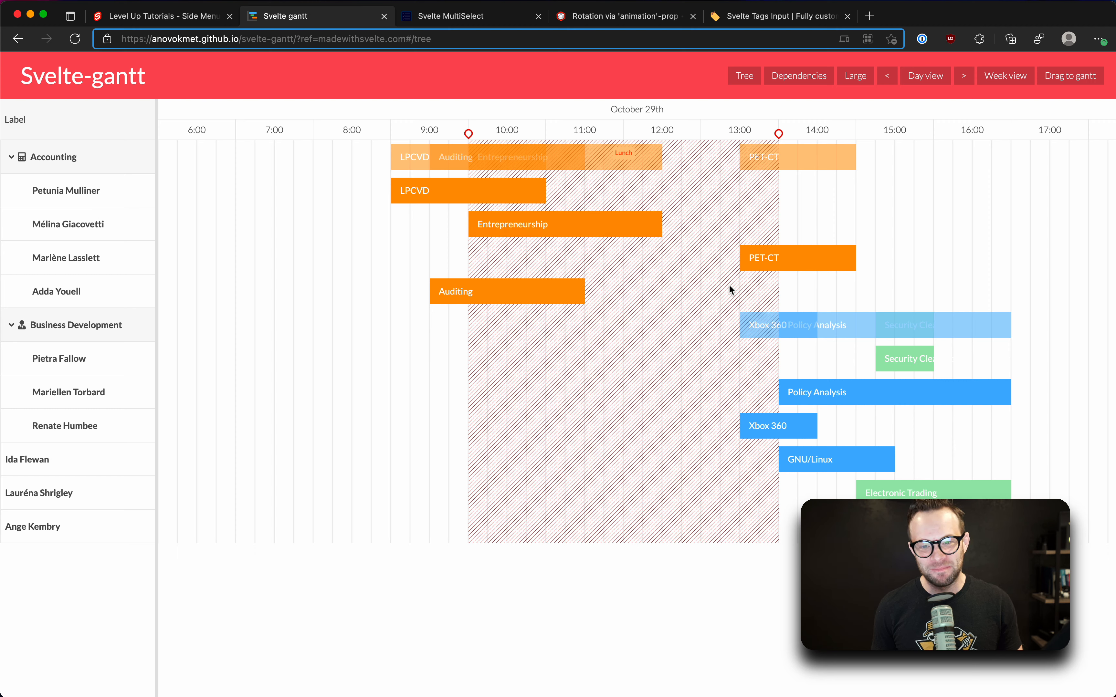
mouse_move(542, 325)
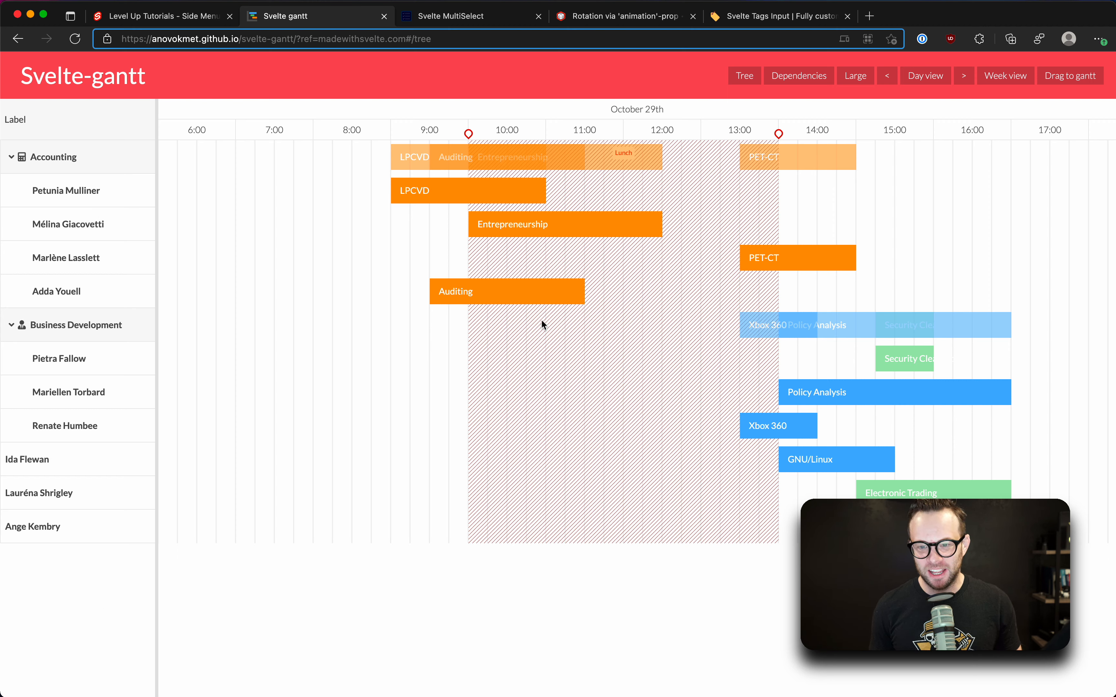
mouse_move(786, 115)
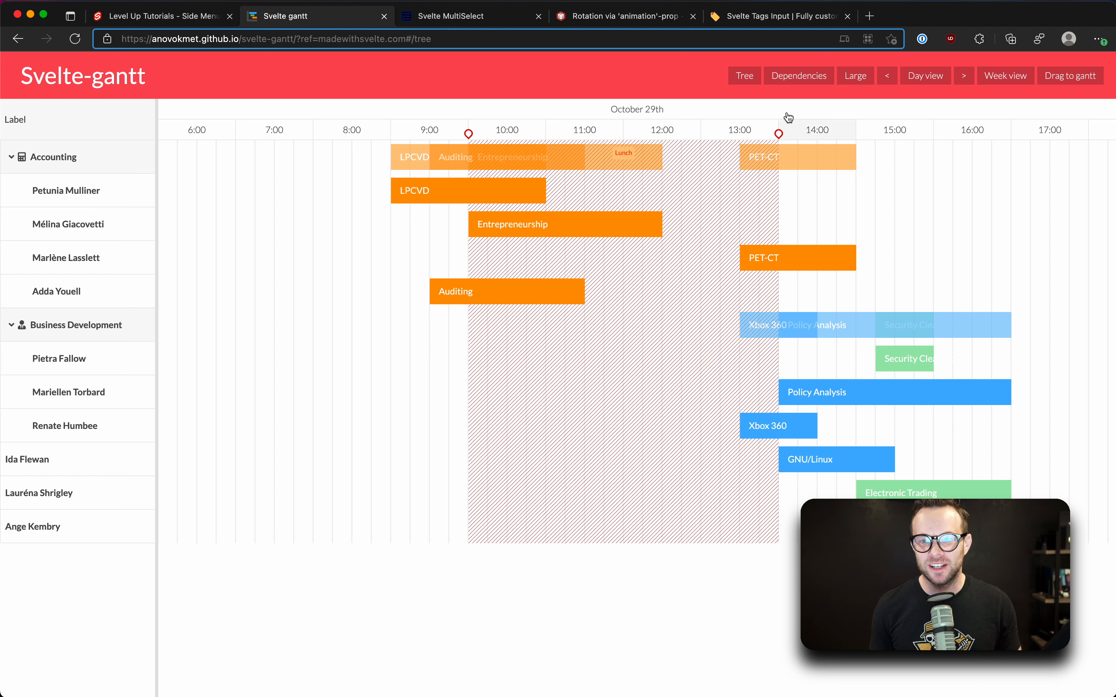
left_click(799, 76)
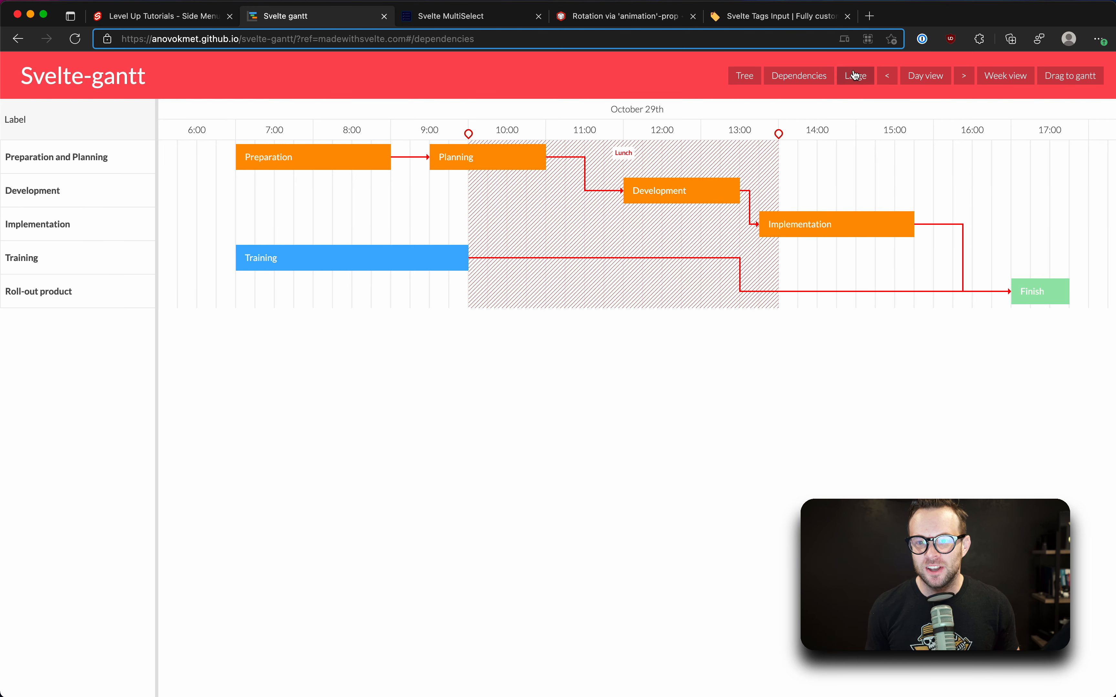
left_click(855, 75)
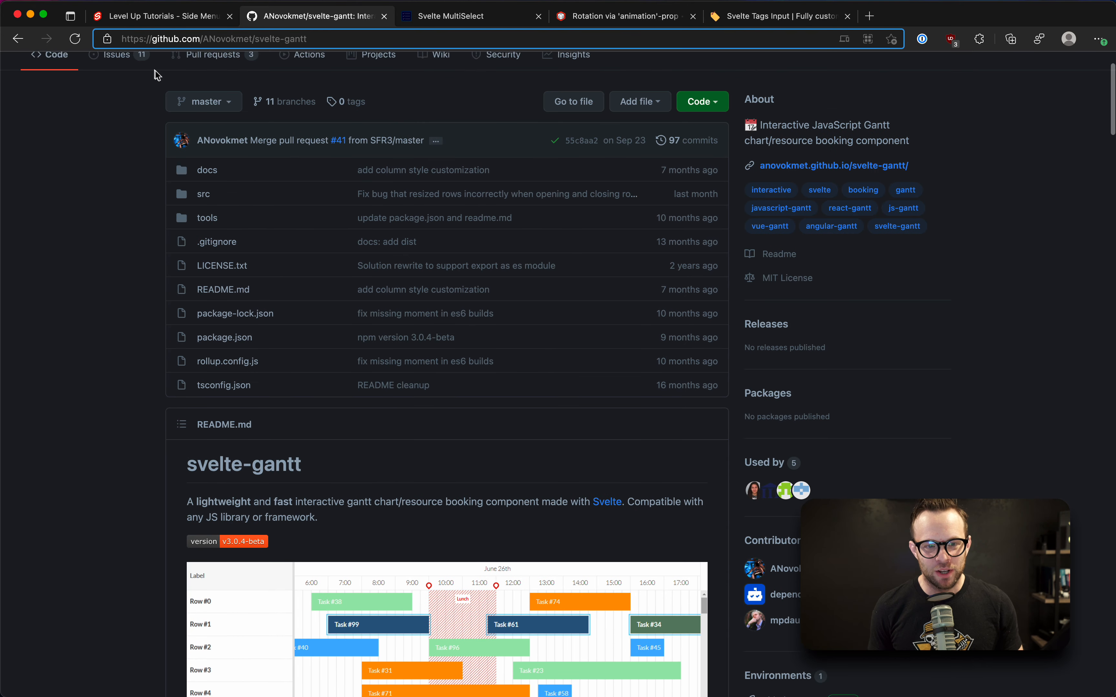
scroll("down", 3)
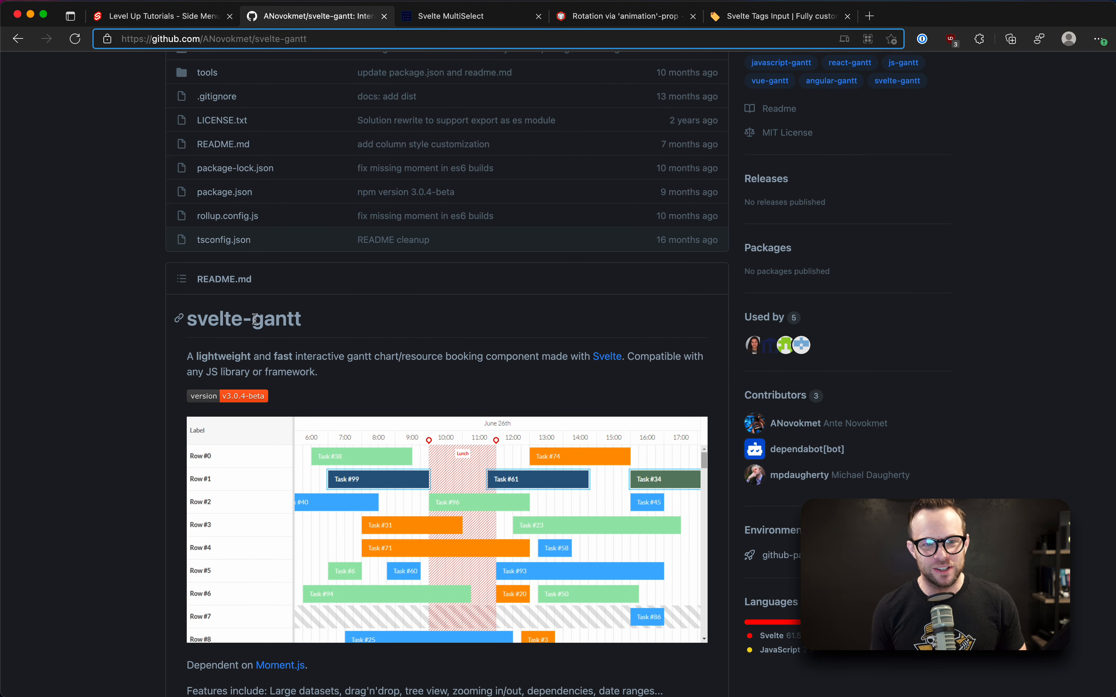
double_click(276, 318)
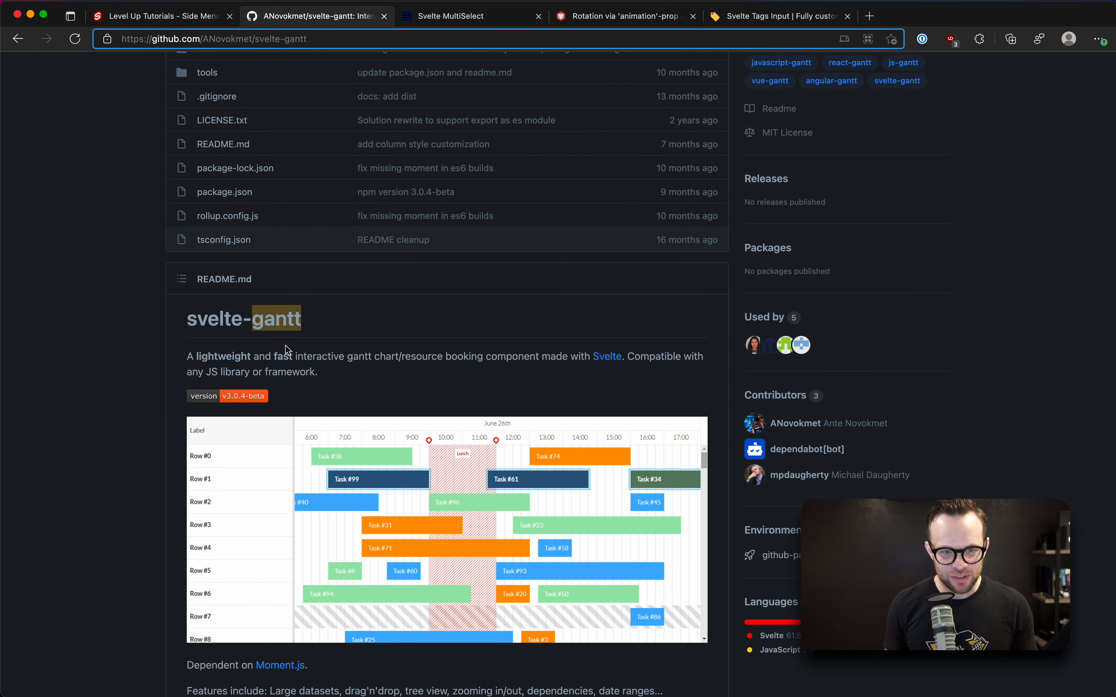
scroll("down", 3)
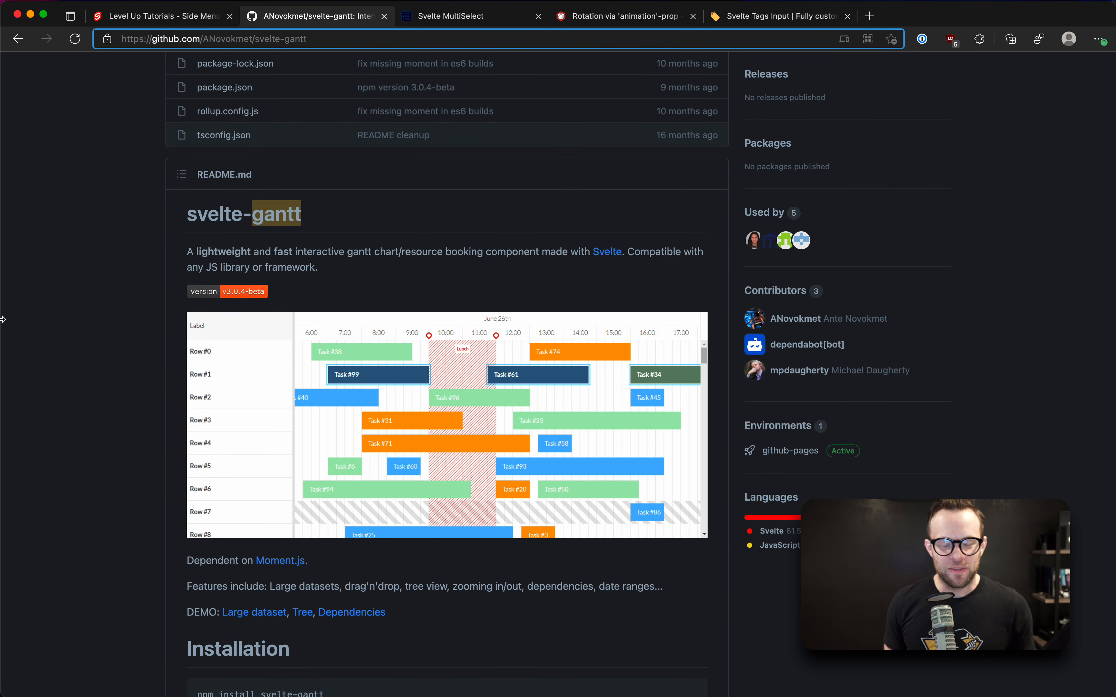
scroll("down", 3)
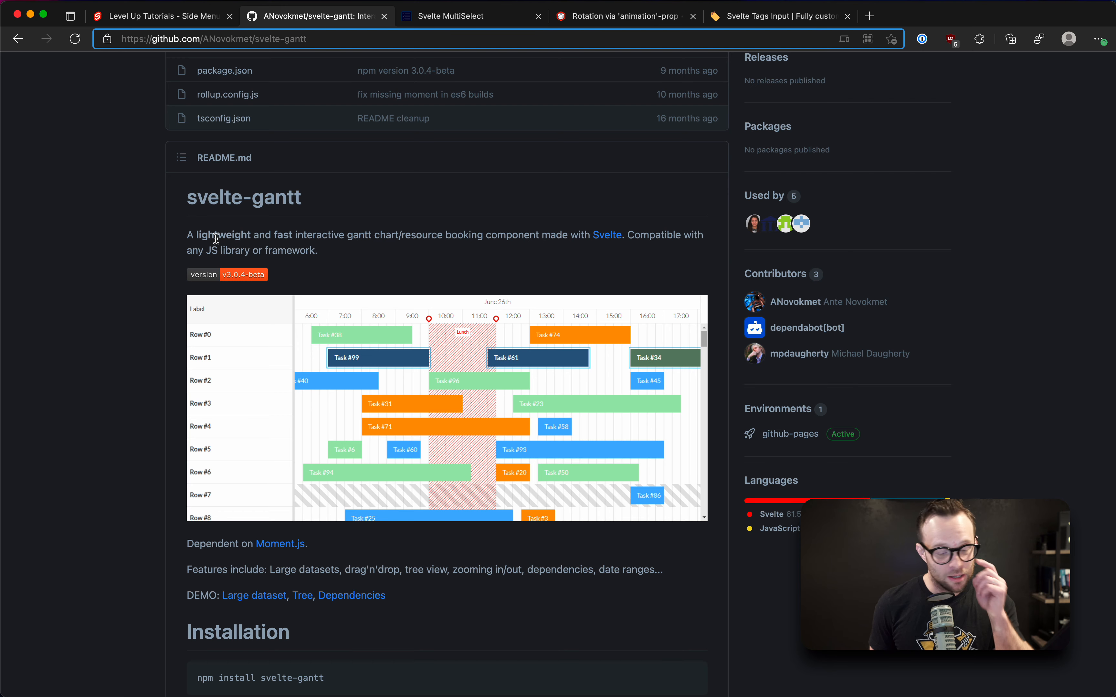
scroll("down", 3)
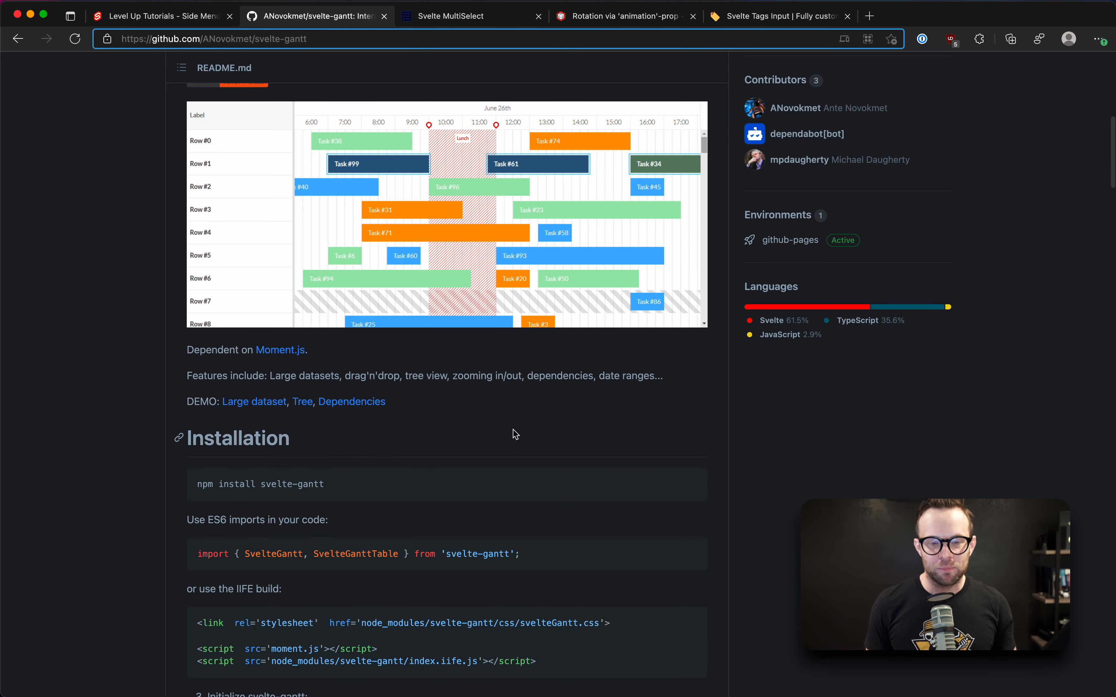
mouse_move(260, 349)
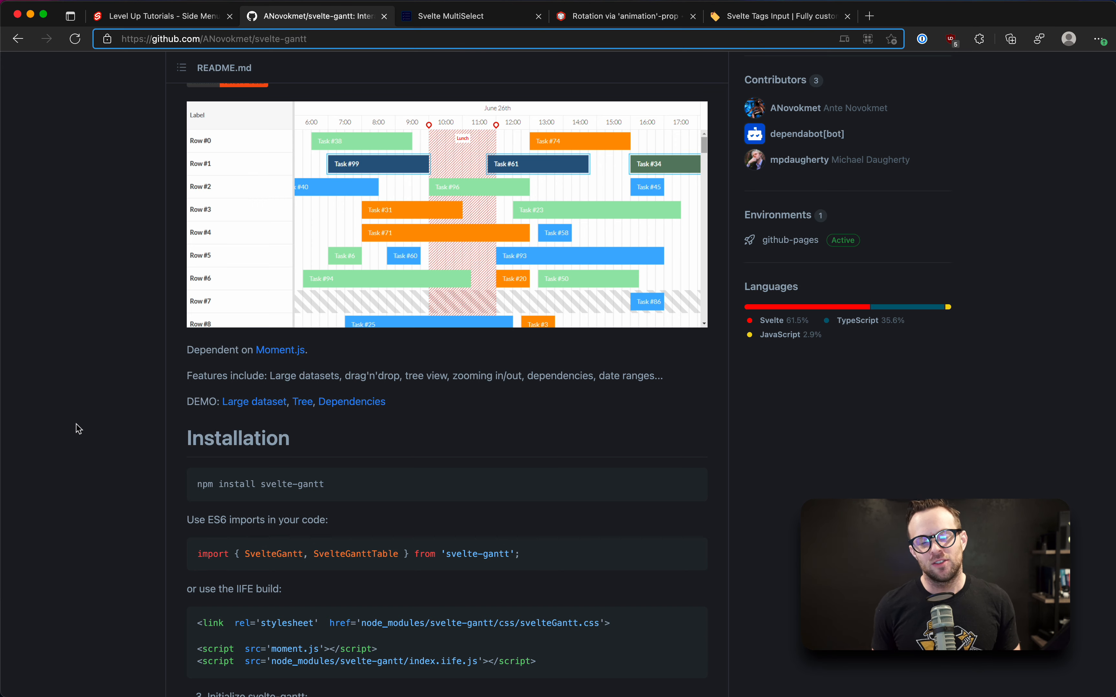
scroll("down", 3)
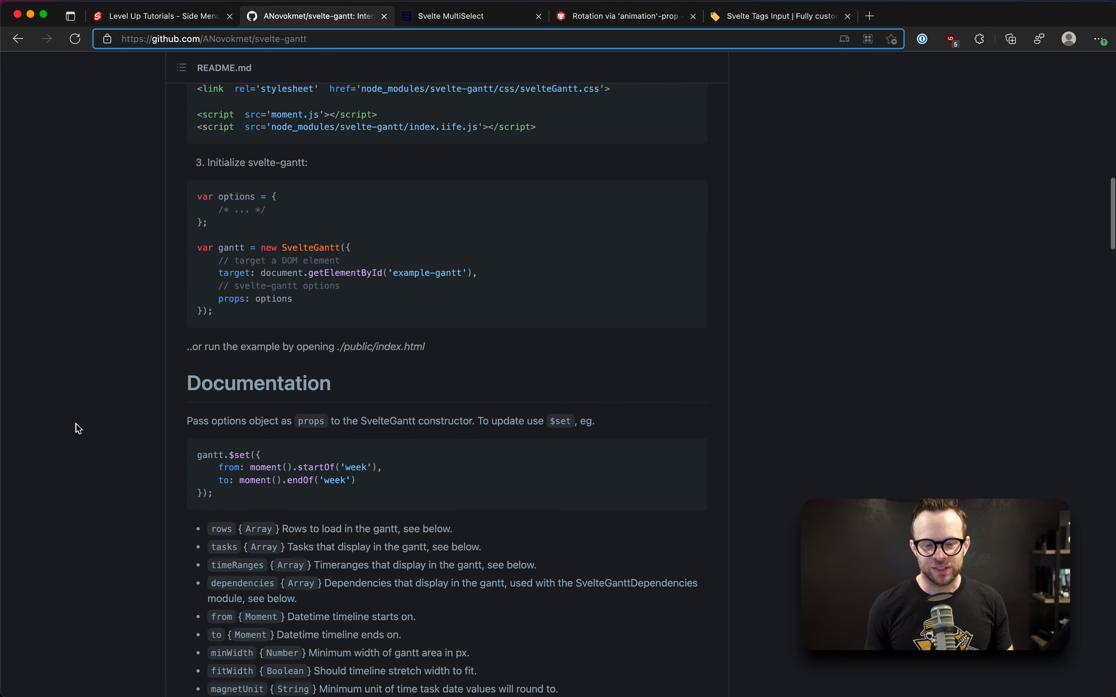
scroll("down", 3)
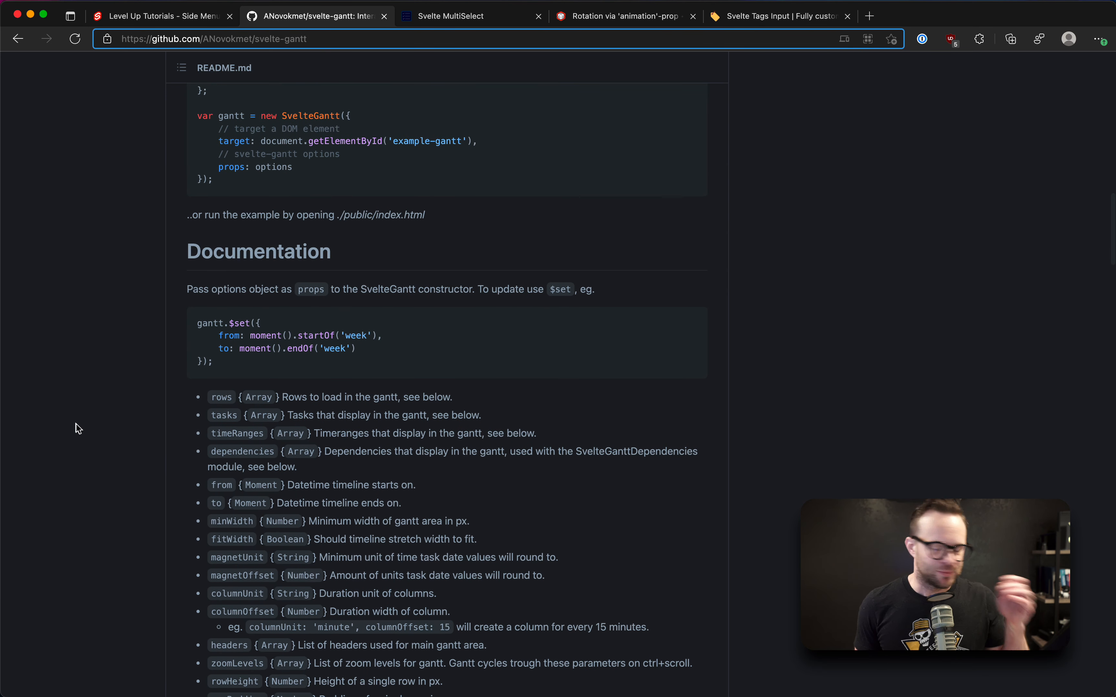
scroll("down", 3)
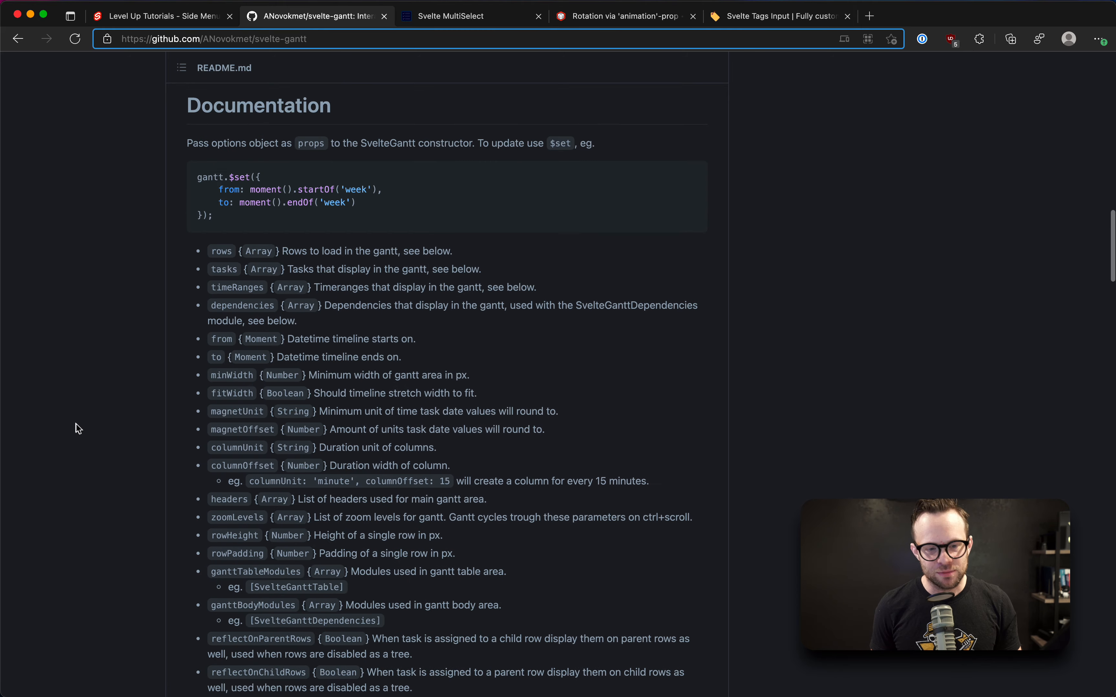
scroll("down", 3)
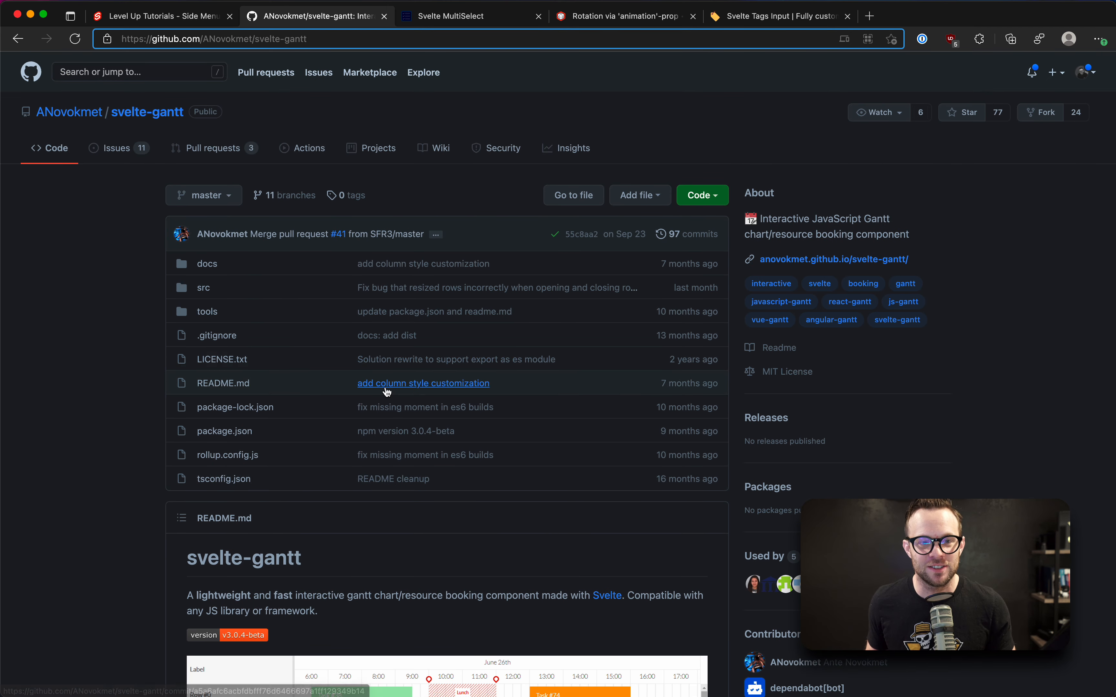
scroll("down", 3)
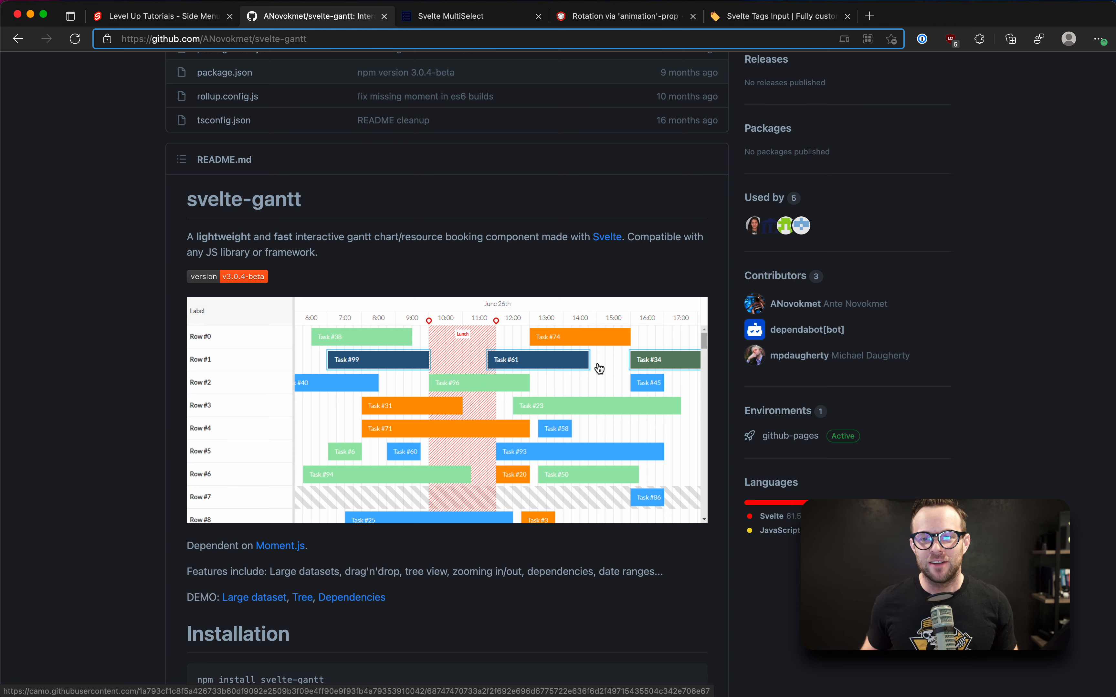
scroll("down", 3)
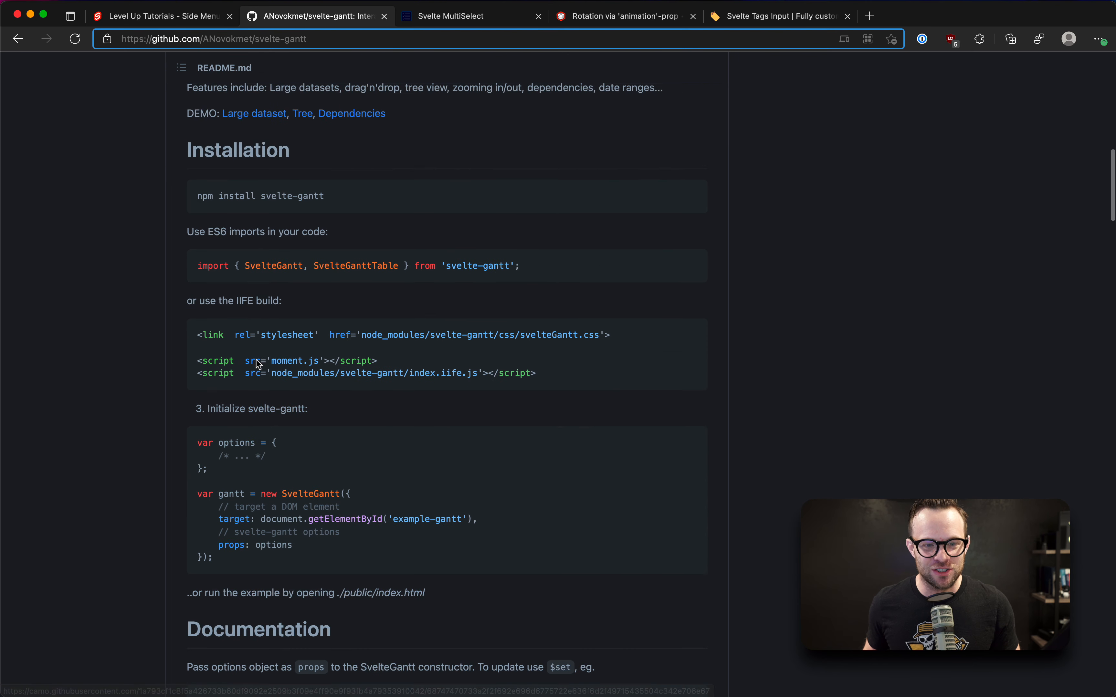
scroll("down", 3)
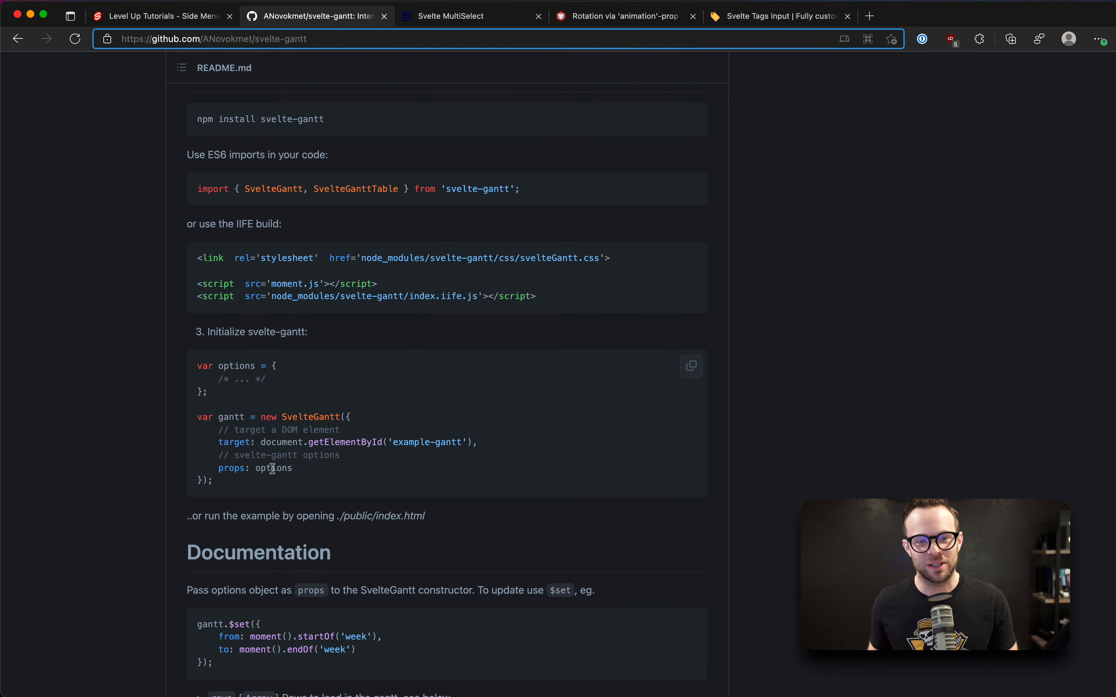
mouse_move(199, 259)
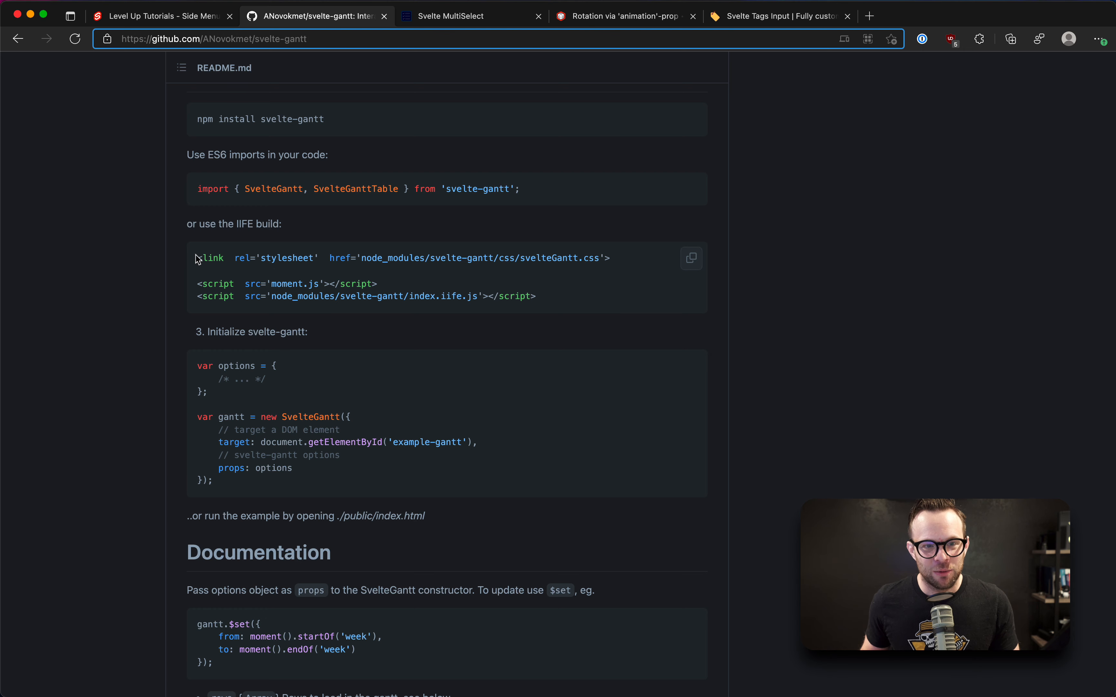
double_click(274, 189)
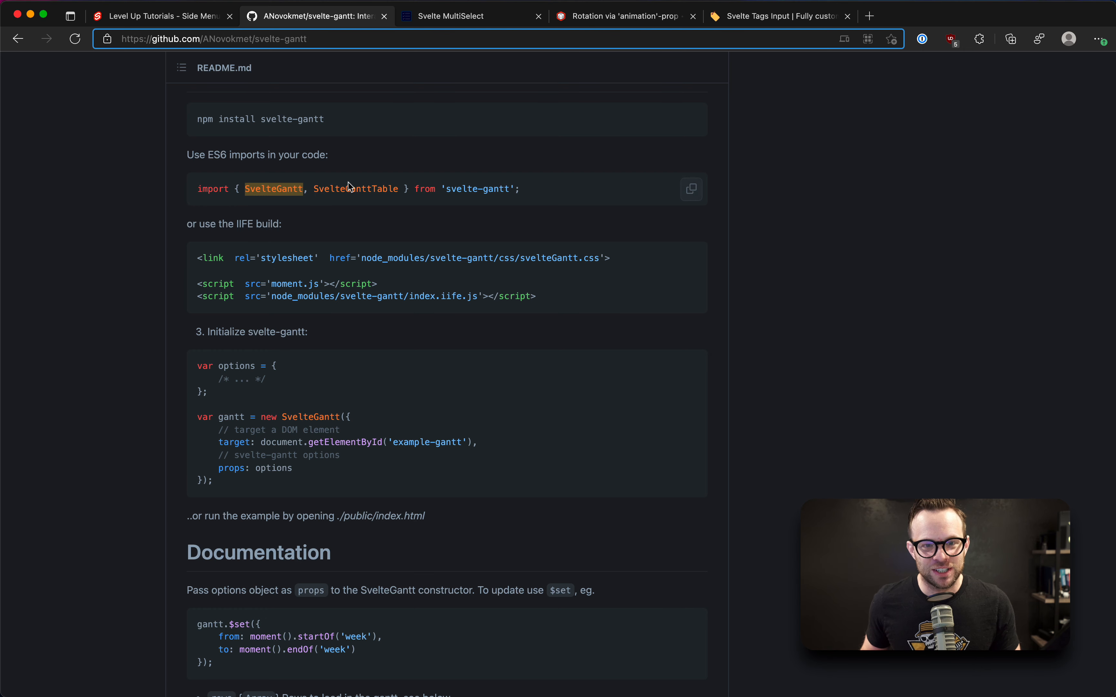
scroll("down", 3)
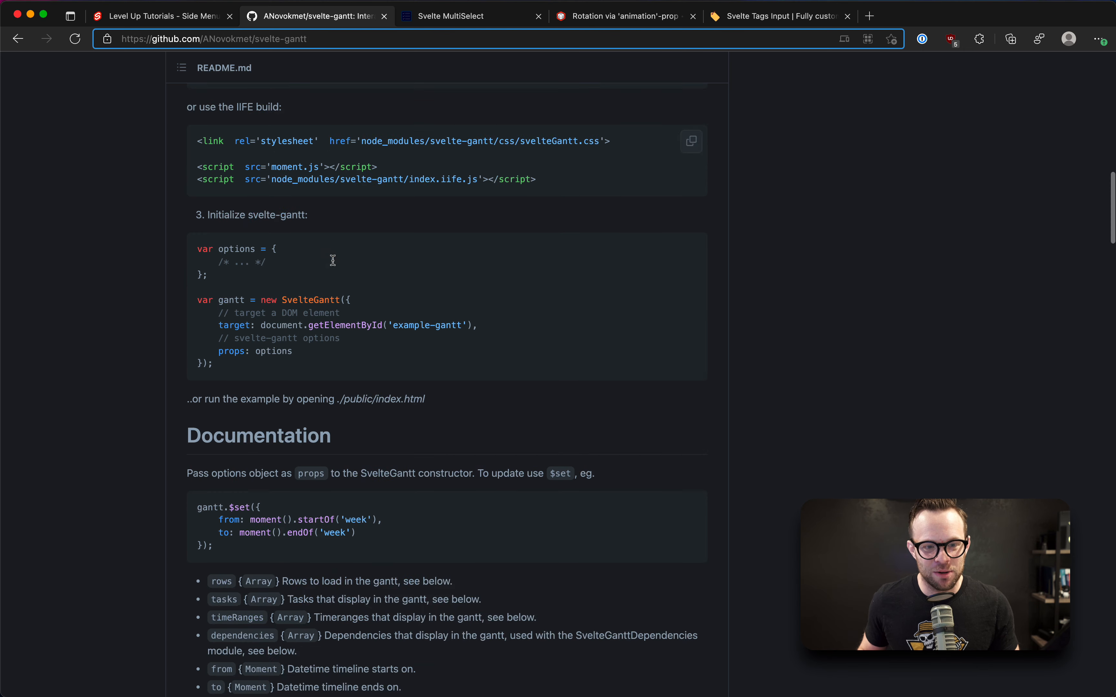
scroll("down", 3)
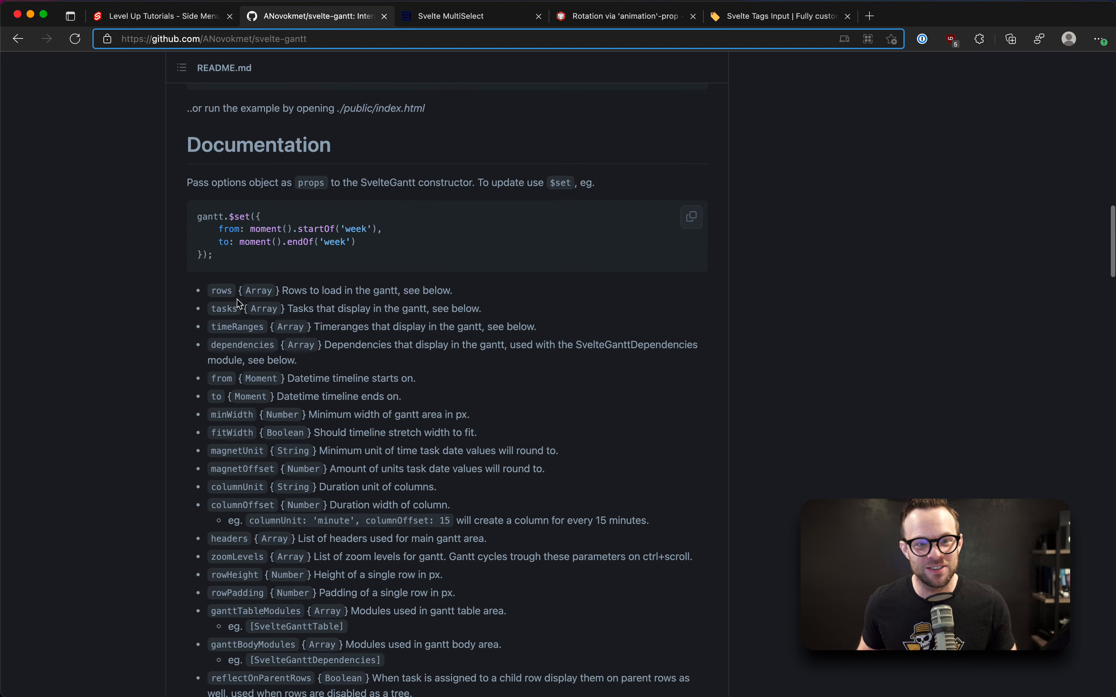
scroll("down", 3)
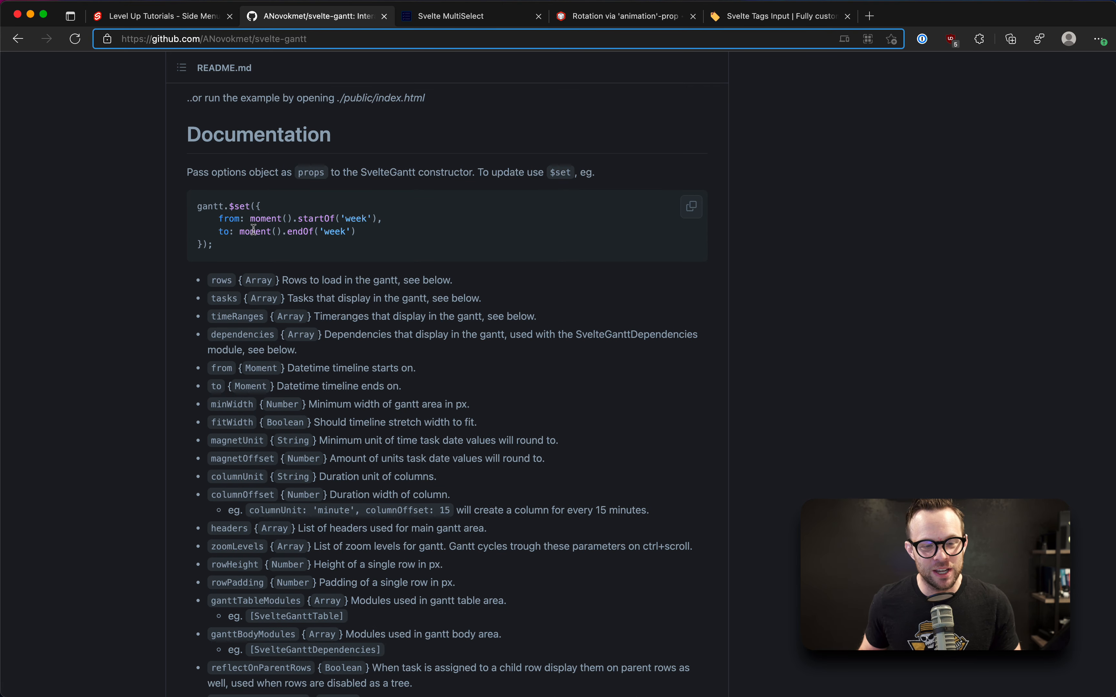
scroll("down", 3)
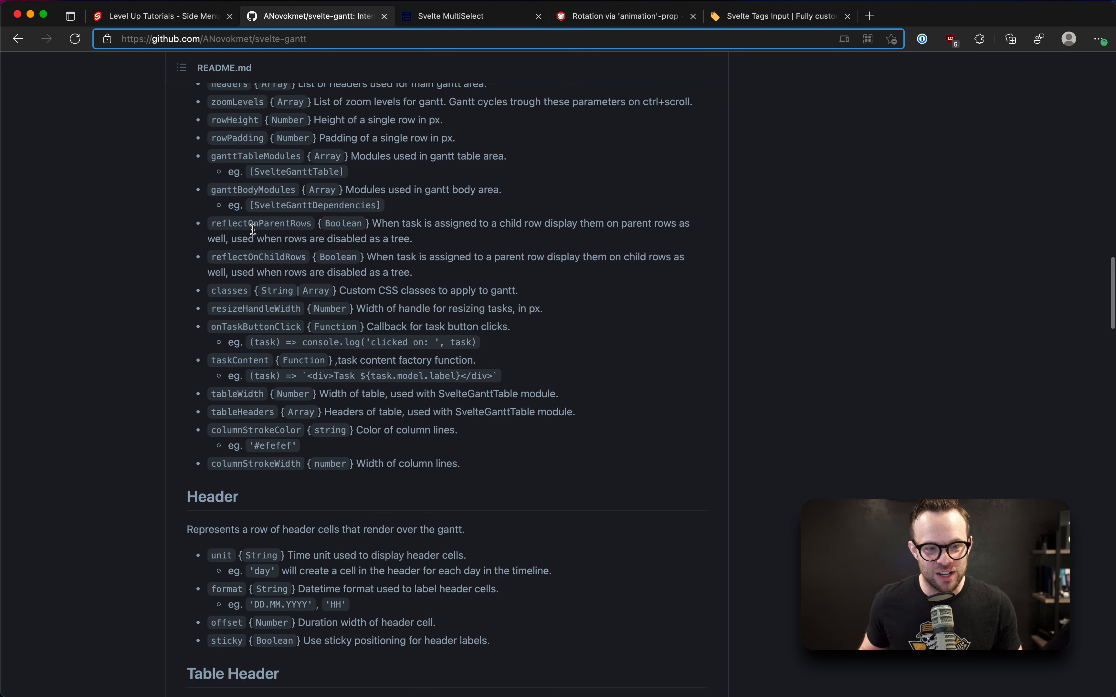
scroll("down", 3)
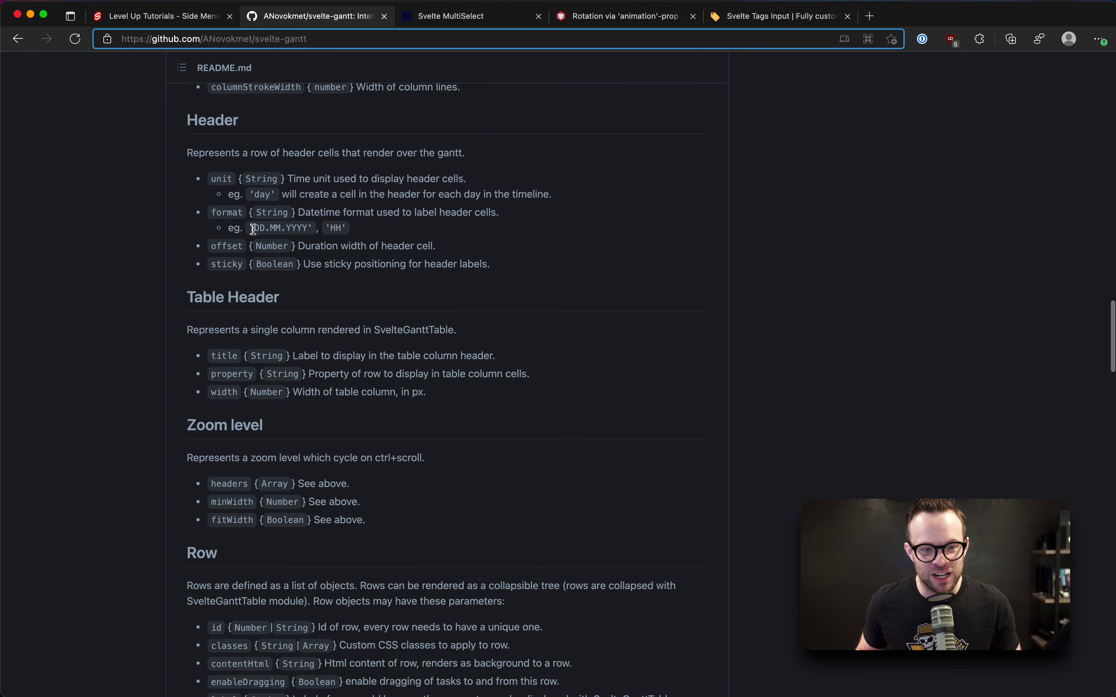
scroll("down", 3)
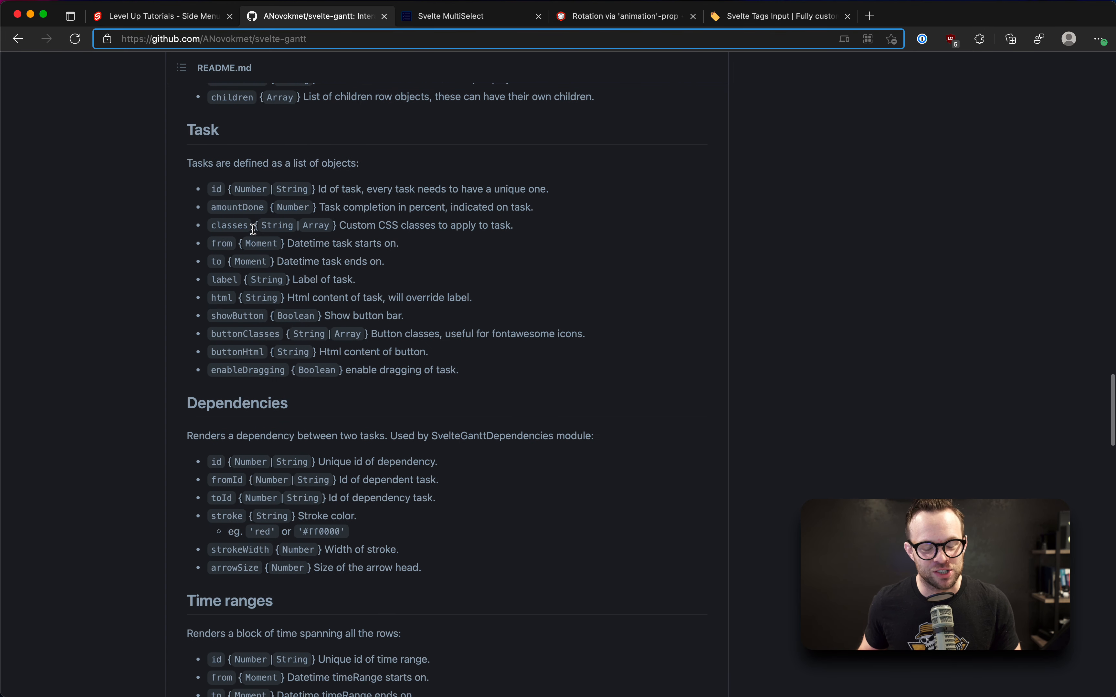
scroll("down", 3)
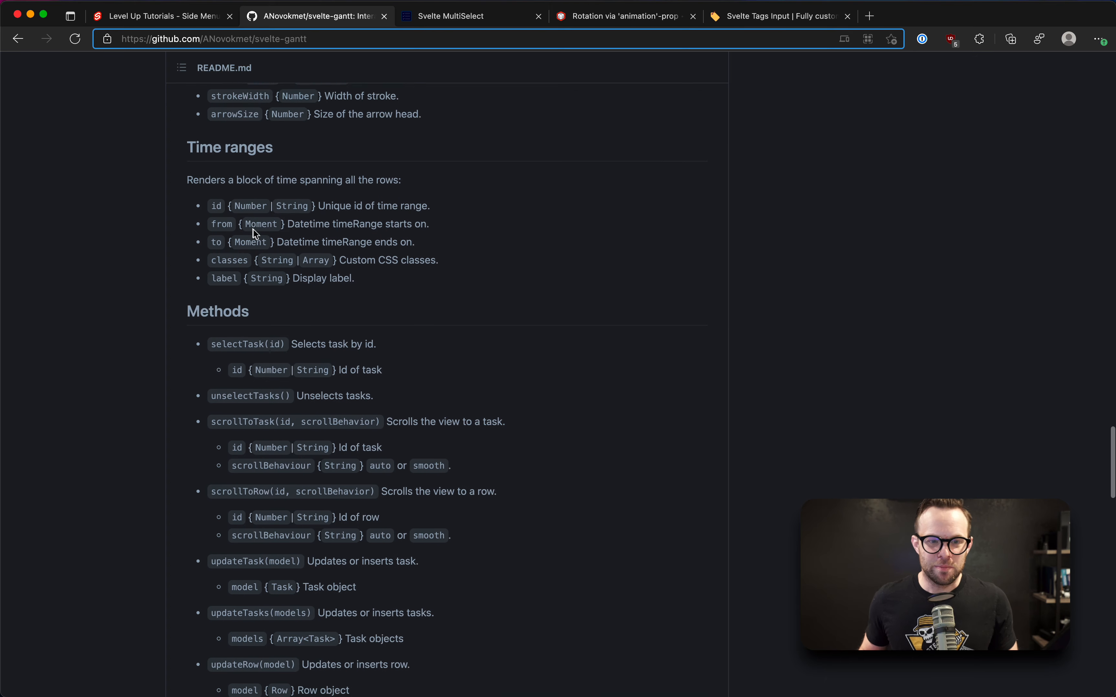
scroll("down", 3)
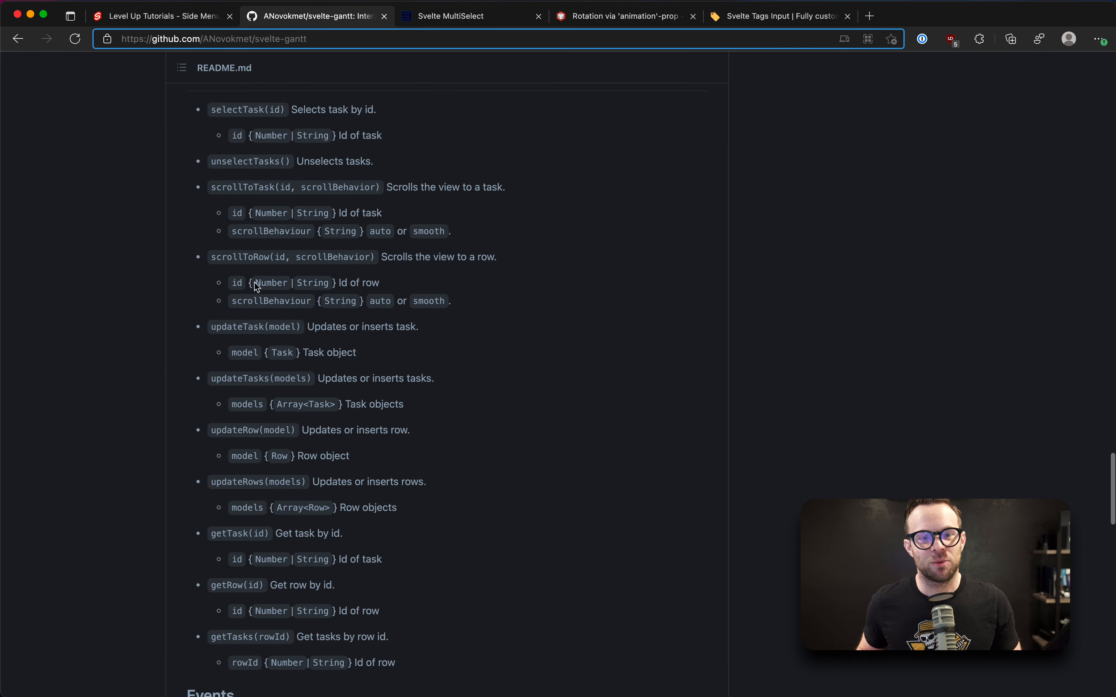
scroll("down", 3)
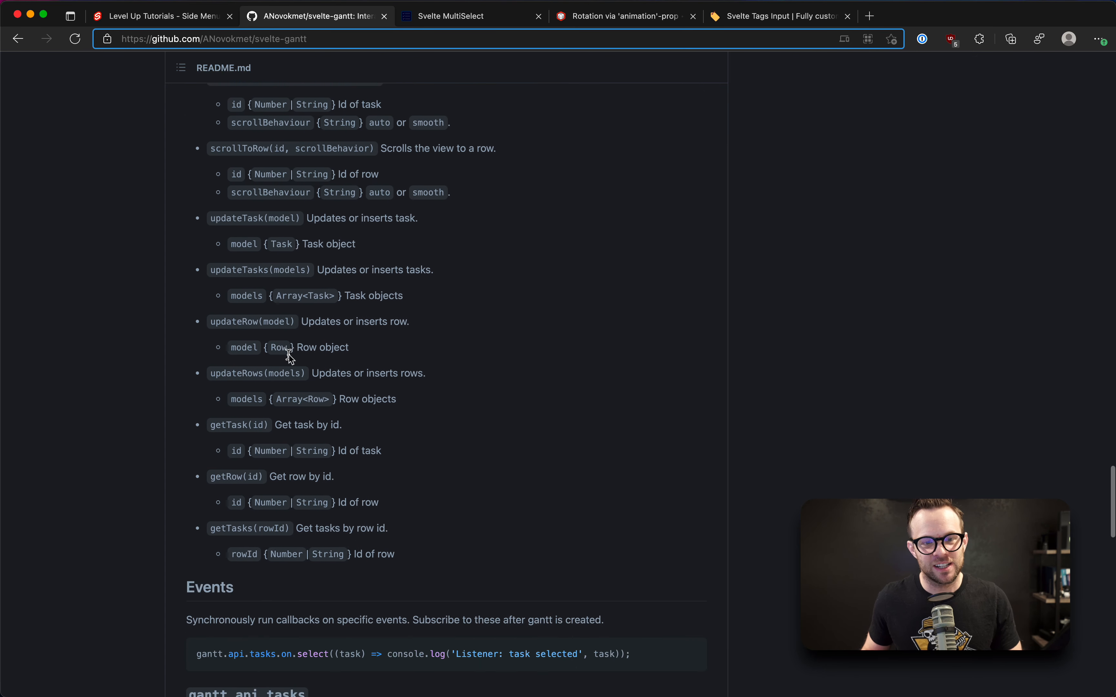
scroll("down", 3)
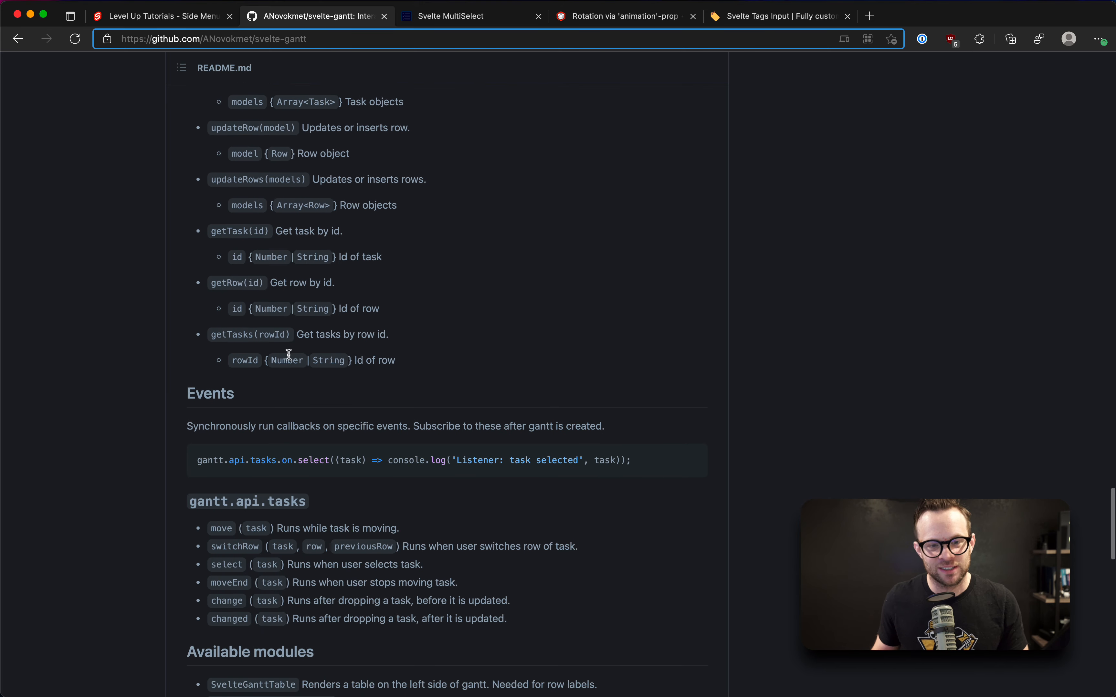
scroll("down", 3)
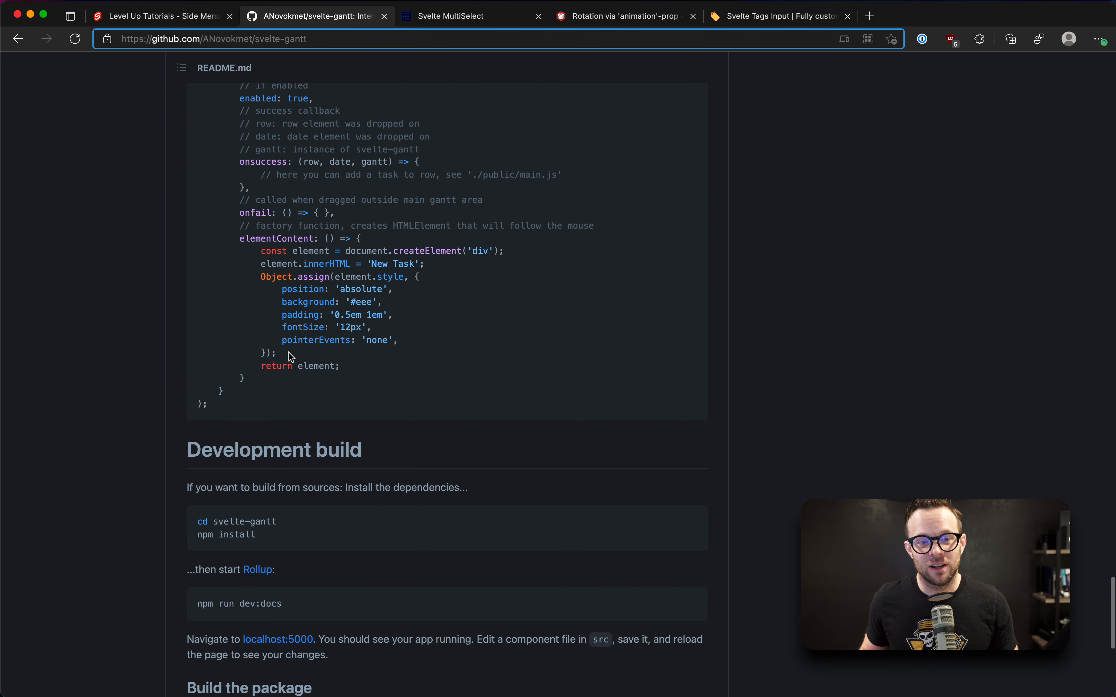
scroll("down", 3)
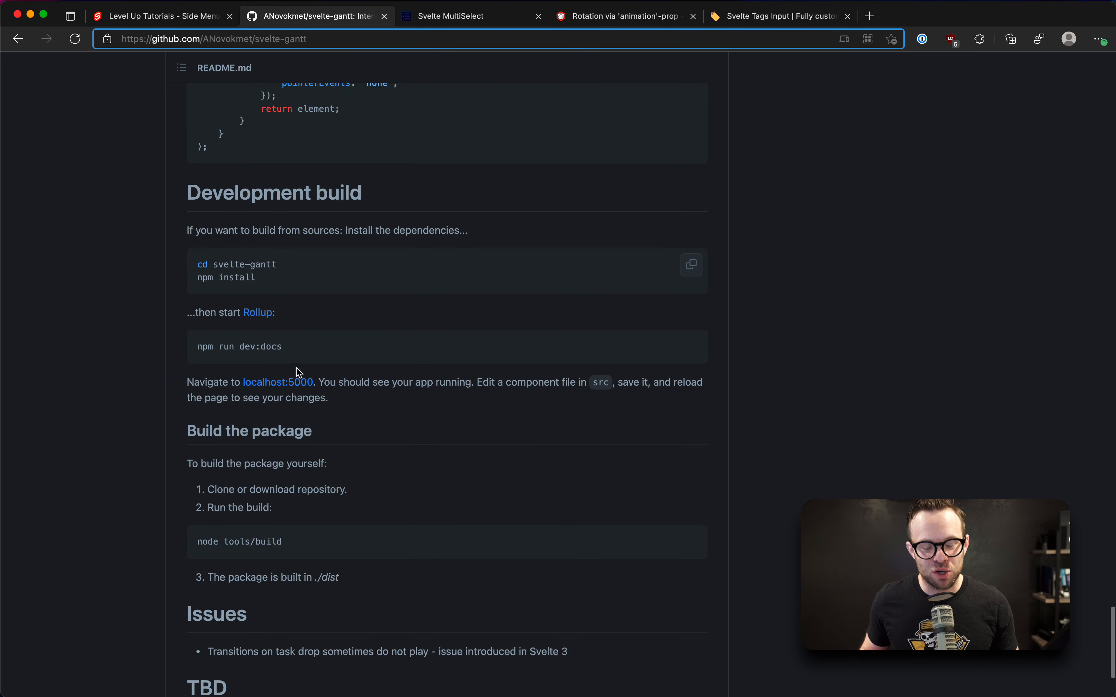
scroll("down", 3)
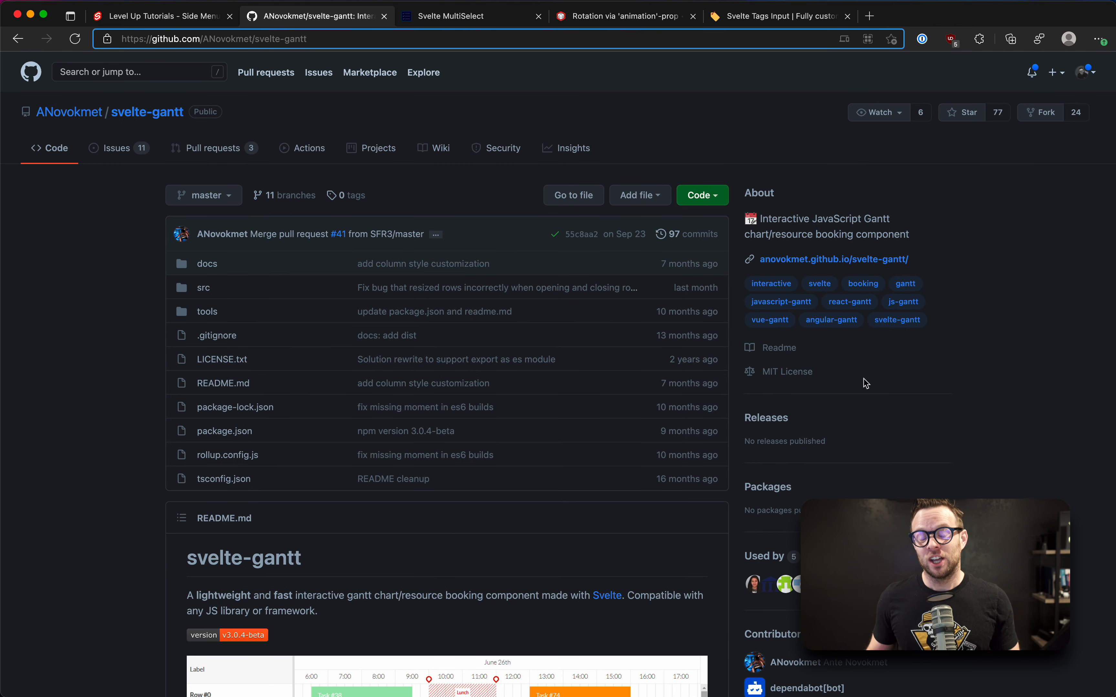
mouse_move(1080, 409)
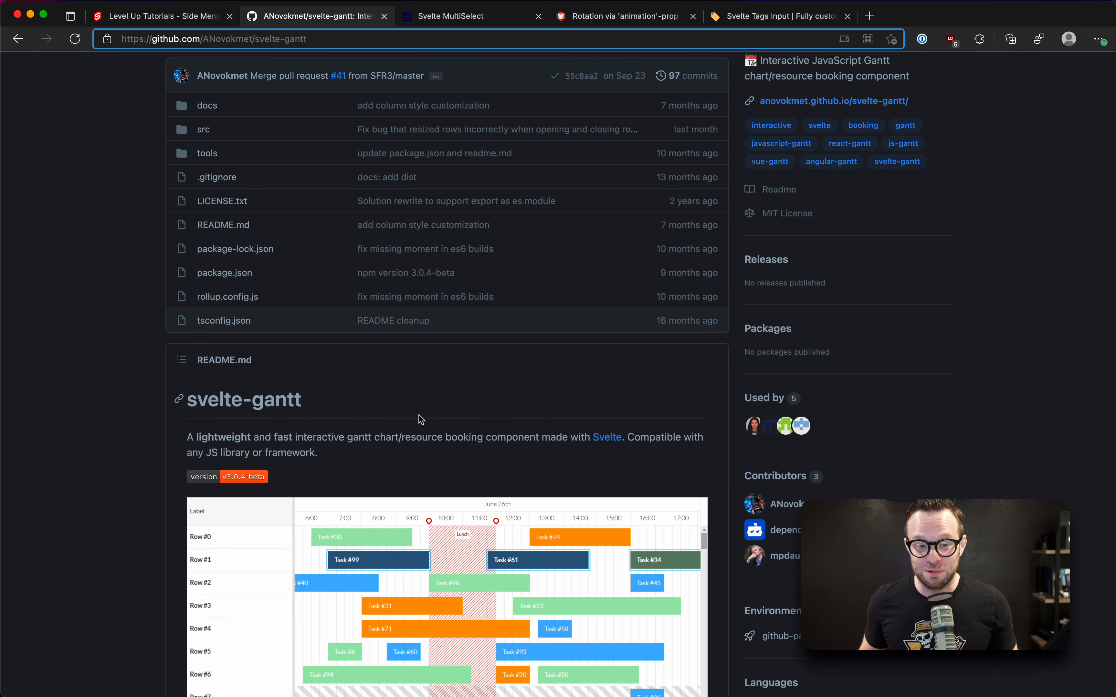
mouse_move(417, 392)
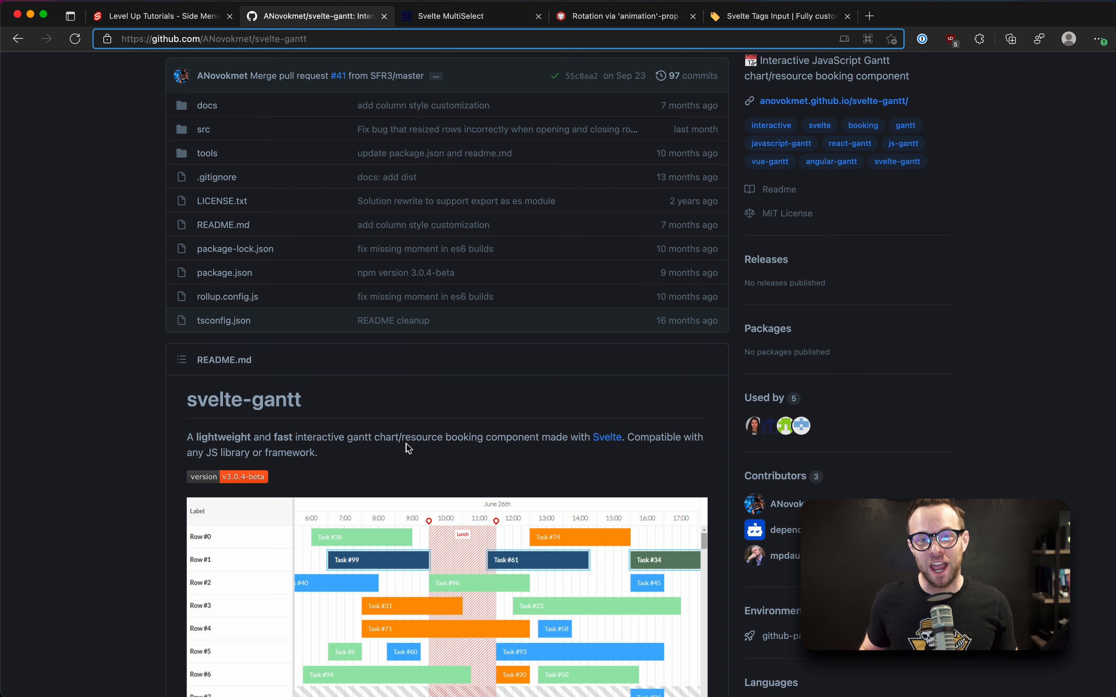
- Highlight the svelte-gantt description, then switch to the Level Up Tutorials Side Menu Demo tab
double_click(358, 437)
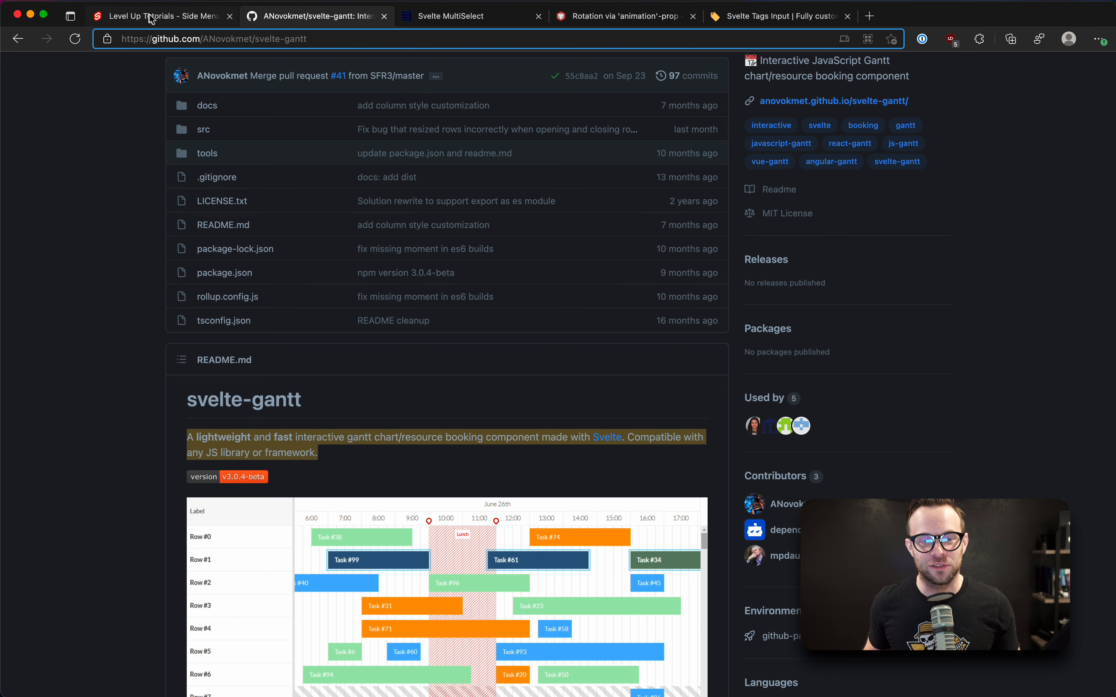
left_click(153, 17)
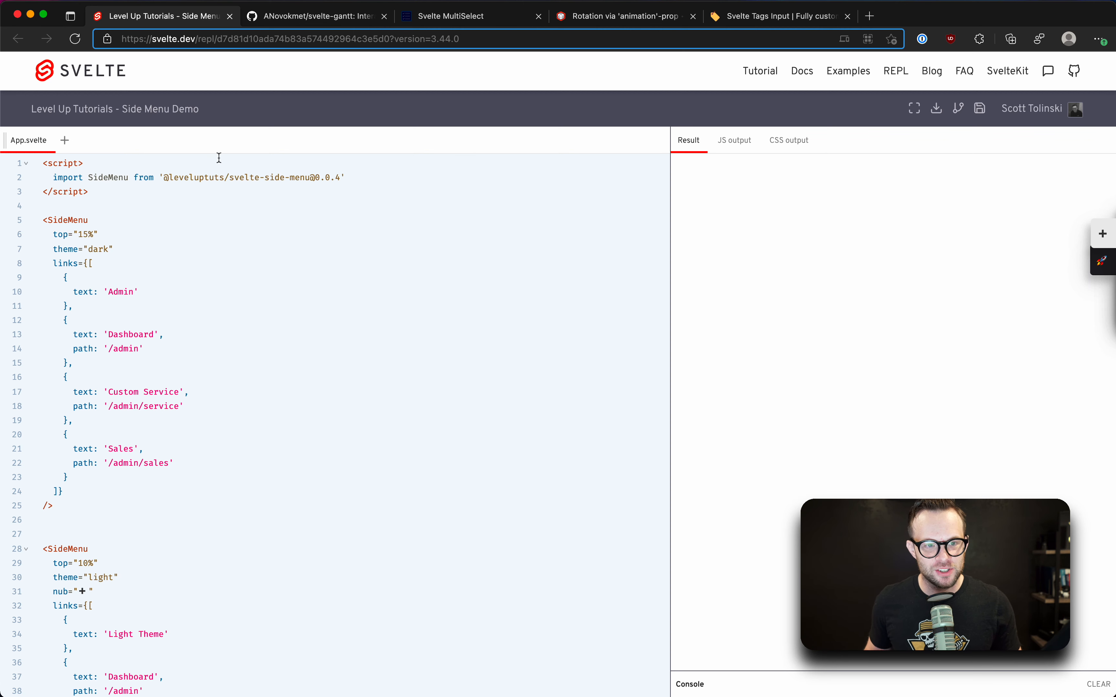
- View the levelupts/svelte-side-menu README and Demo link on GitHub, then return to the Side Menu Demo REPL
left_click_drag(163, 177, 314, 177)
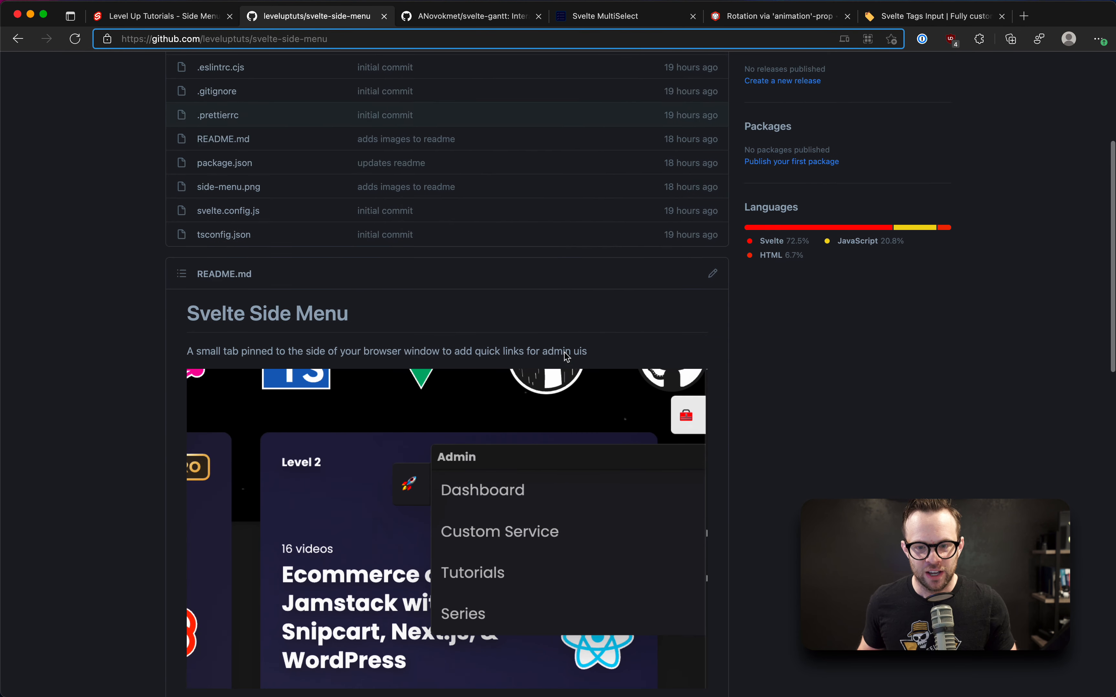
scroll("down", 3)
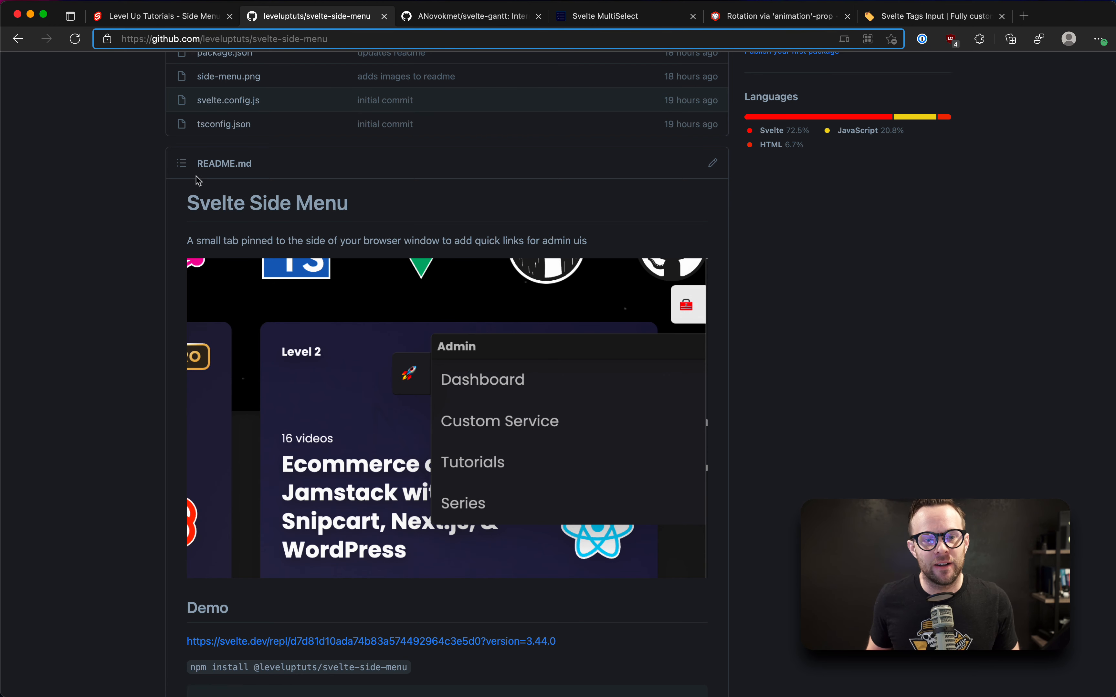
mouse_move(194, 240)
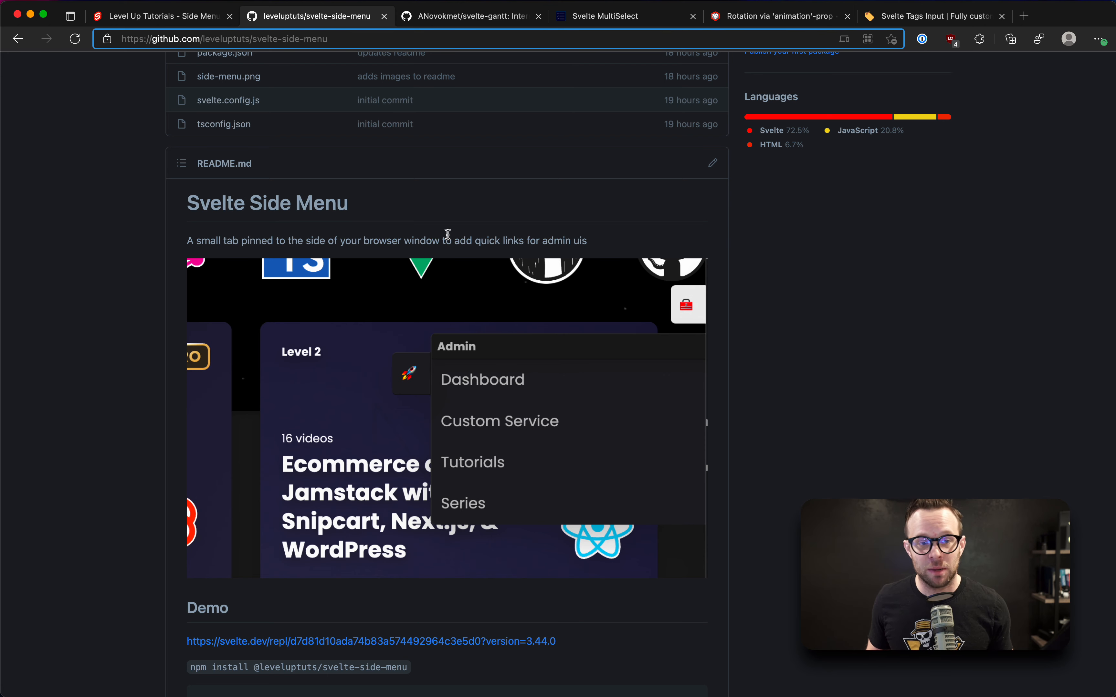
left_click(160, 16)
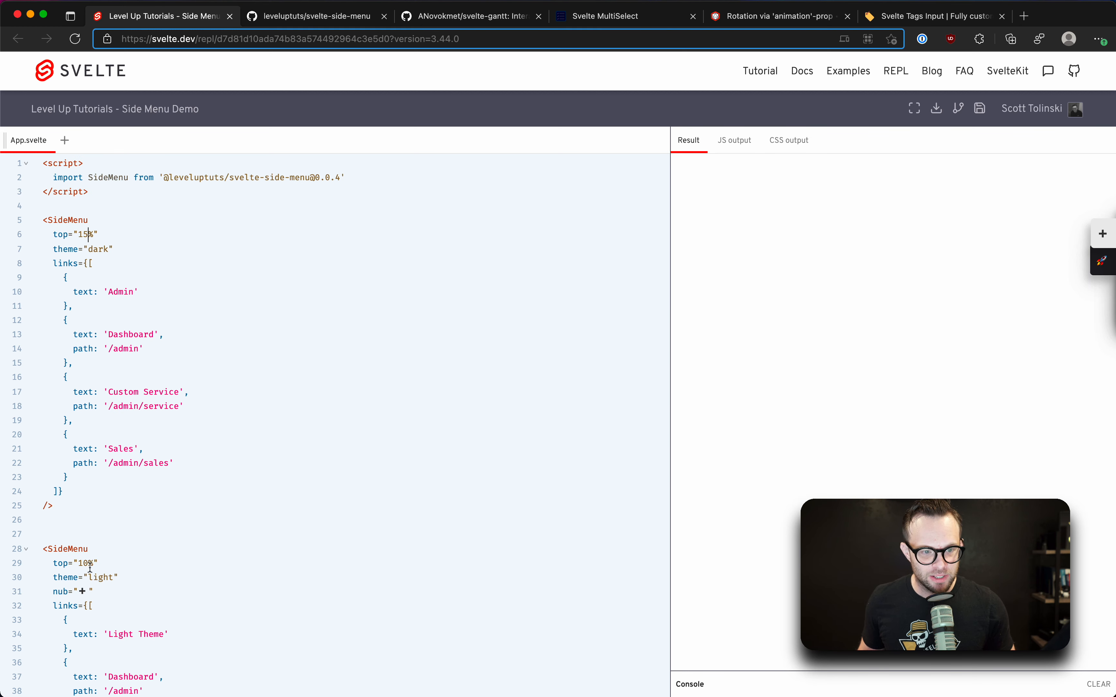
- Change the dark SideMenu's top prop from 15% to 20%
type("20")
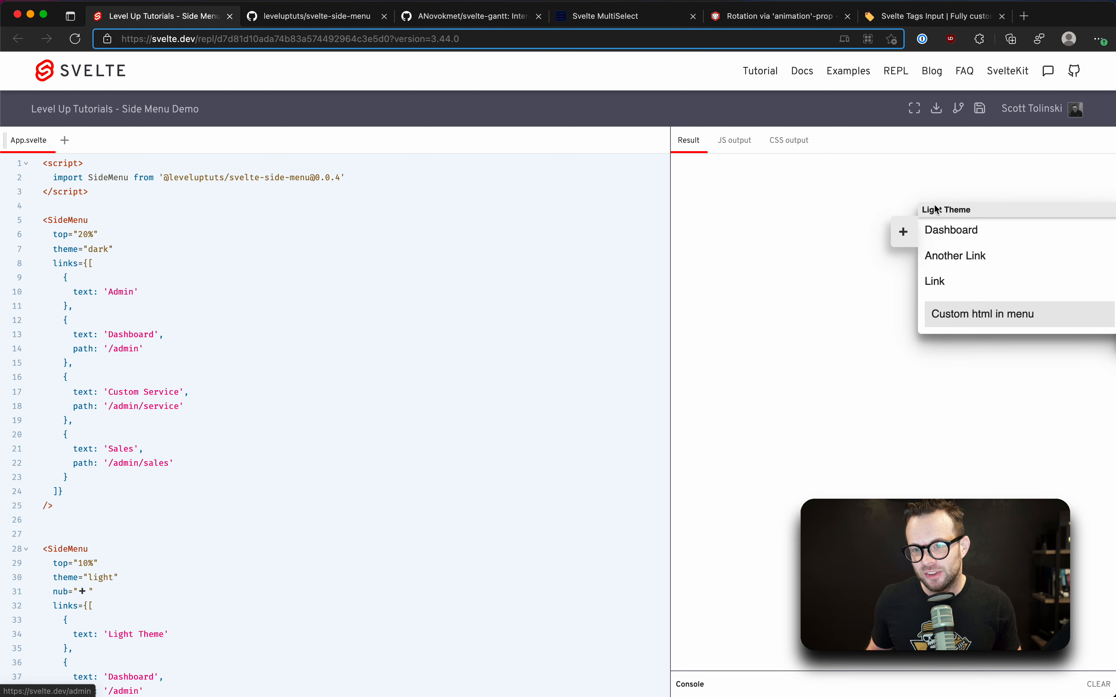
mouse_move(935, 265)
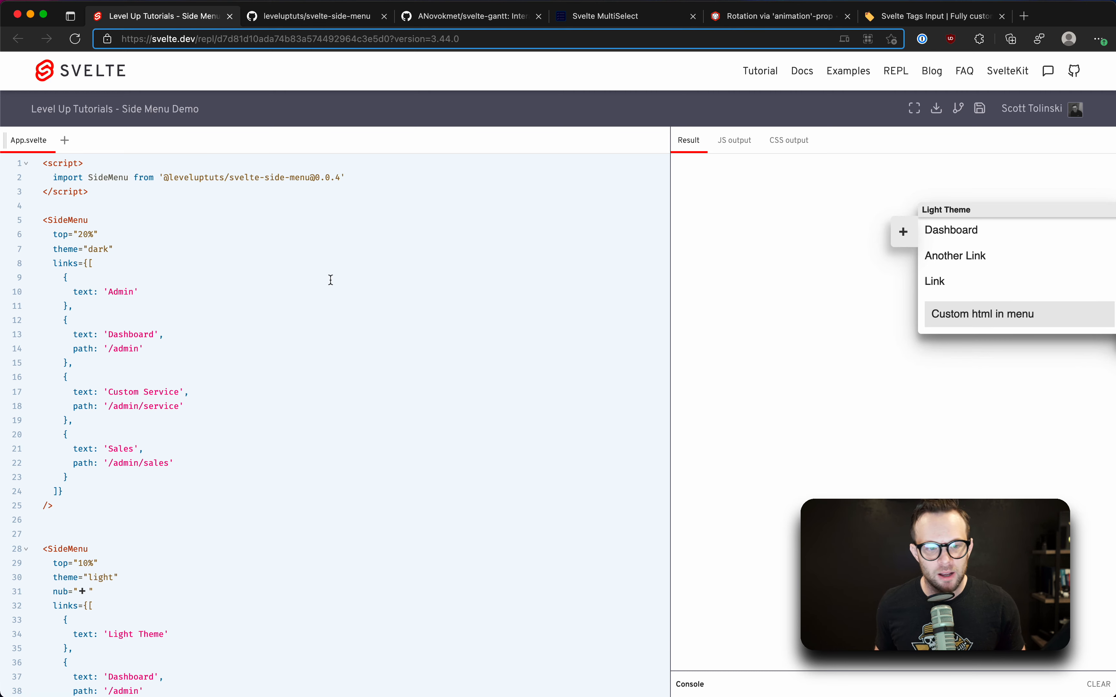
- Copy the Light Theme heading object after Another Link and rename it 'Second Header Theme'
scroll("down", 3)
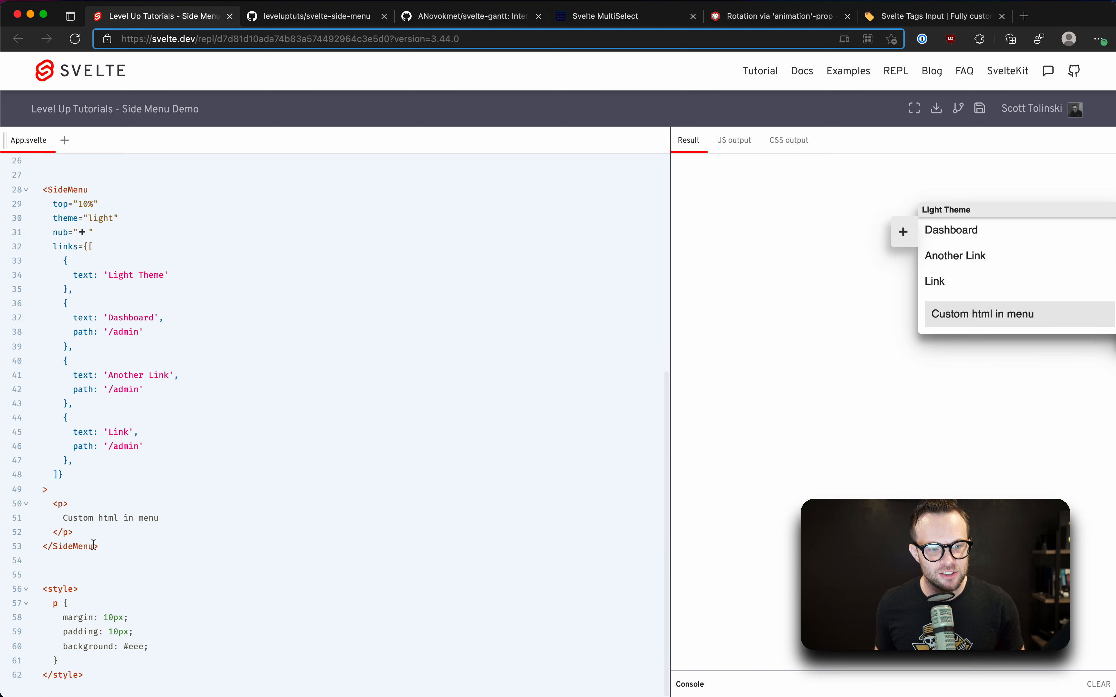
left_click(98, 546)
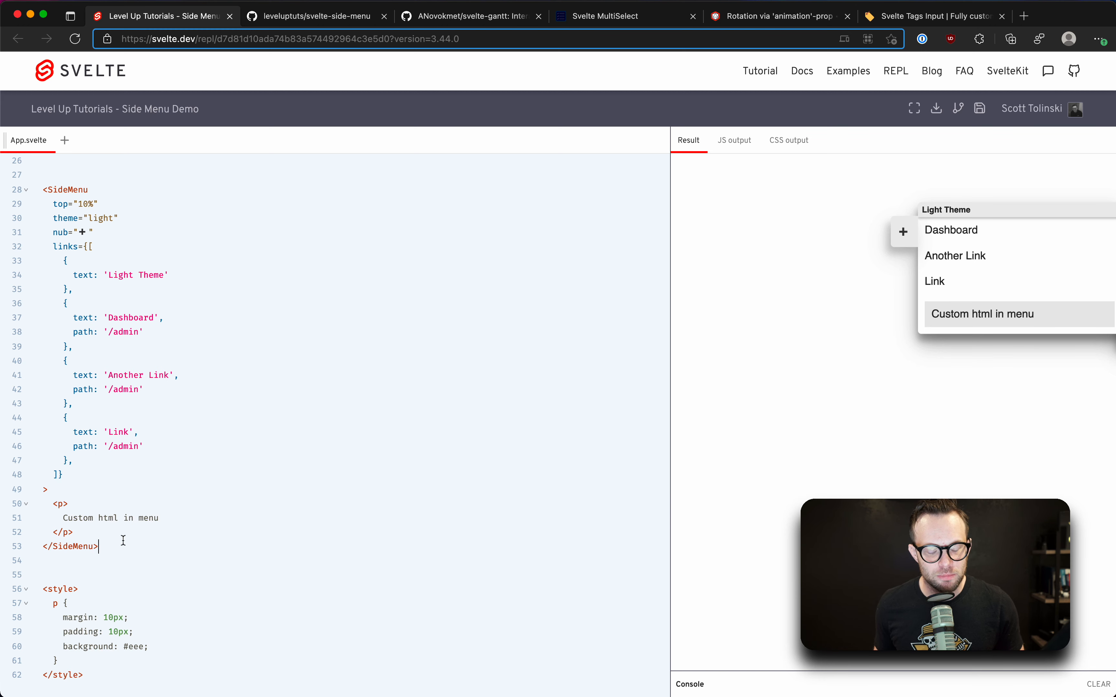
left_click_drag(61, 504, 71, 531)
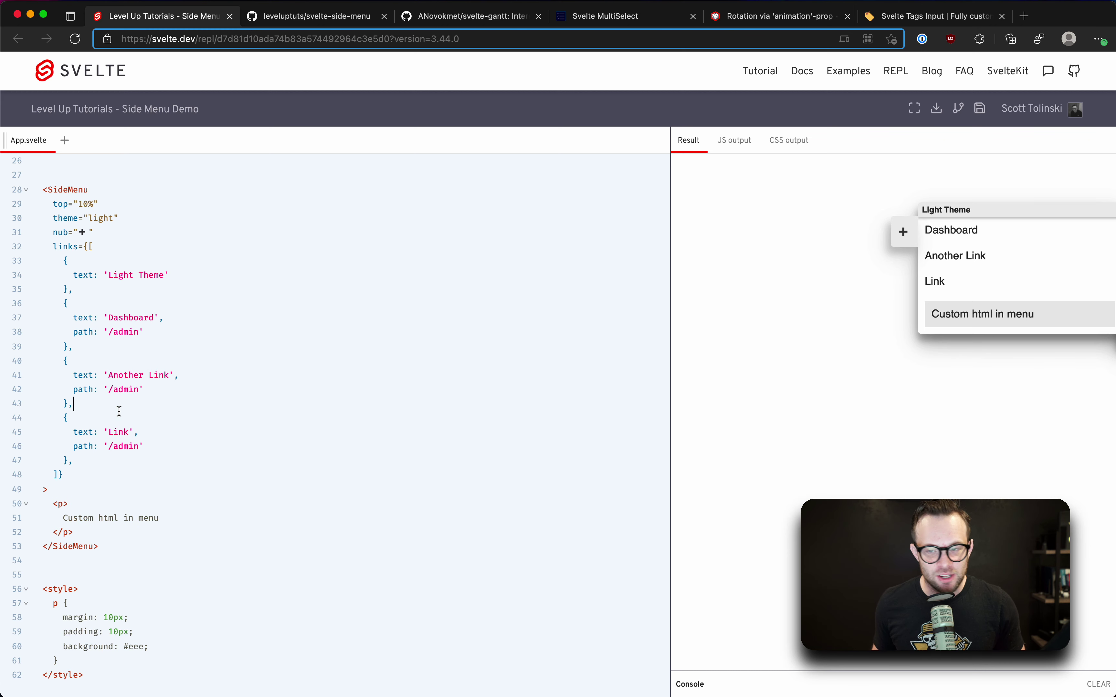
double_click(66, 246)
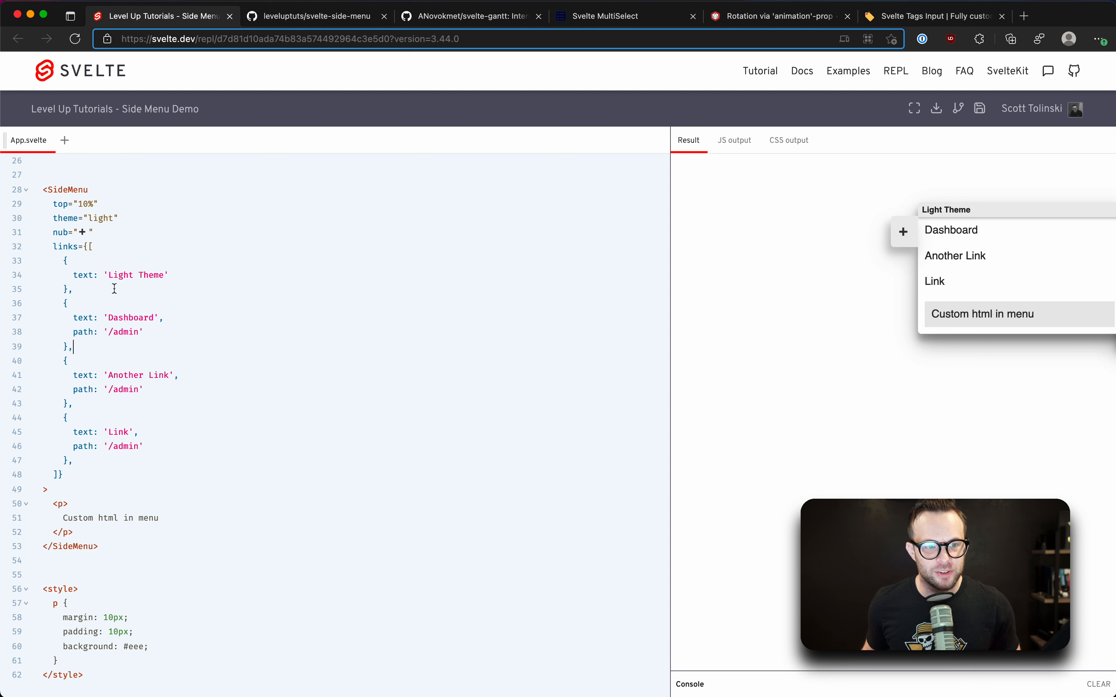
left_click_drag(64, 261, 73, 289)
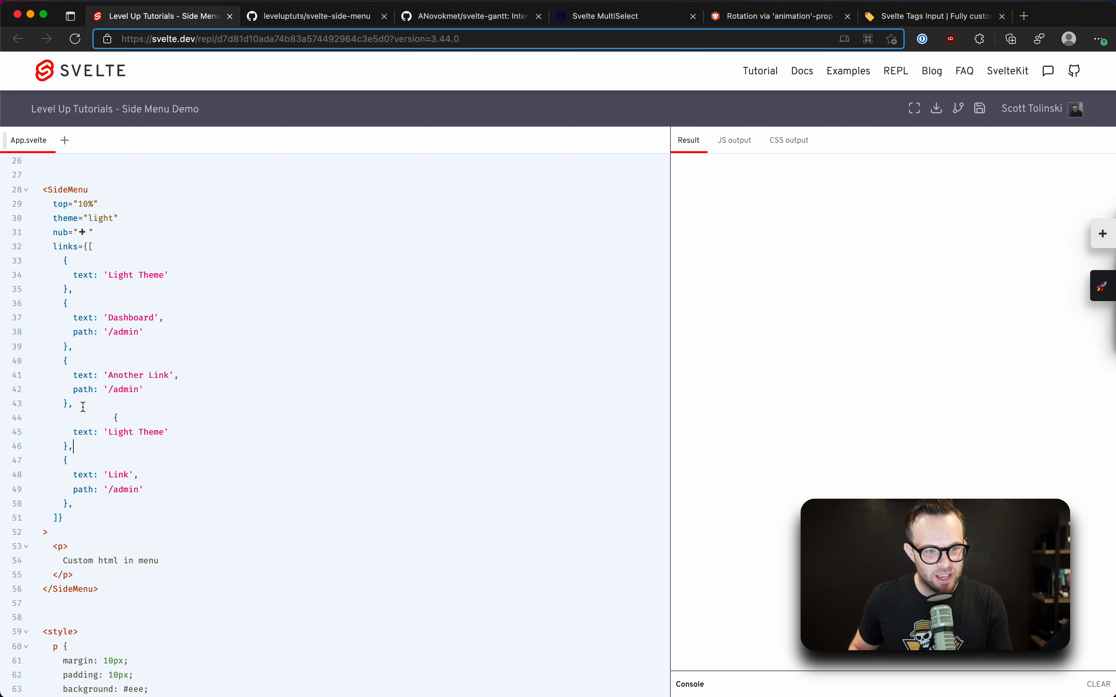
double_click(121, 432)
type("Second Header")
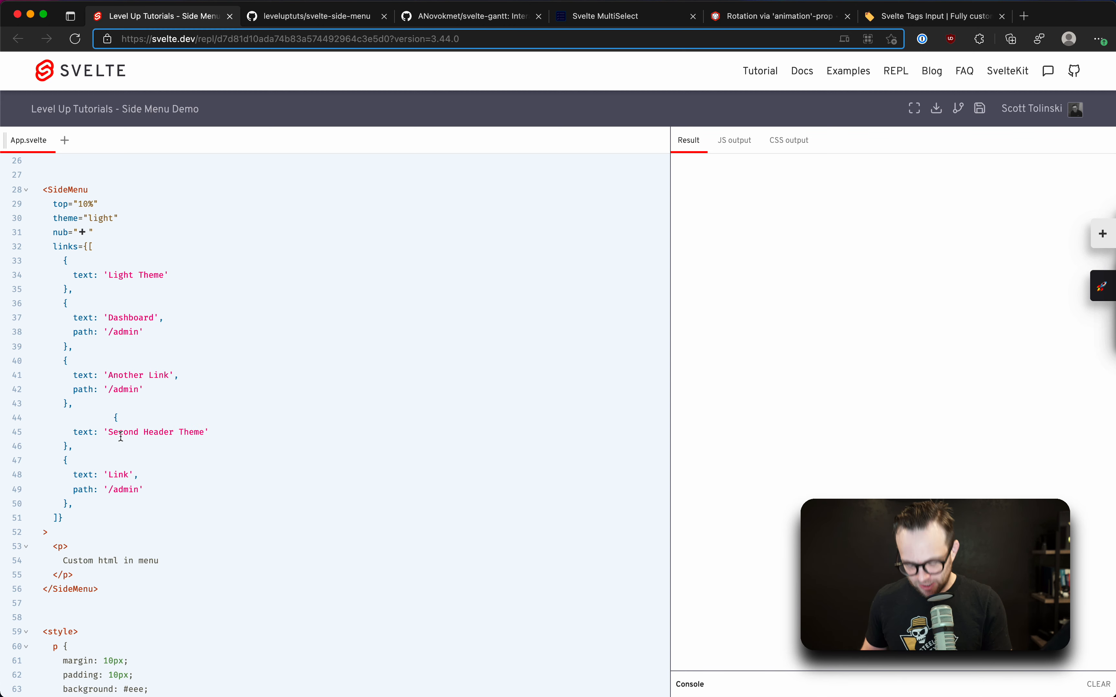
- Show the new heading in the light menu preview, then collapse the menu
left_click(904, 231)
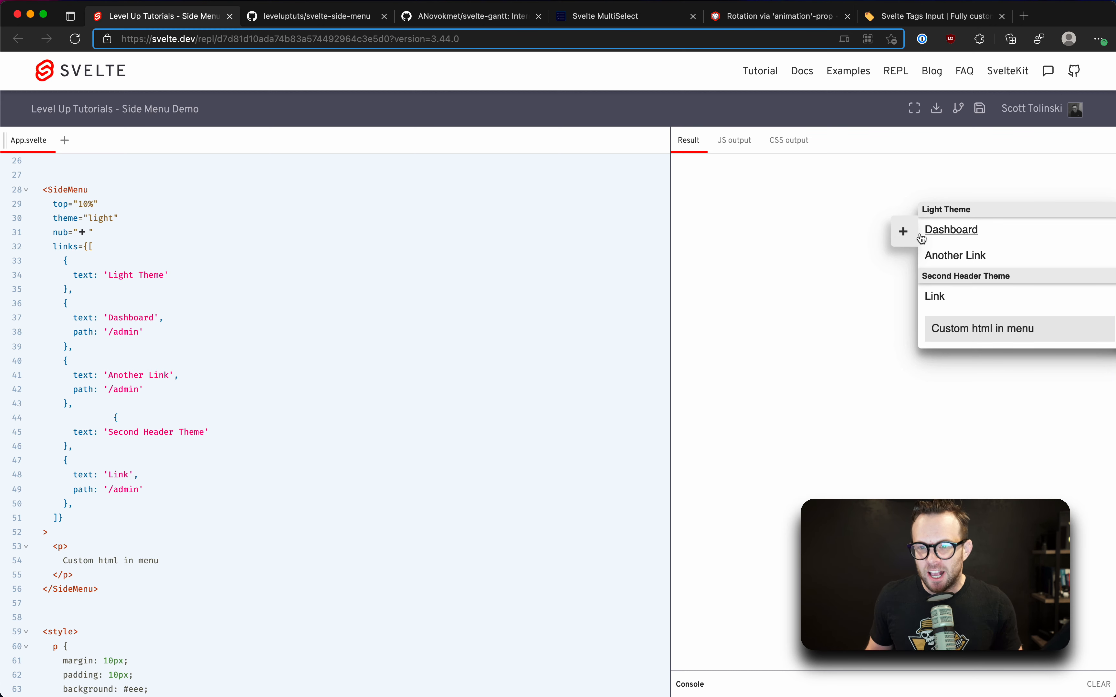
mouse_move(872, 225)
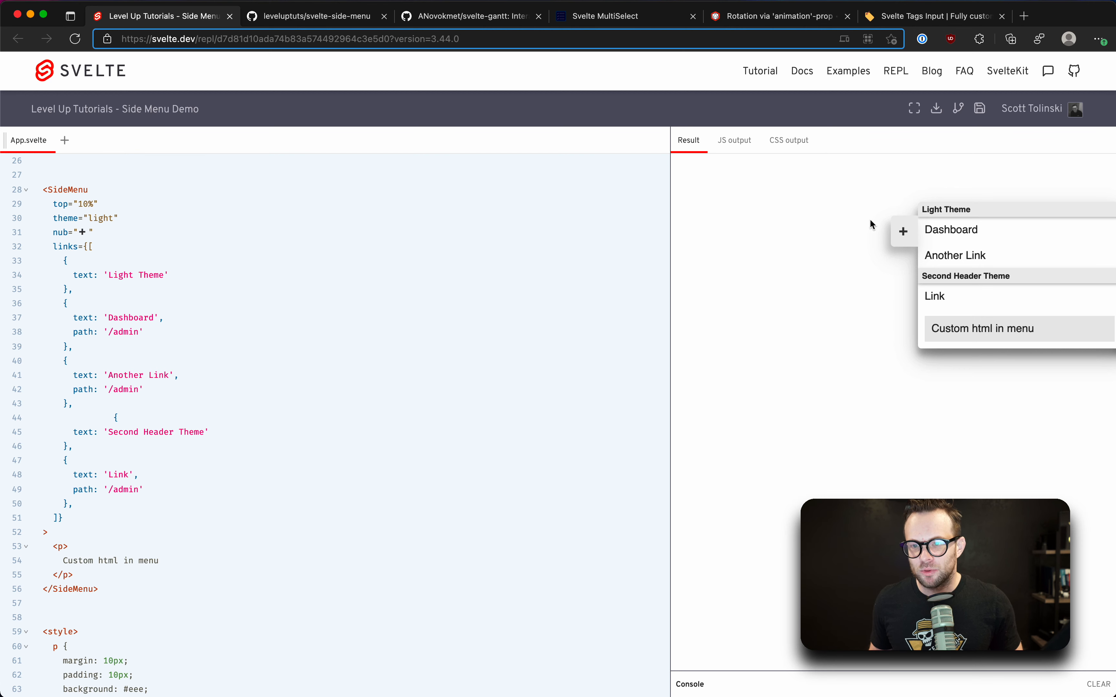
left_click(903, 231)
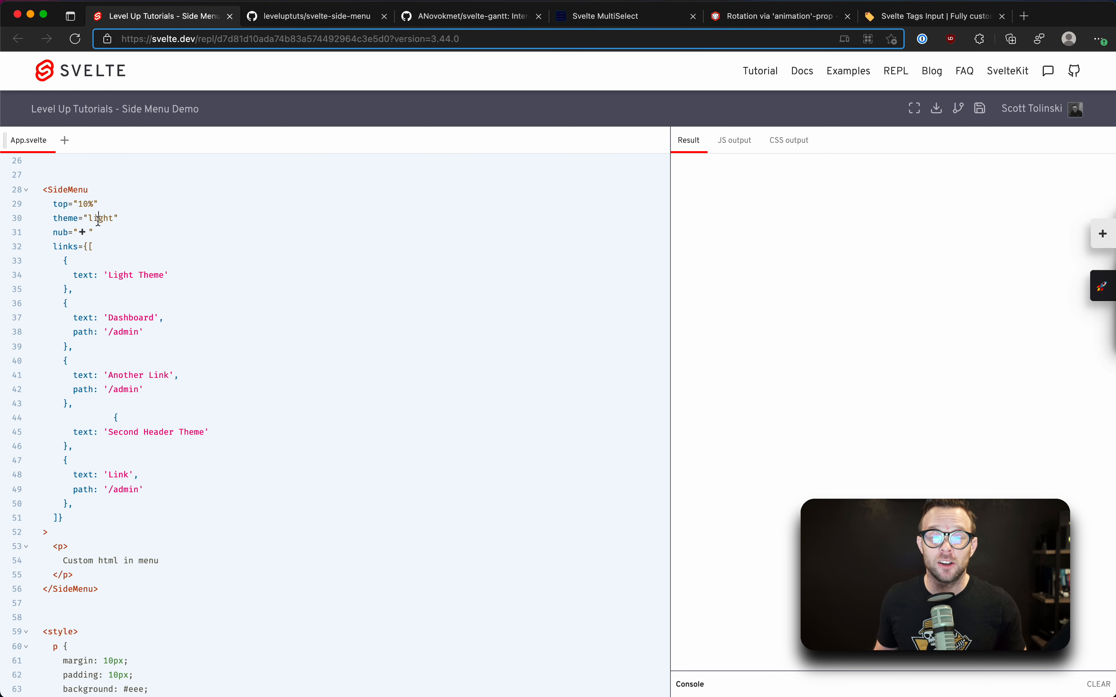
- Set the light SideMenu's top offset to 10px and highlight its theme and nub props
double_click(100, 219)
type("px")
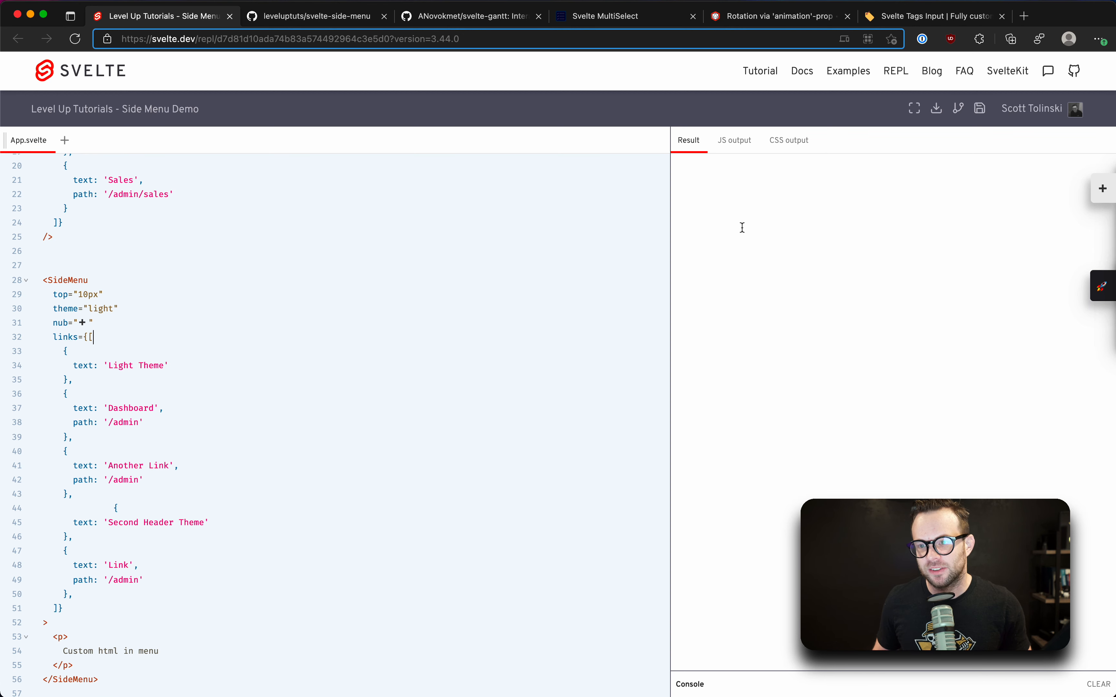
left_click(903, 186)
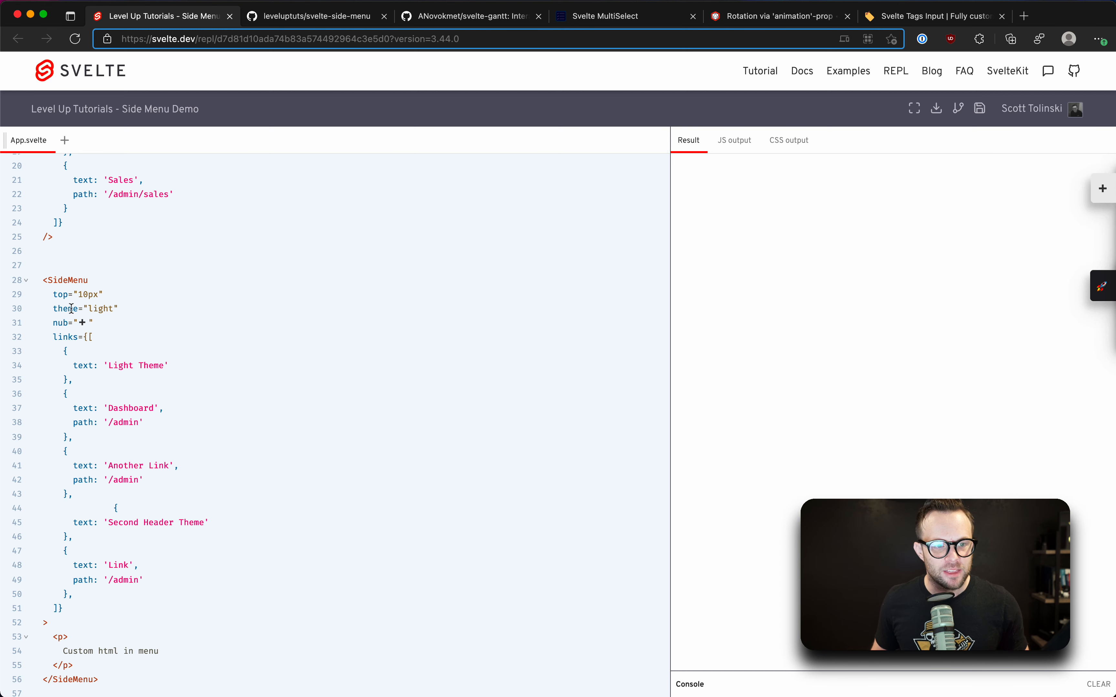
double_click(60, 322)
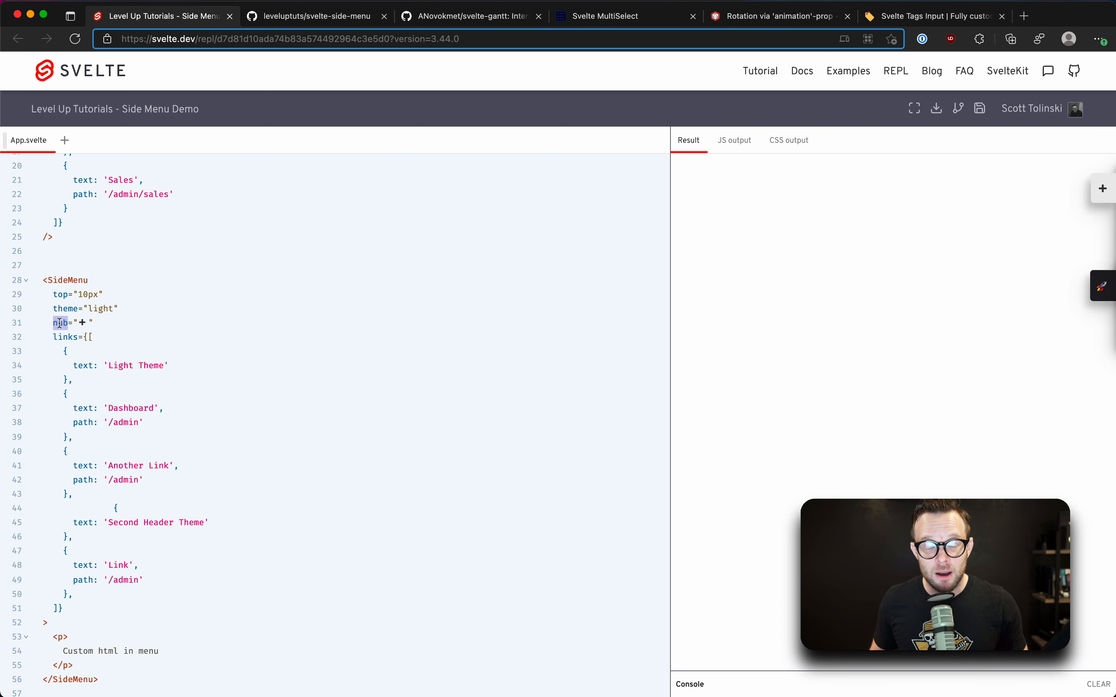
double_click(60, 322)
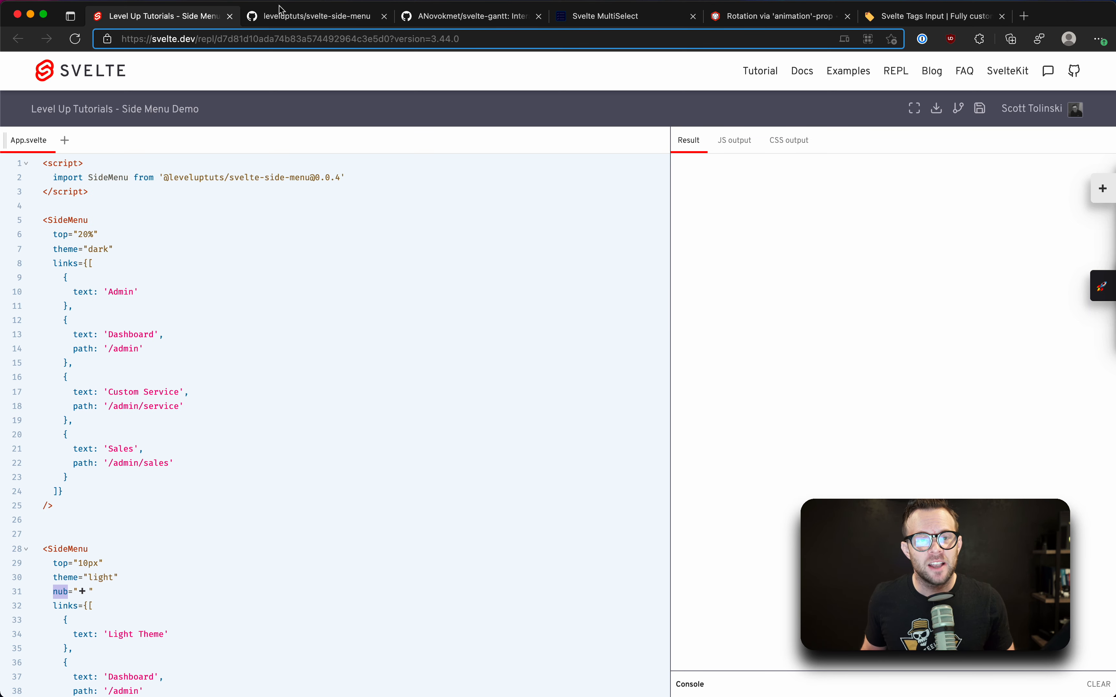
- Review the svelte-side-menu README's npm install command, usage example and Props list
left_click(317, 15)
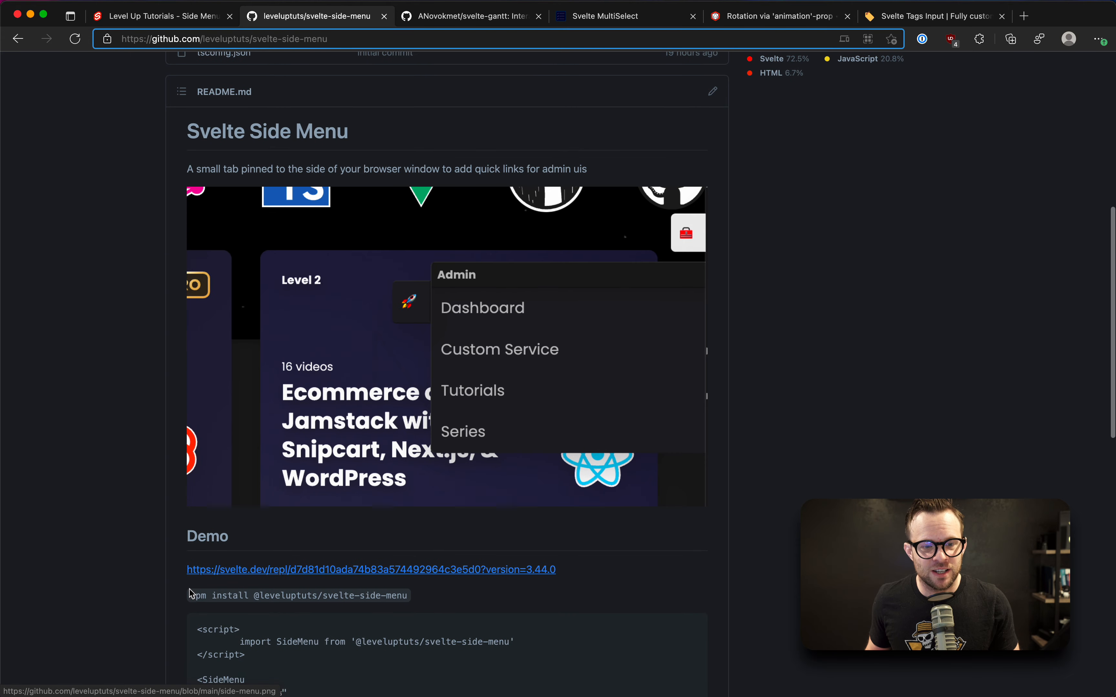
double_click(329, 596)
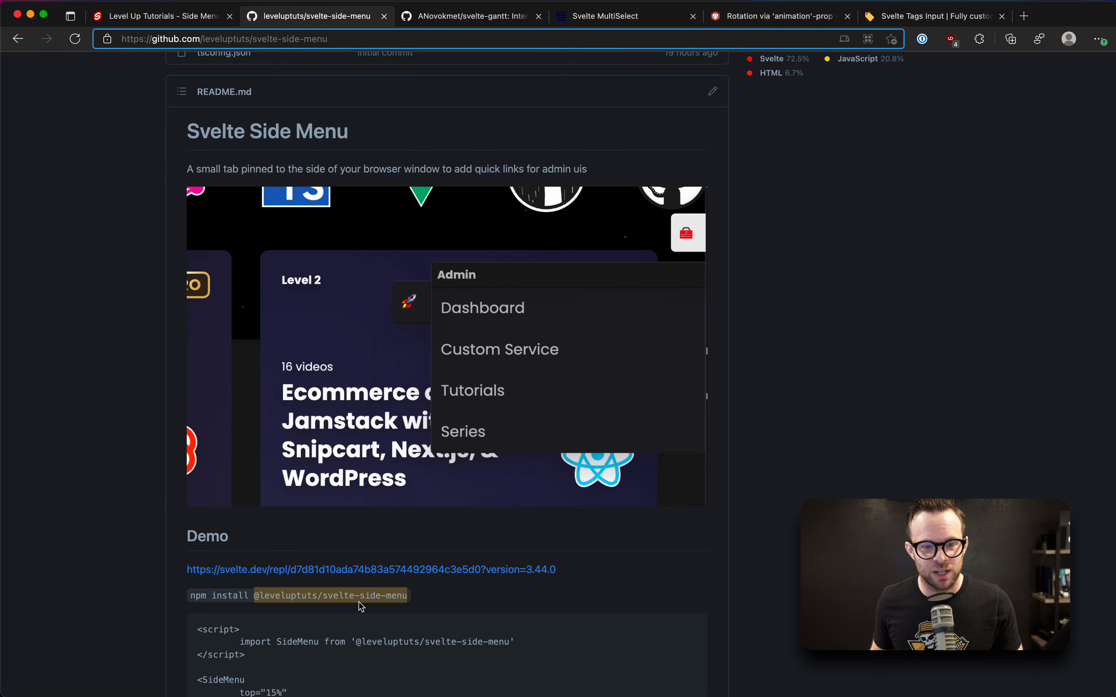
scroll("down", 3)
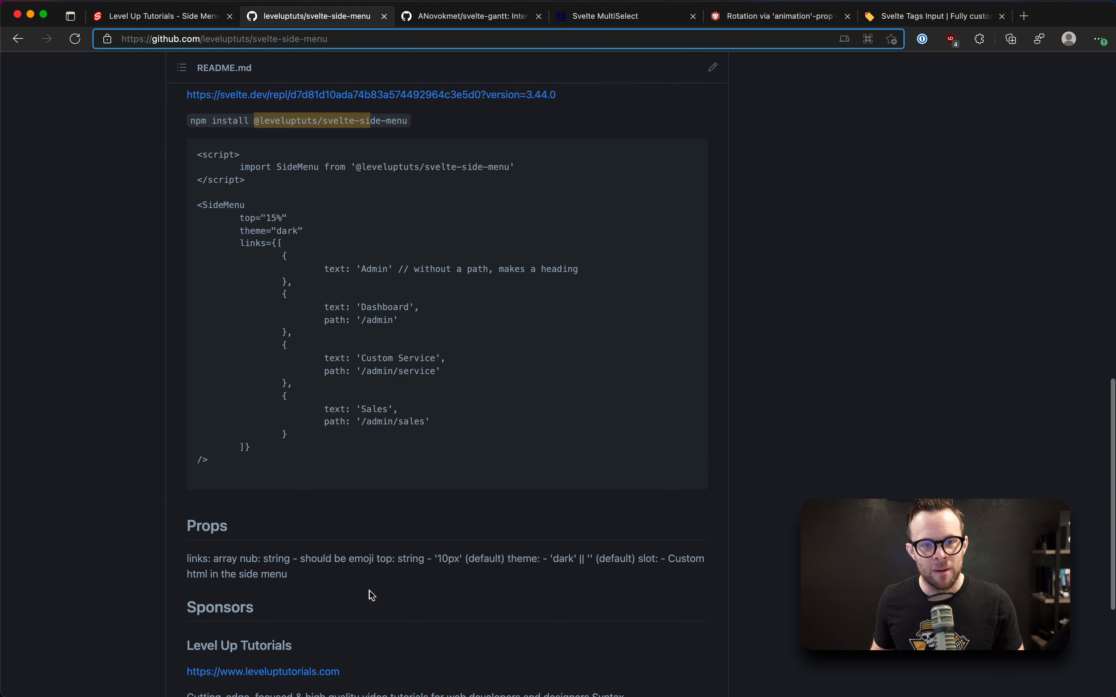
scroll("down", 3)
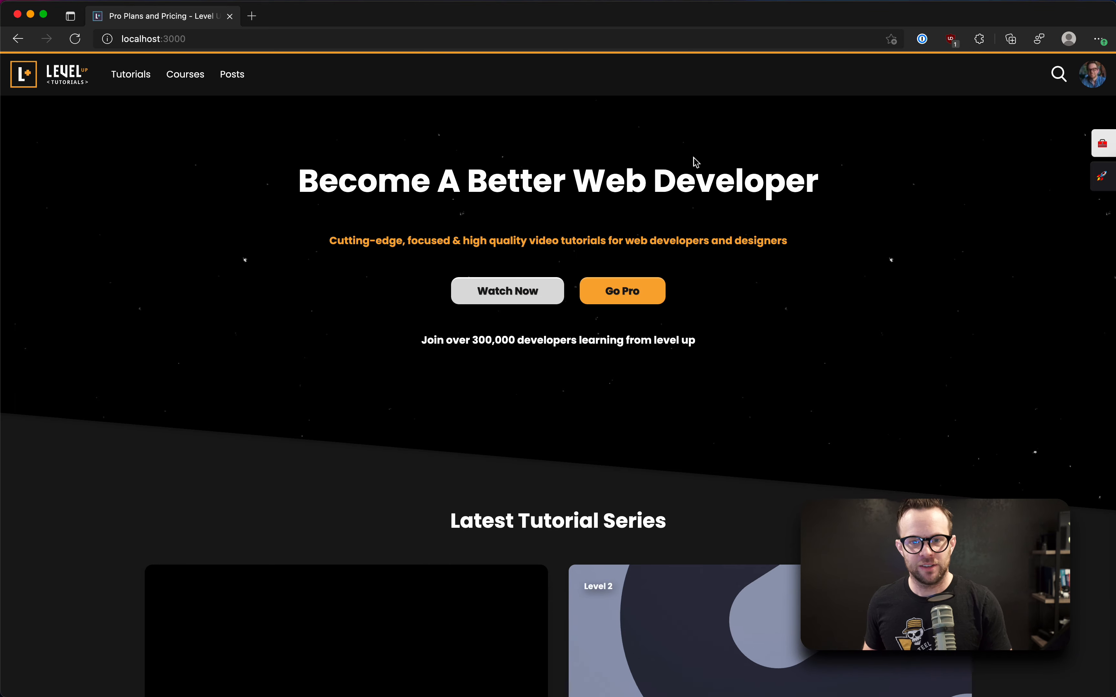
mouse_move(154, 151)
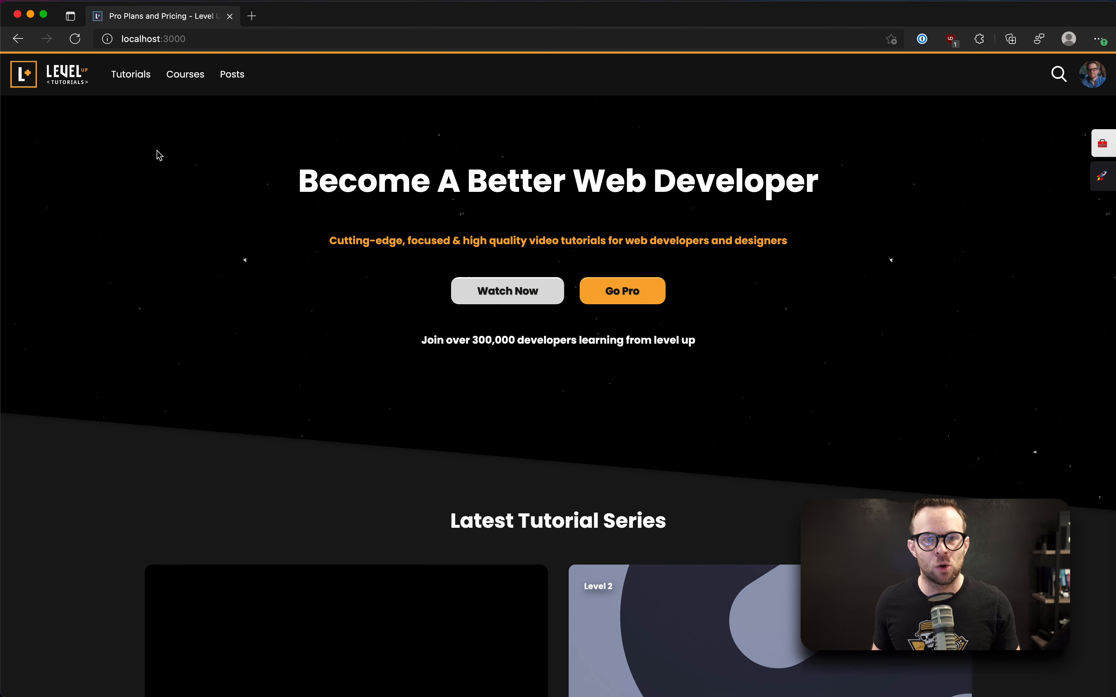
- Scroll through the localhost:3000 Level Up homepage with the user data side panel open
scroll("down", 3)
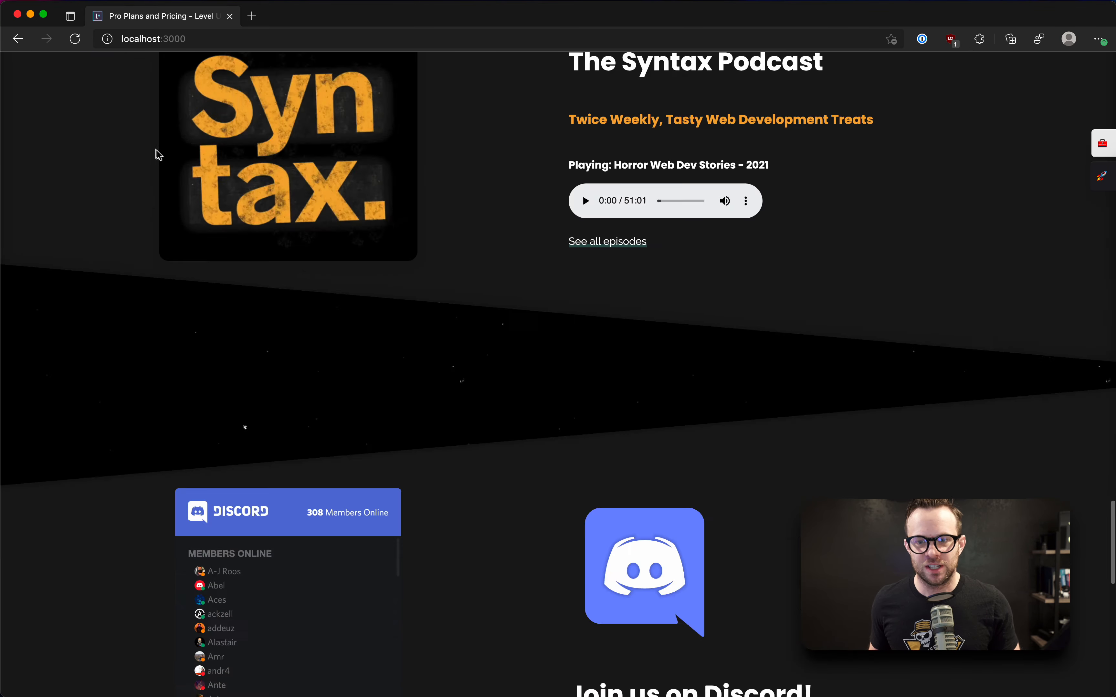
scroll("down", 3)
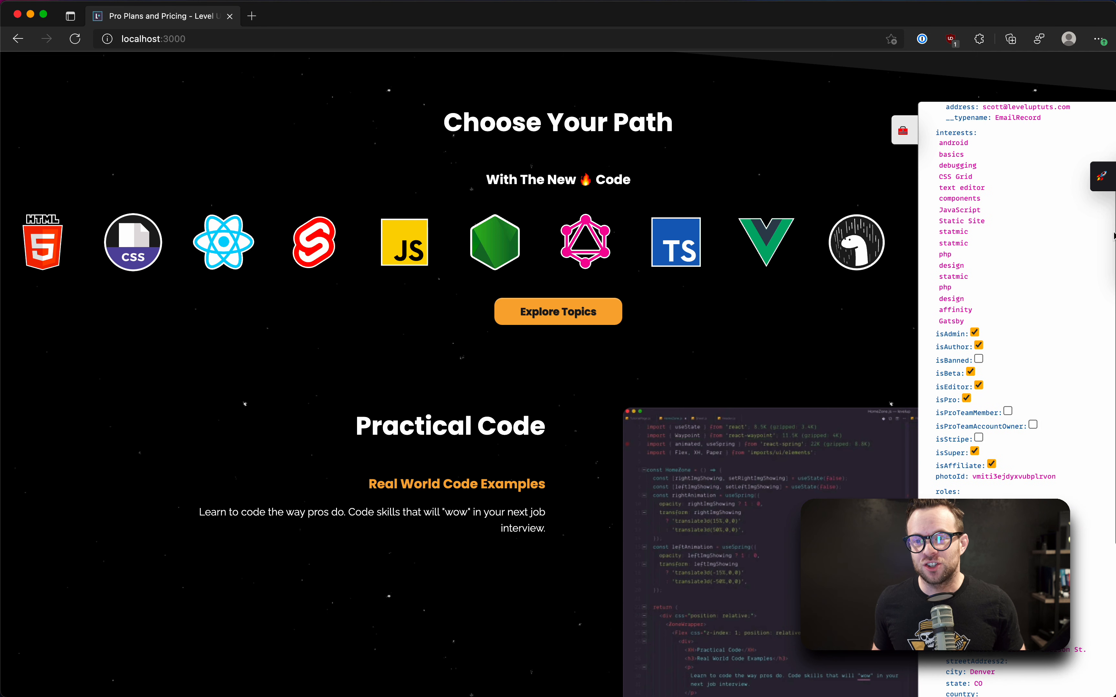
scroll("down", 3)
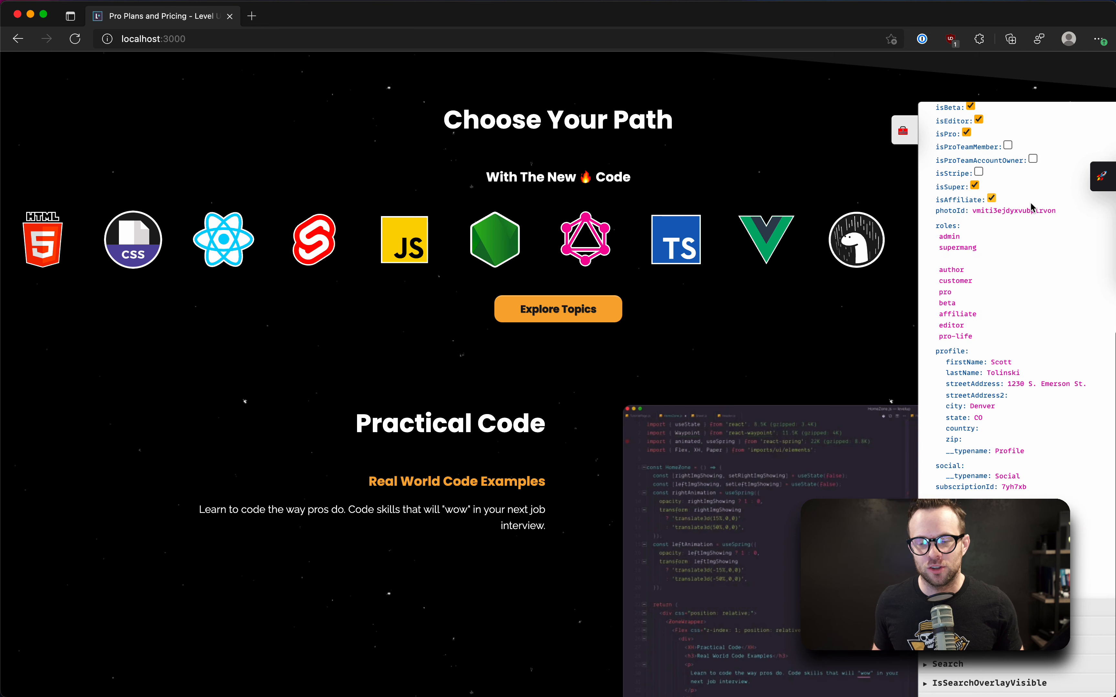
scroll("down", 3)
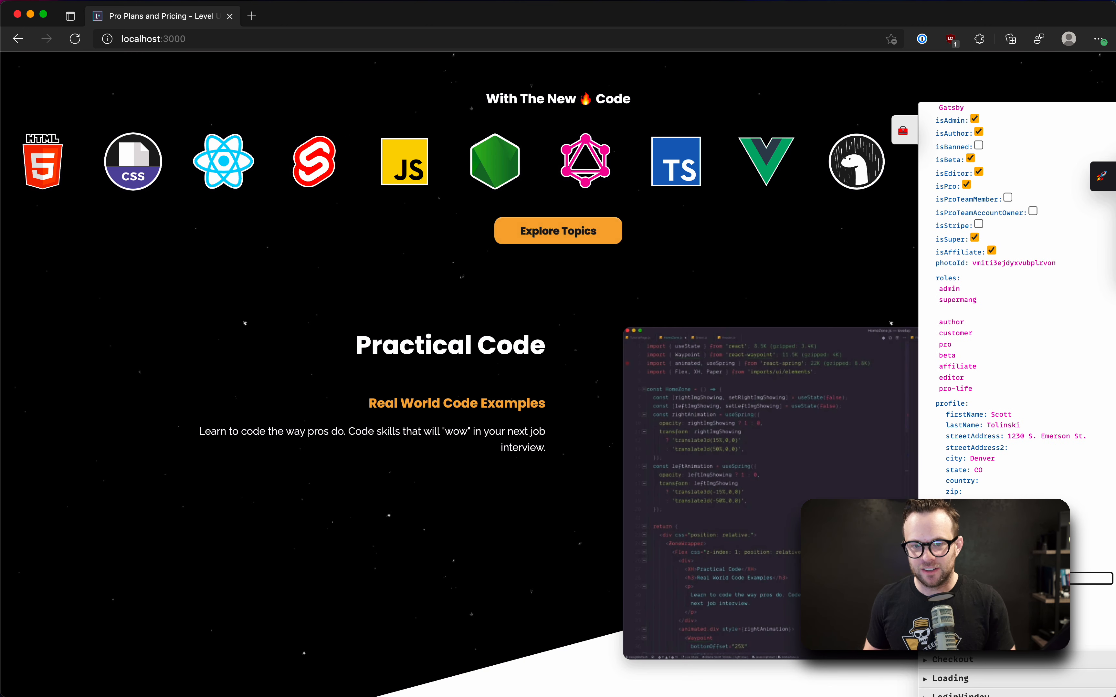
scroll("down", 3)
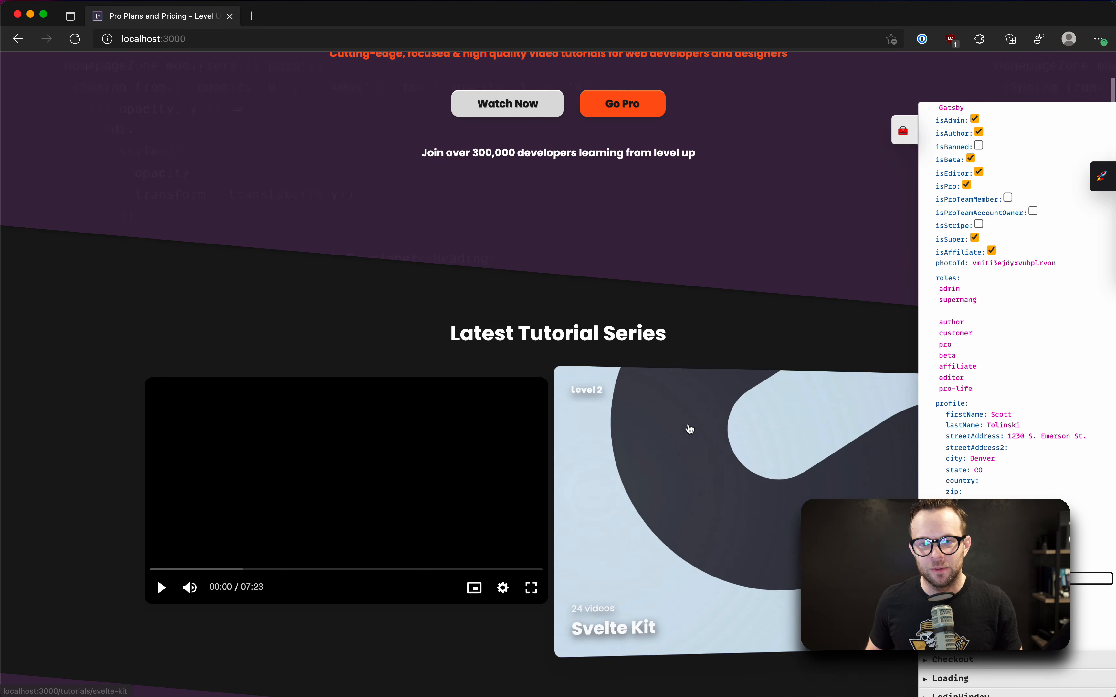
scroll("up", 3)
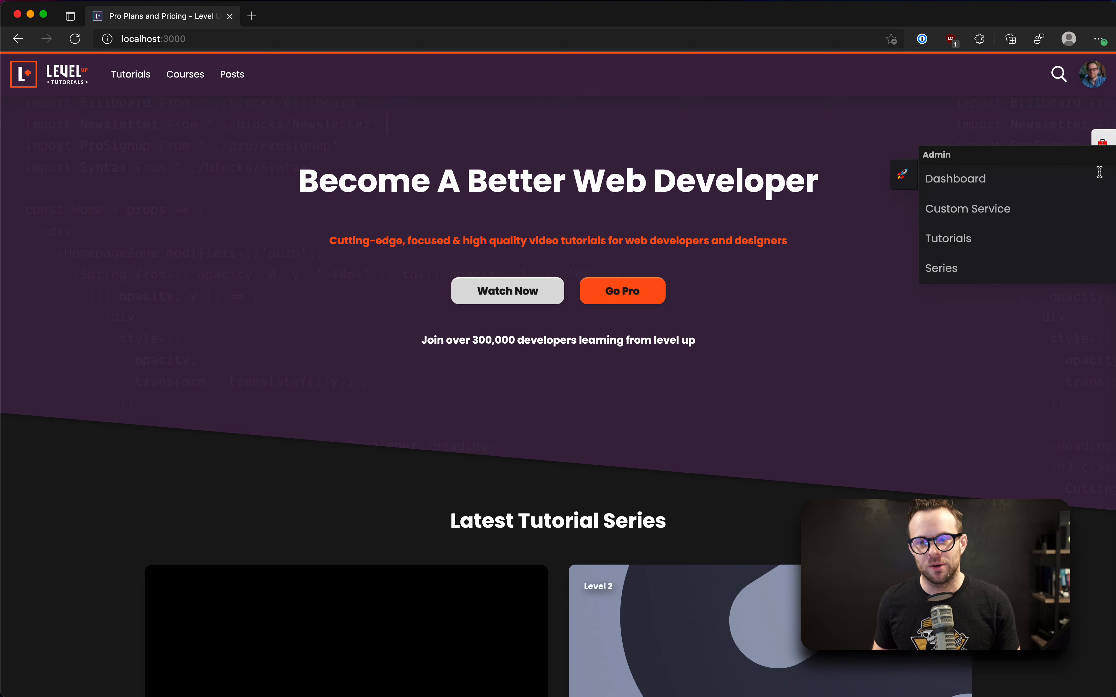
mouse_move(867, 145)
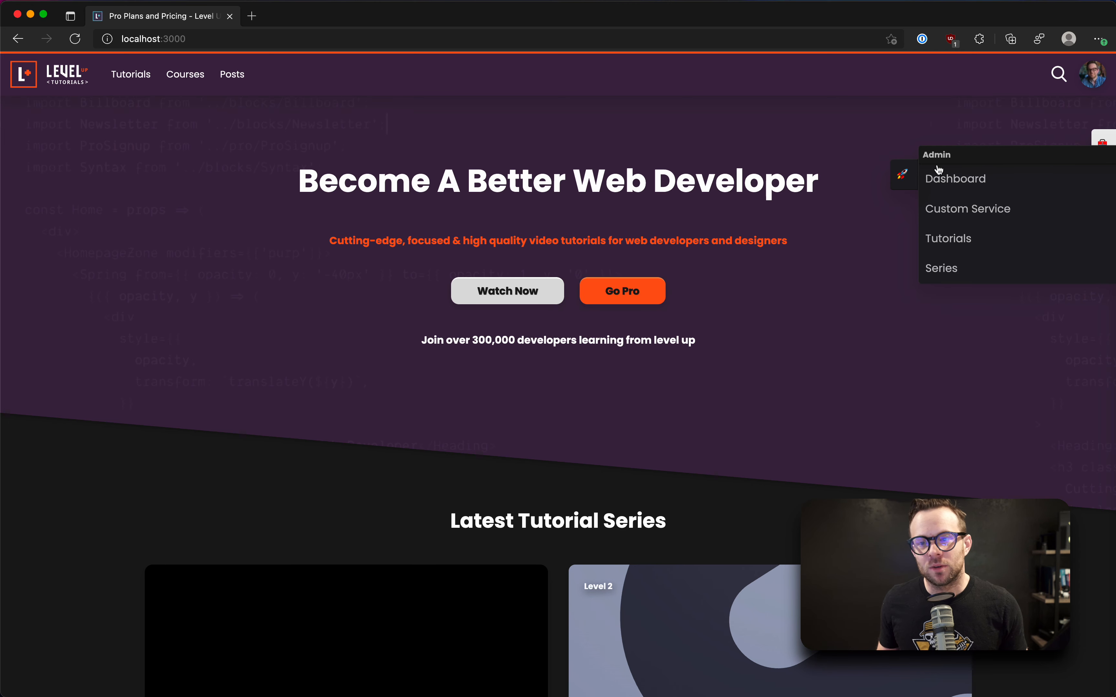
- Go to the Admin Dashboard from the side menu and collapse the admin links panel
left_click(955, 178)
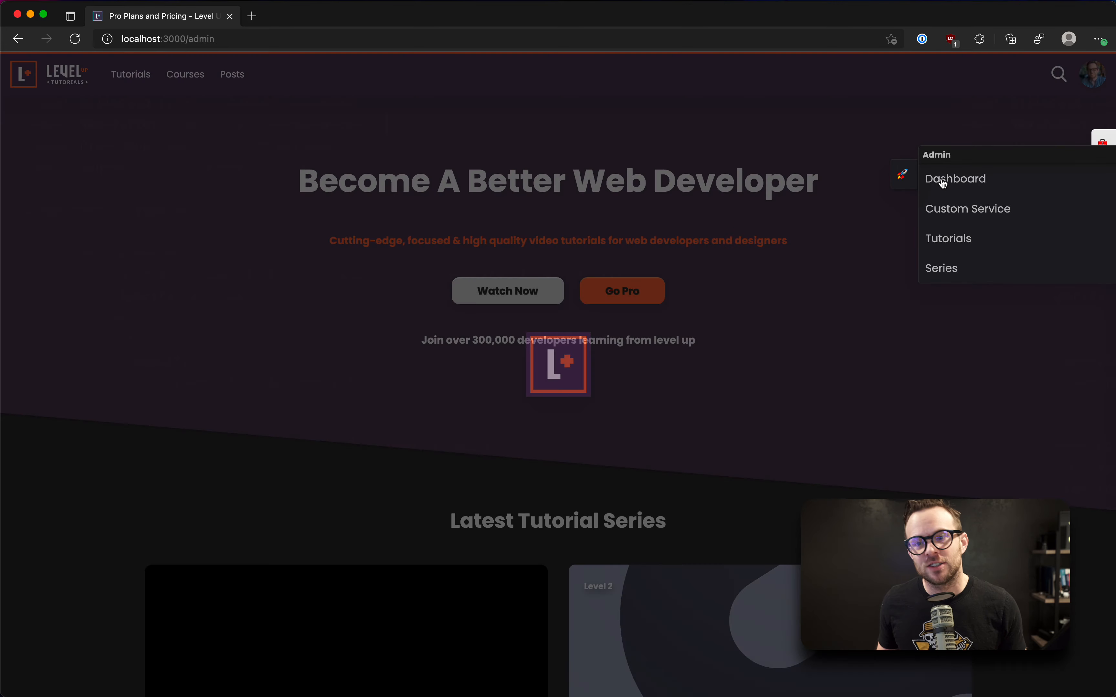
left_click(955, 178)
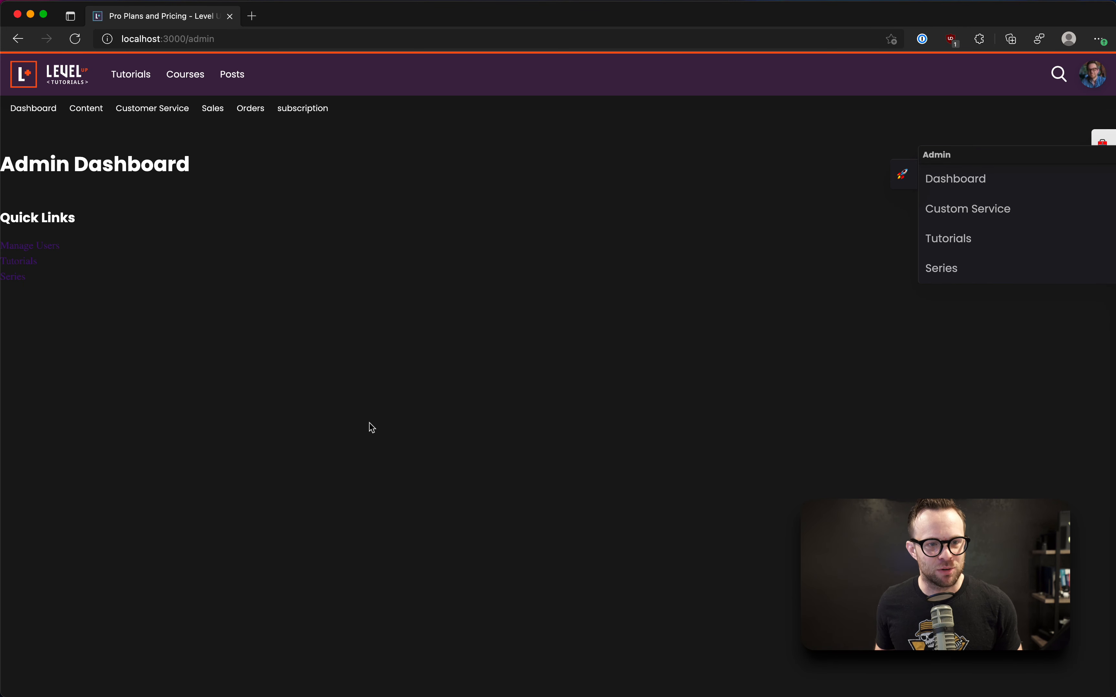
mouse_move(459, 260)
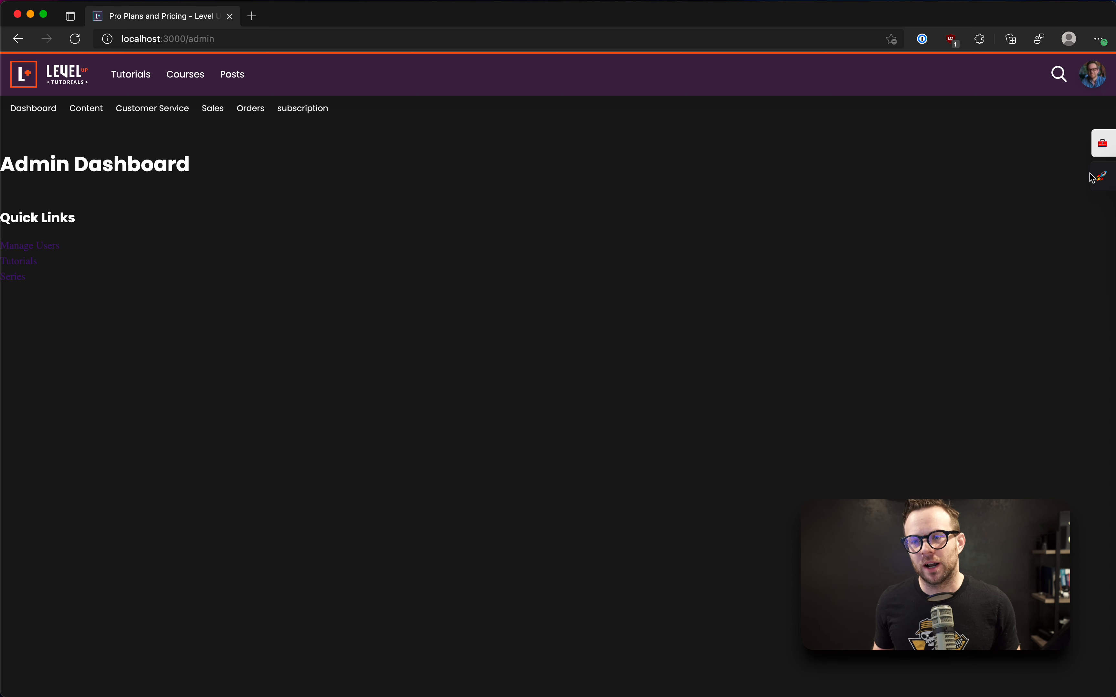
mouse_move(1063, 97)
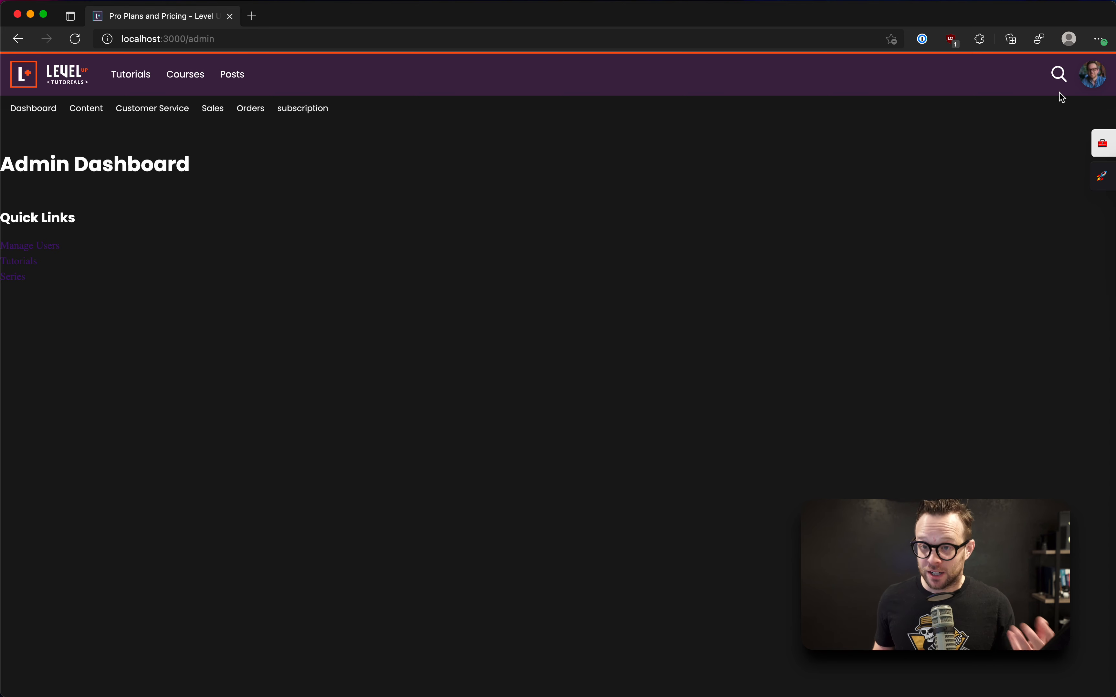
mouse_move(1091, 168)
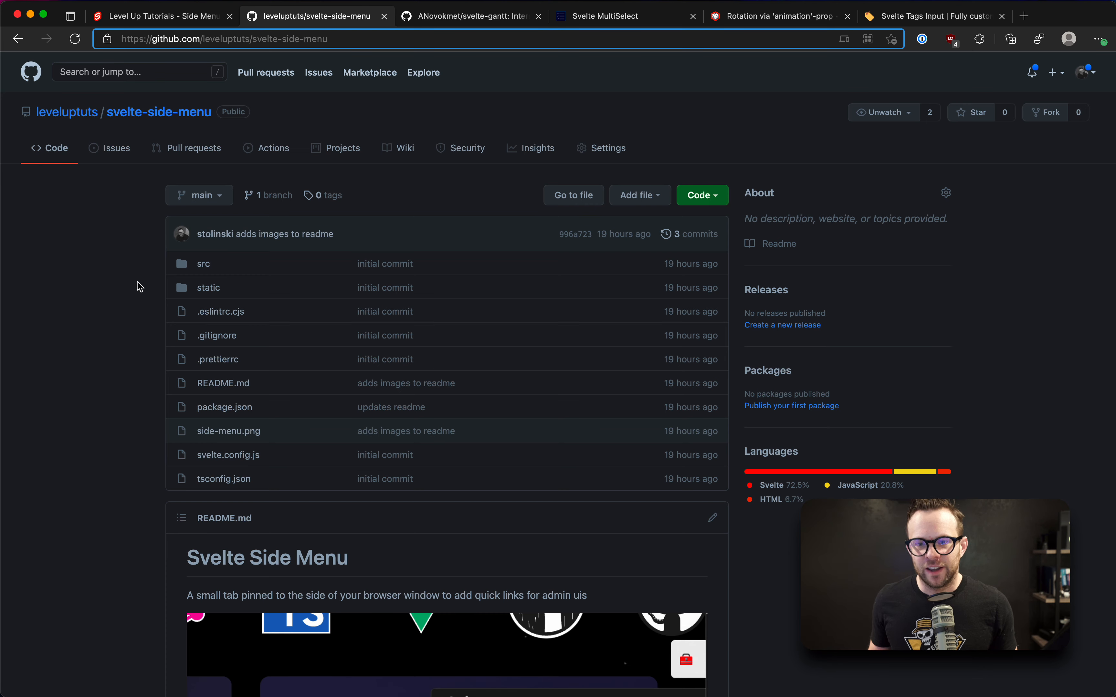
- Navigate src/lib to view SideMenu.svelte, then switch to the svelte-gantt tab
left_click(203, 264)
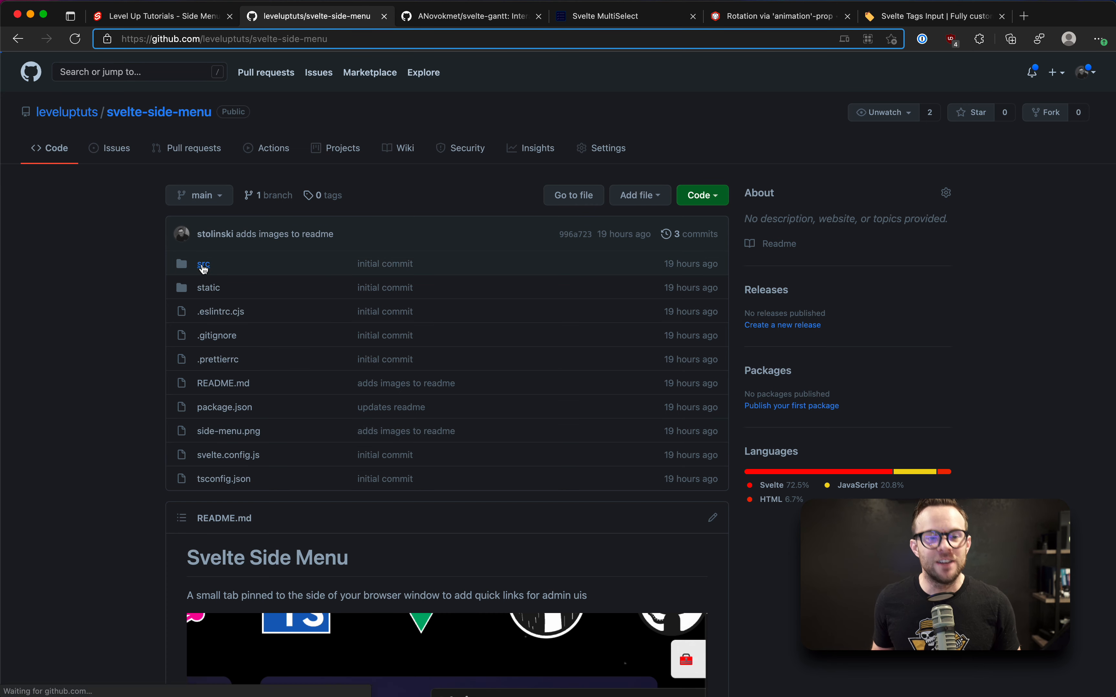
left_click(203, 264)
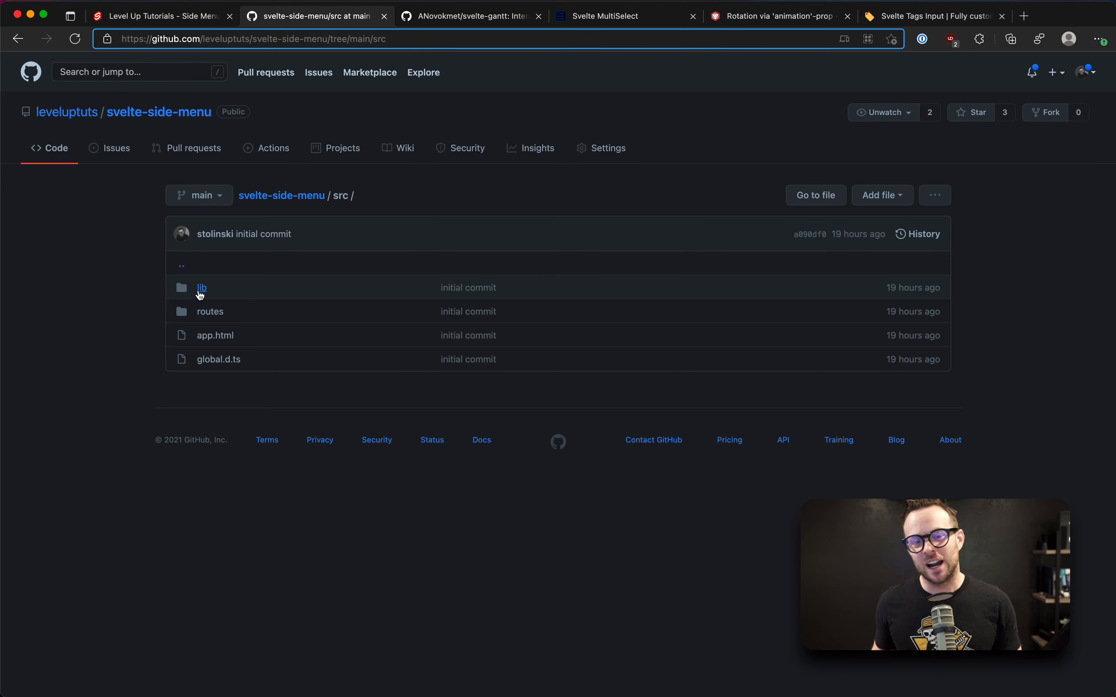
left_click(202, 287)
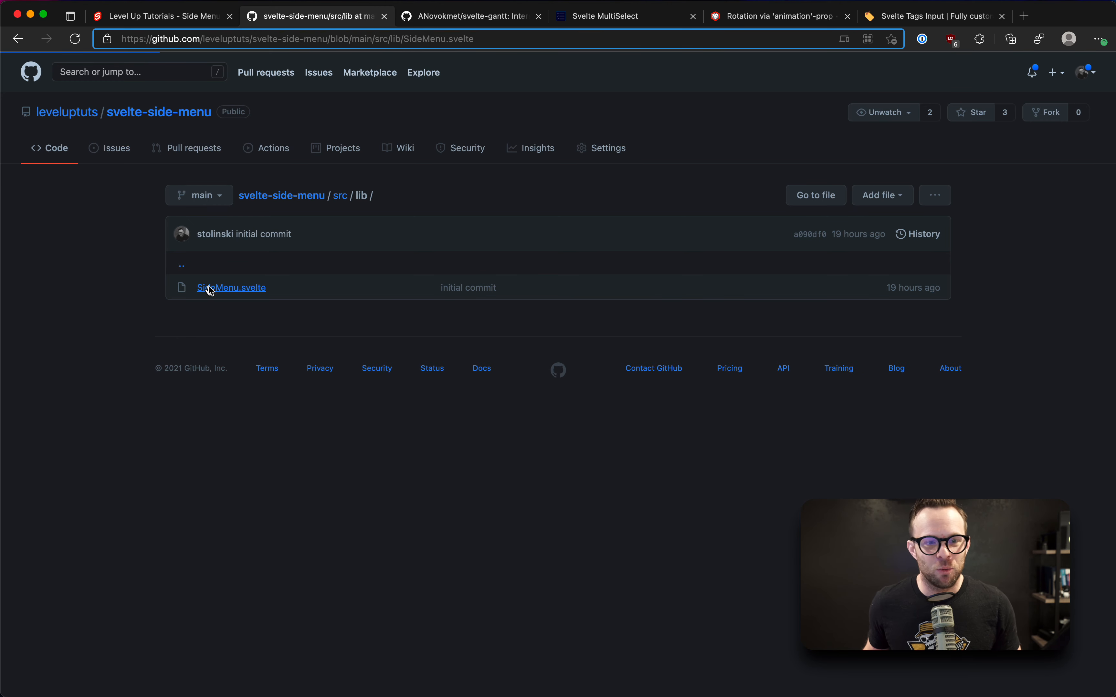
left_click(232, 287)
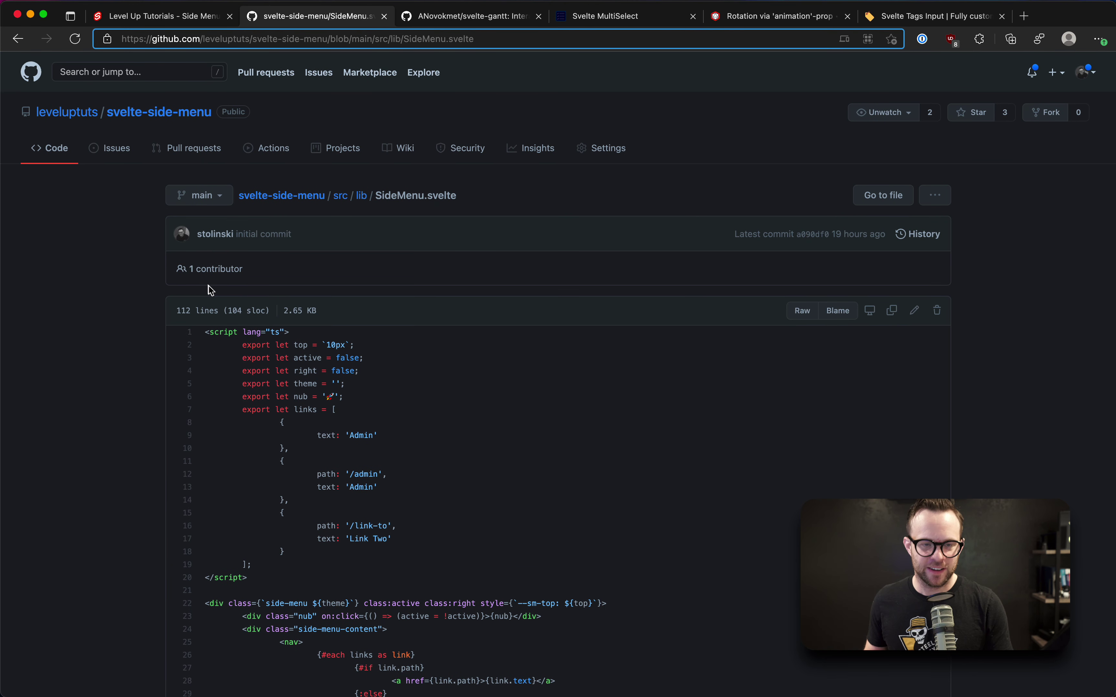
left_click(470, 15)
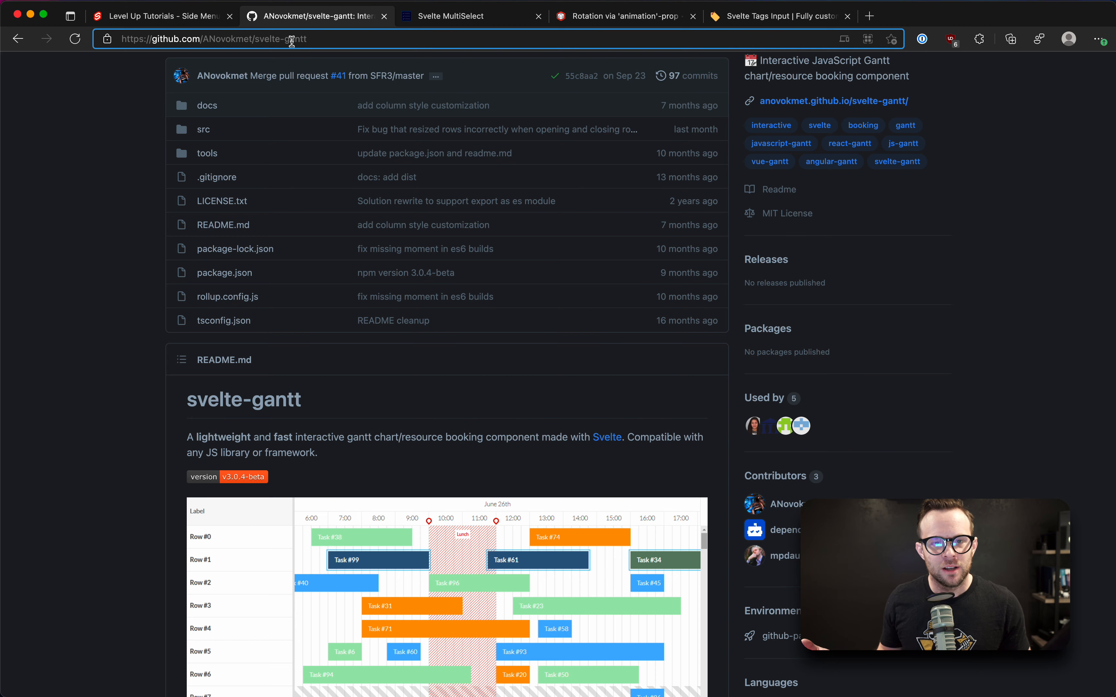
- Select the svelte-gantt repository page address in the address bar
double_click(294, 39)
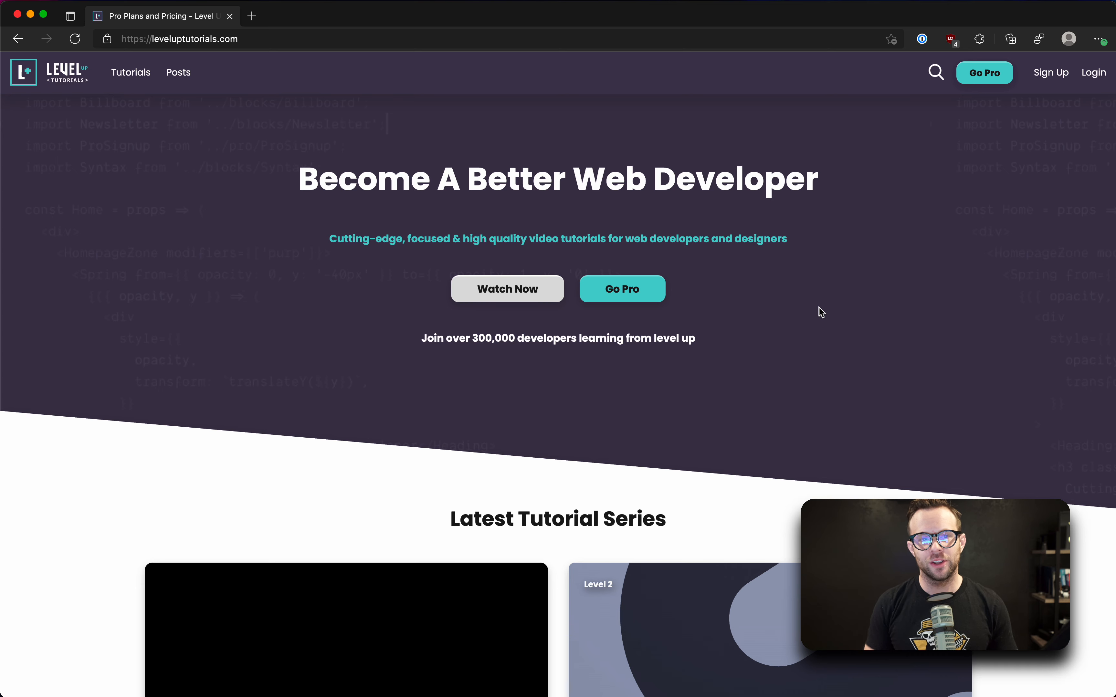
scroll("down", 3)
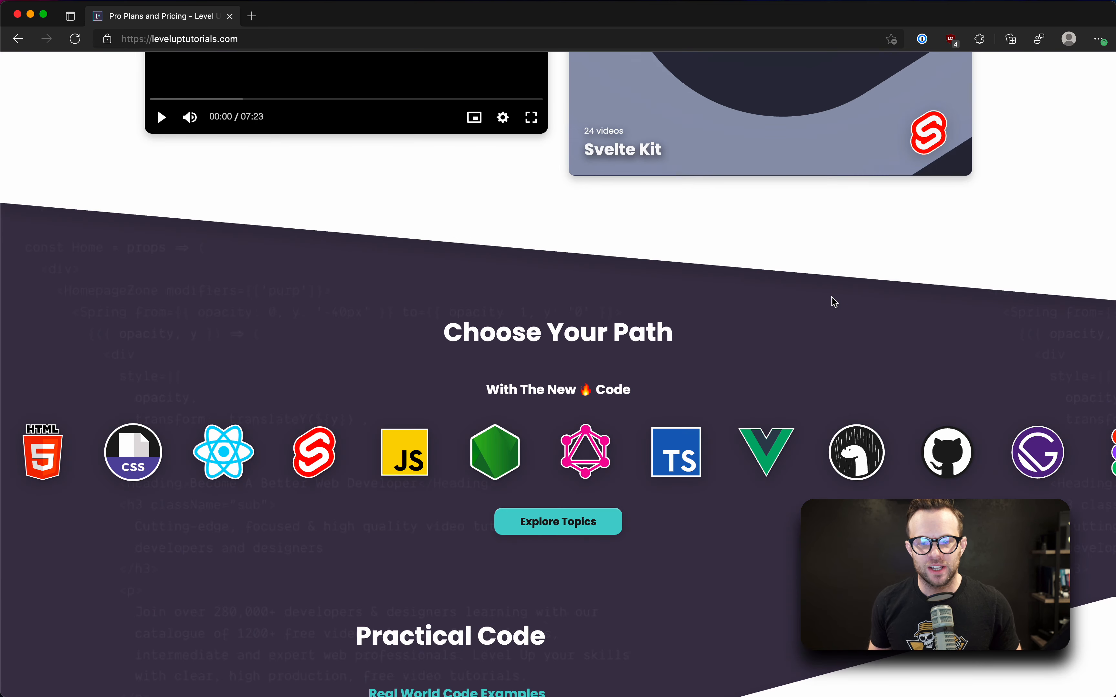
scroll("down", 3)
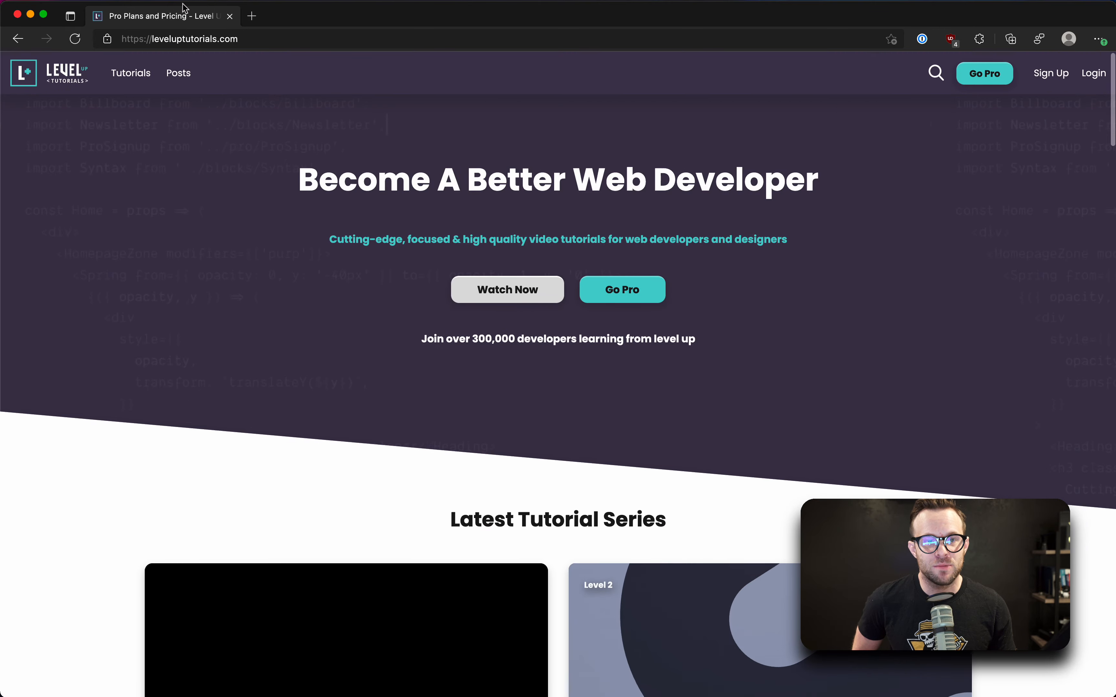
- Browse the Tutorials catalogue, scrolling through the series cards
left_click(130, 72)
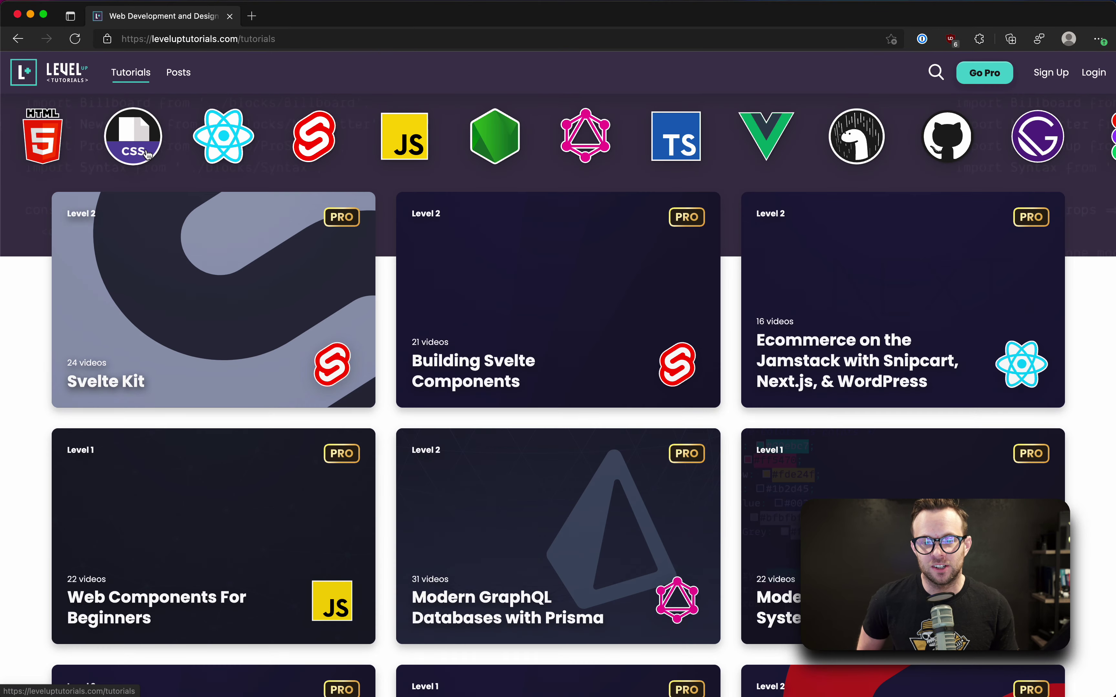
scroll("down", 3)
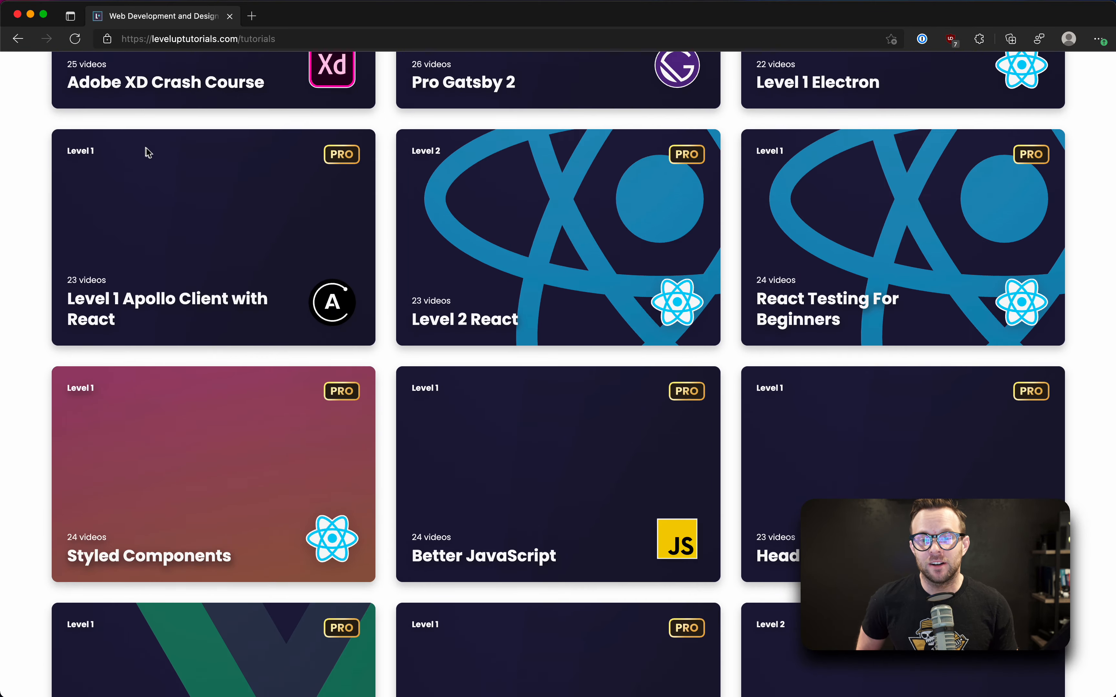
scroll("down", 3)
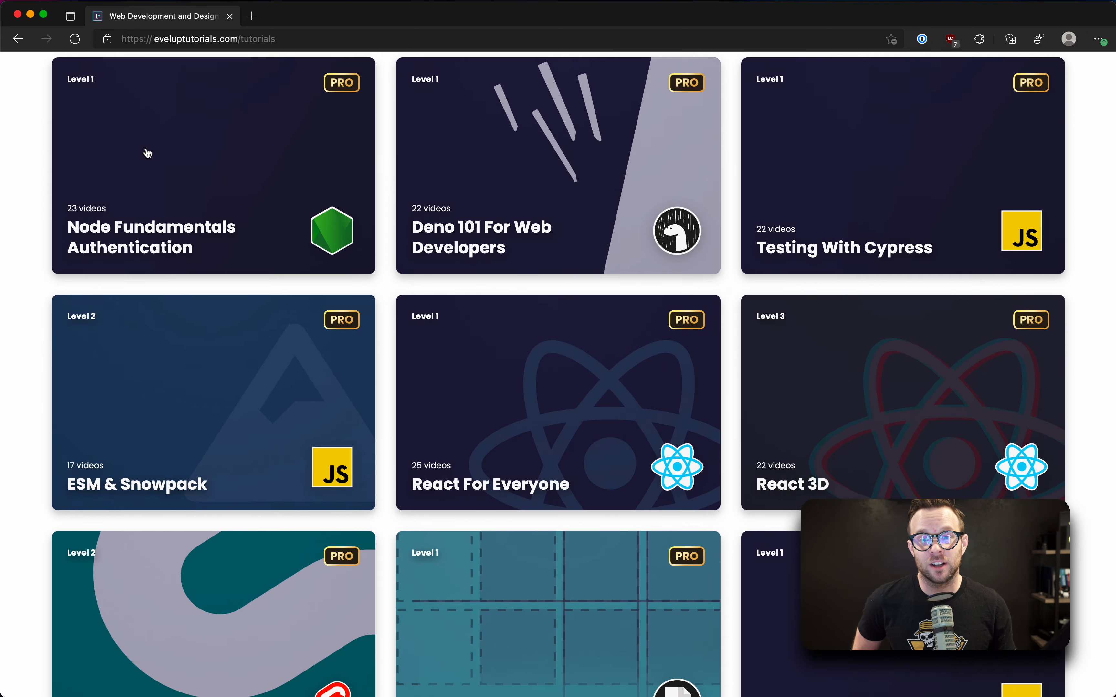
scroll("down", 3)
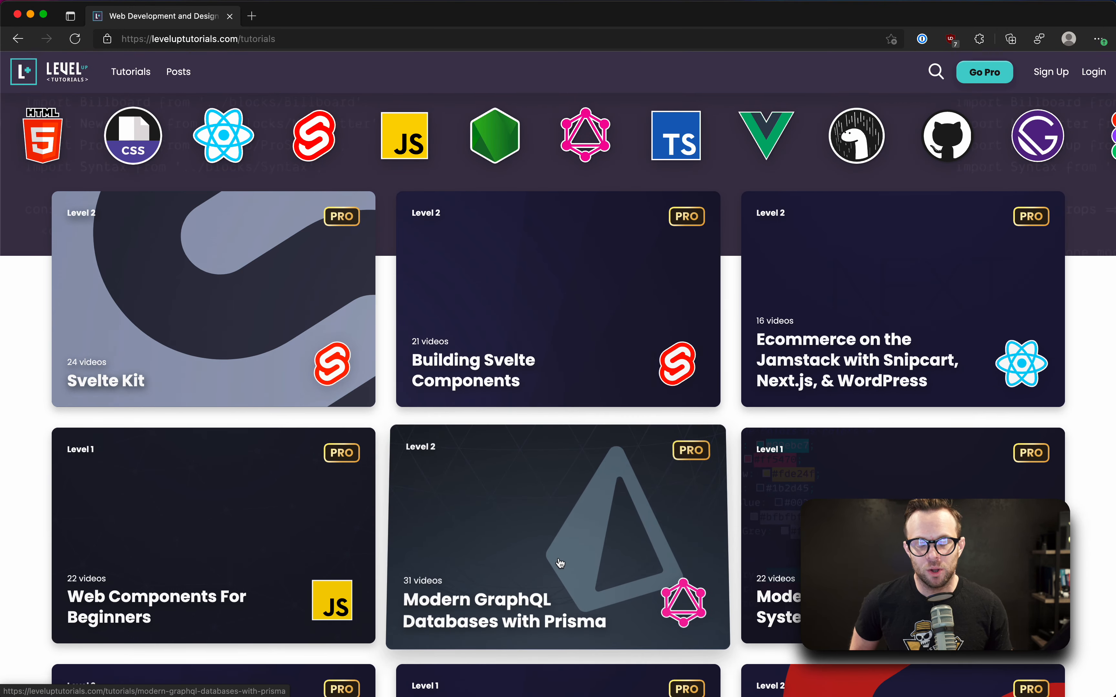
scroll("down", 3)
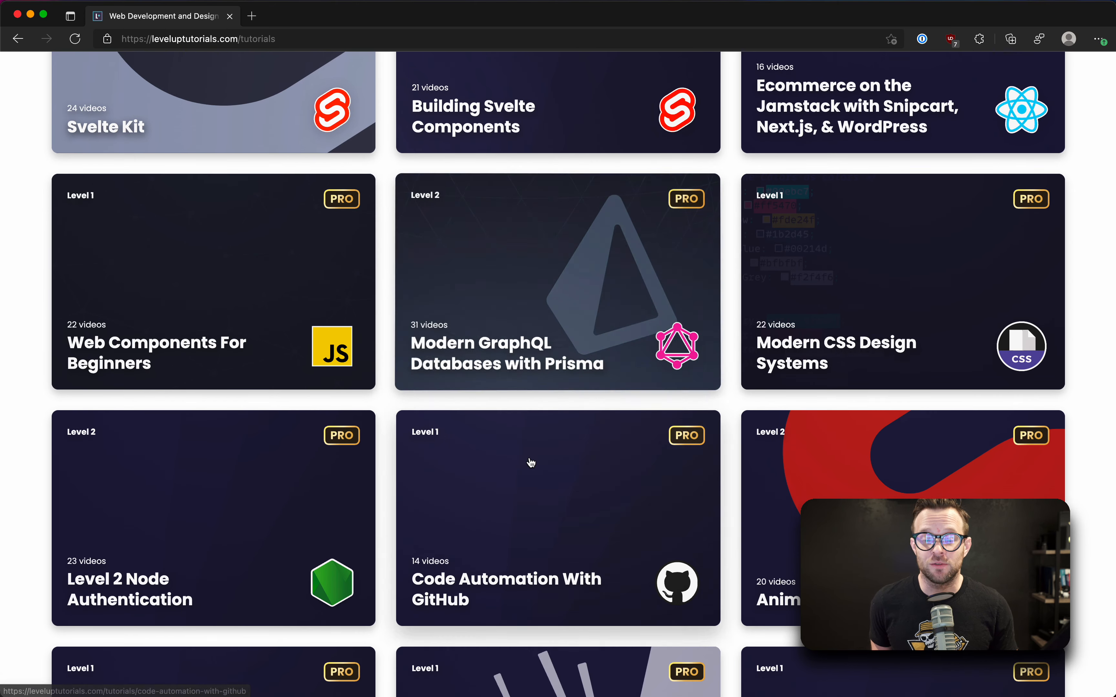
scroll("down", 3)
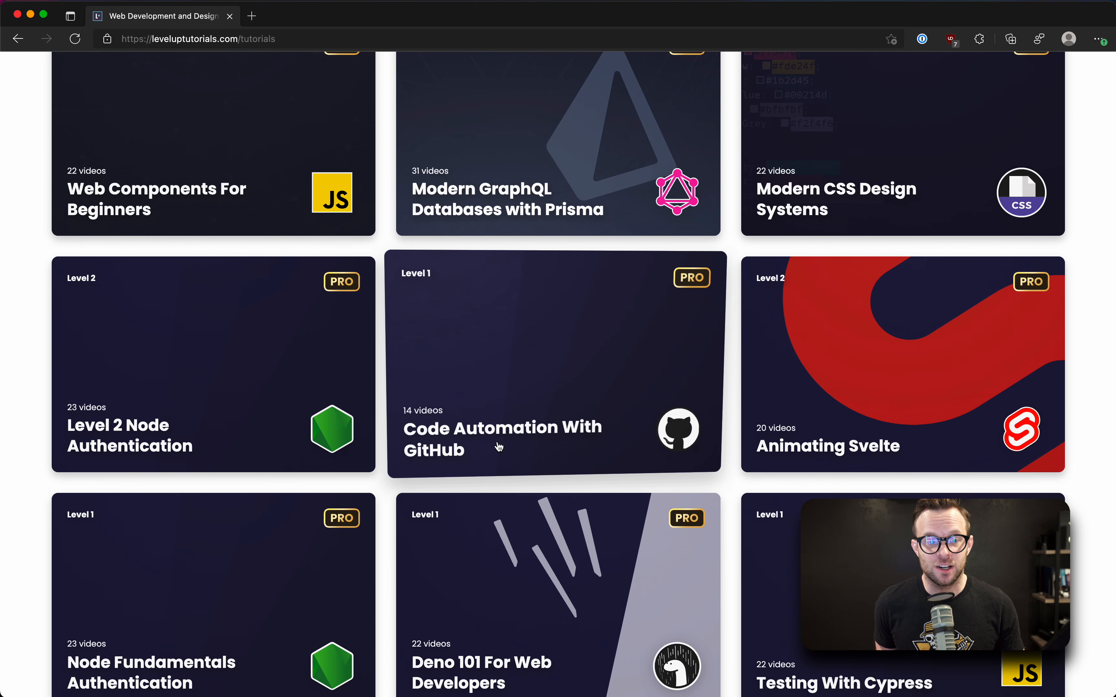
scroll("up", 3)
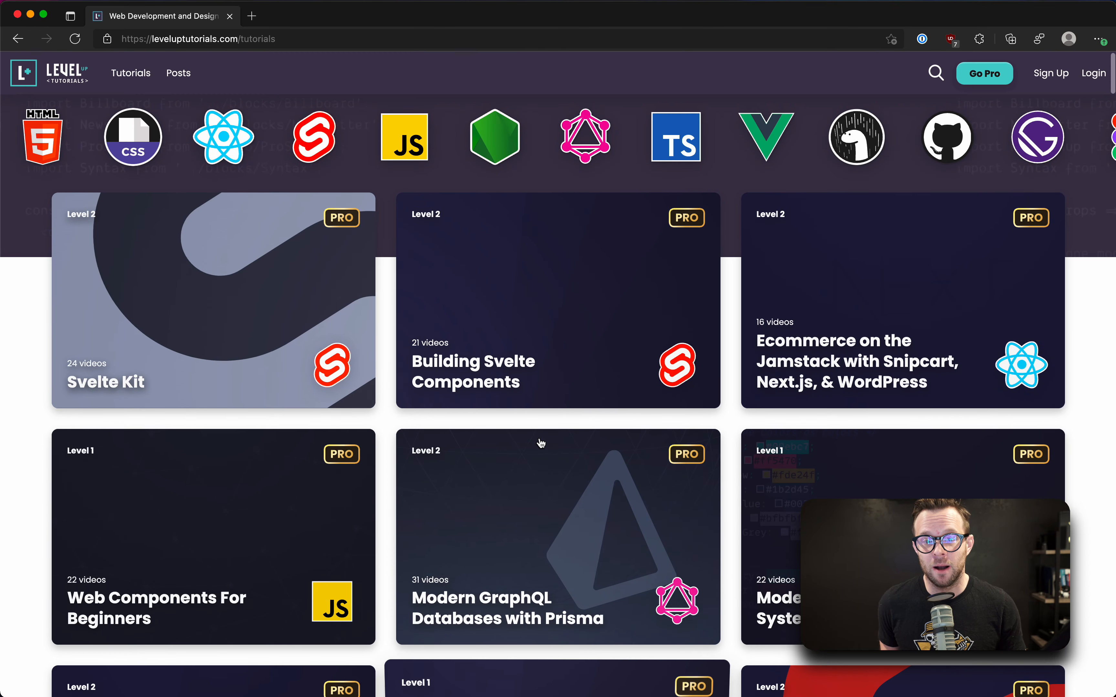
scroll("down", 3)
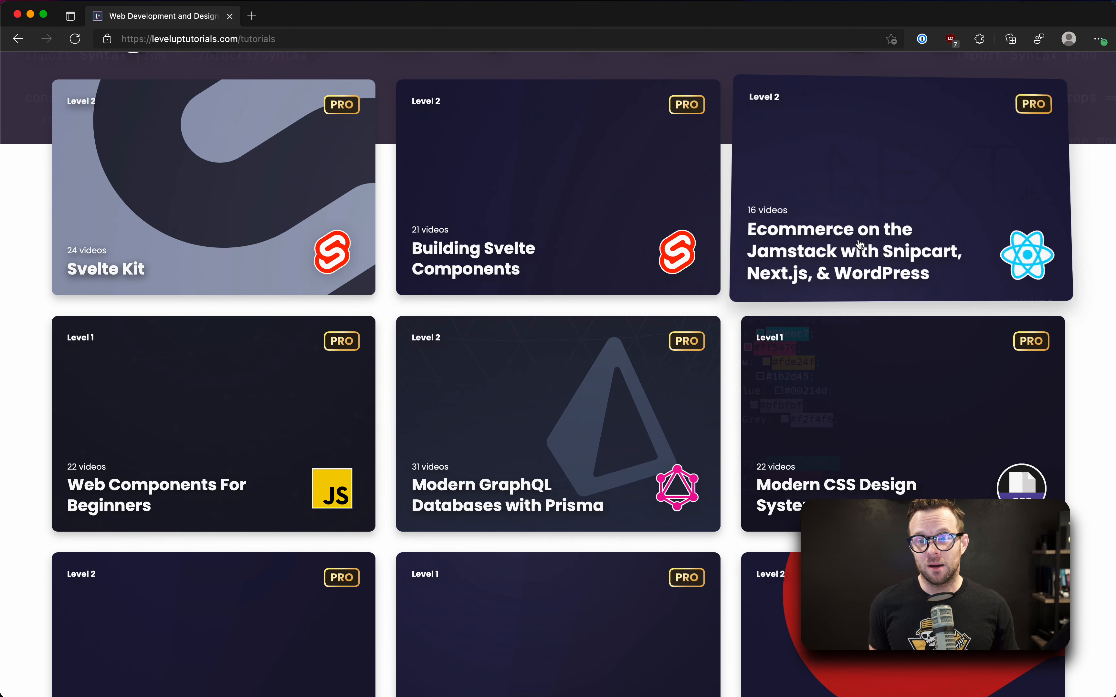
scroll("down", 3)
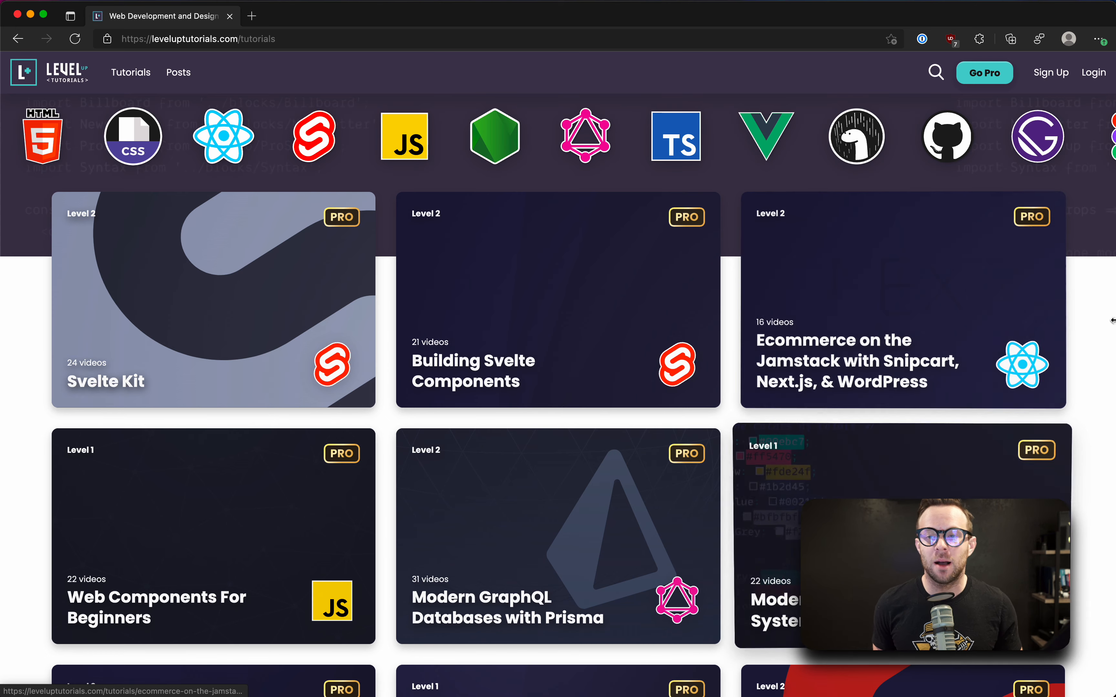
- Go to the Level Up Pro pricing page via Go Pro
left_click(985, 72)
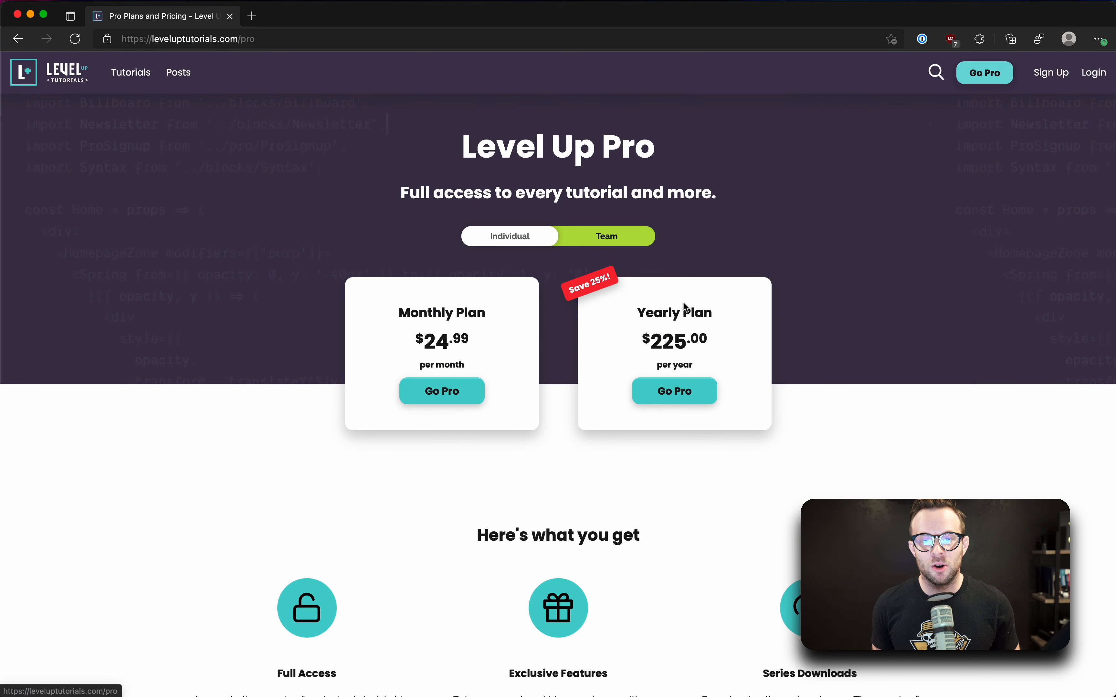